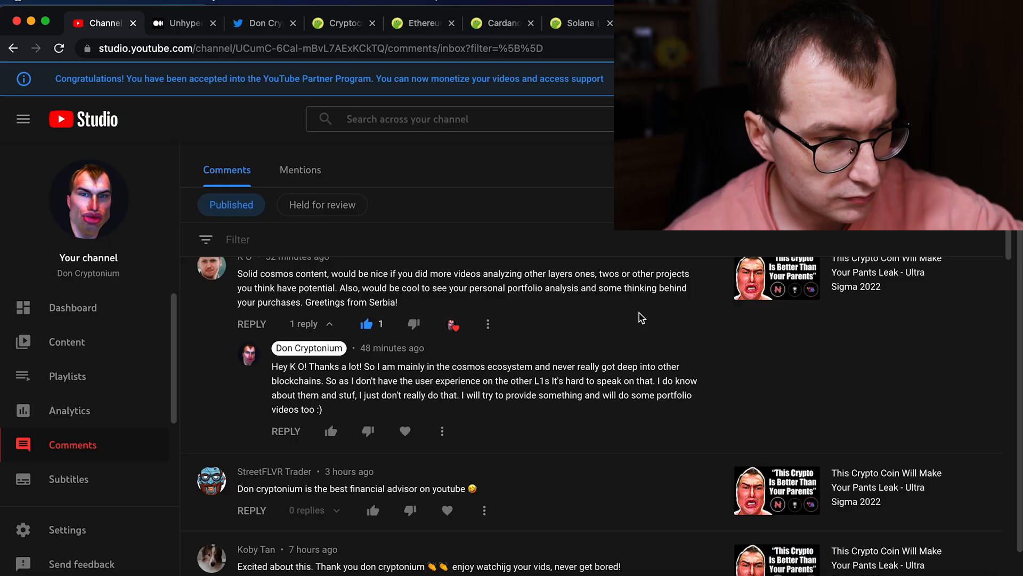
Step: Scroll the Comments inbox down to the thread disputing Juno as a Cosmos parachain
scroll("down", 3)
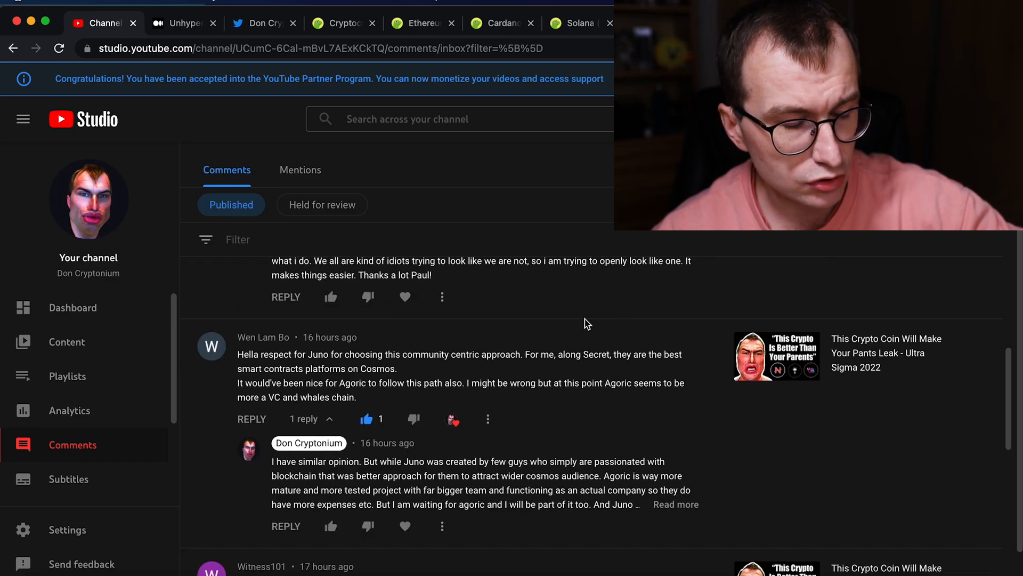
scroll("down", 3)
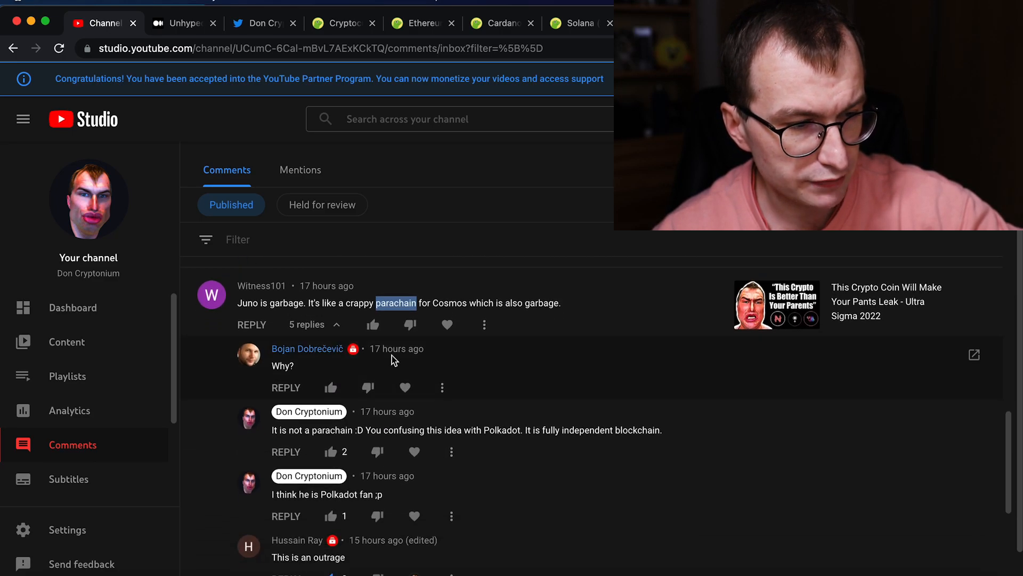
mouse_move(1003, 532)
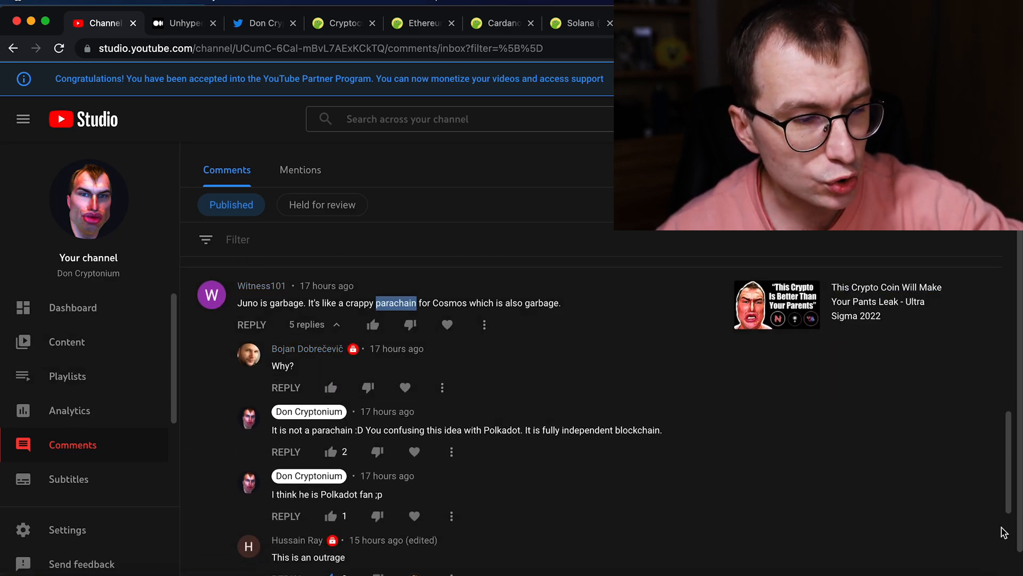
mouse_move(356, 314)
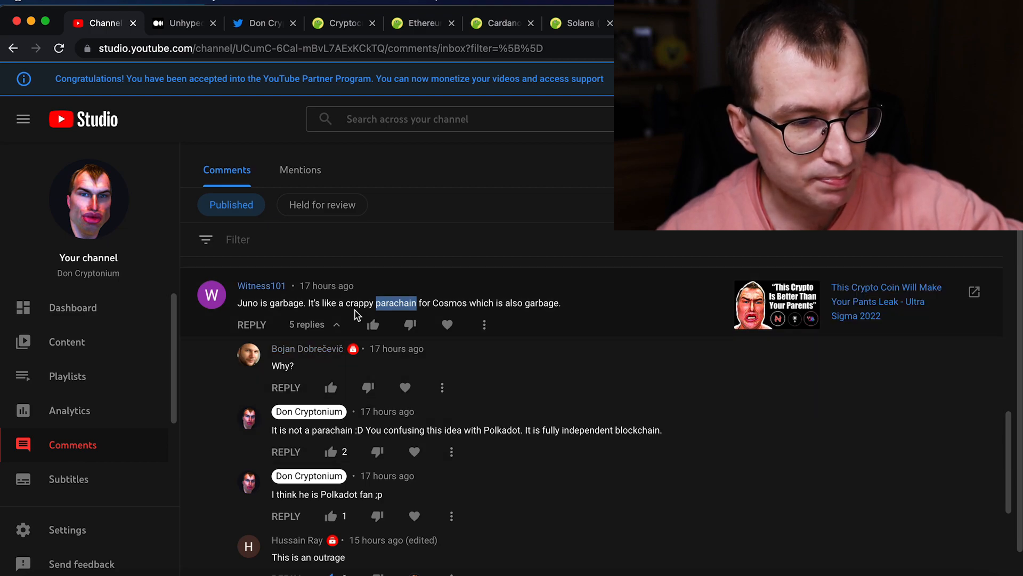
mouse_move(535, 320)
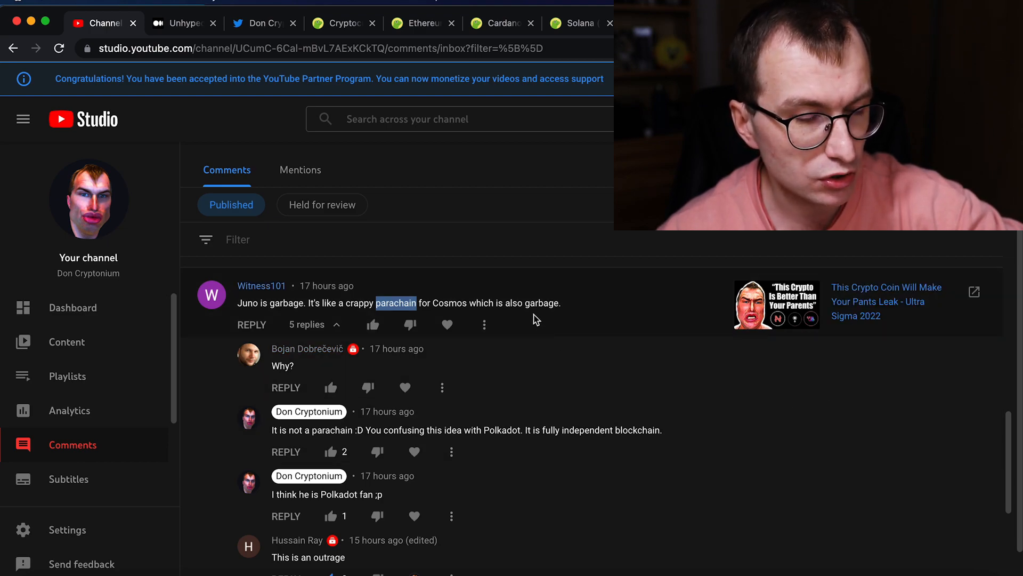
mouse_move(530, 308)
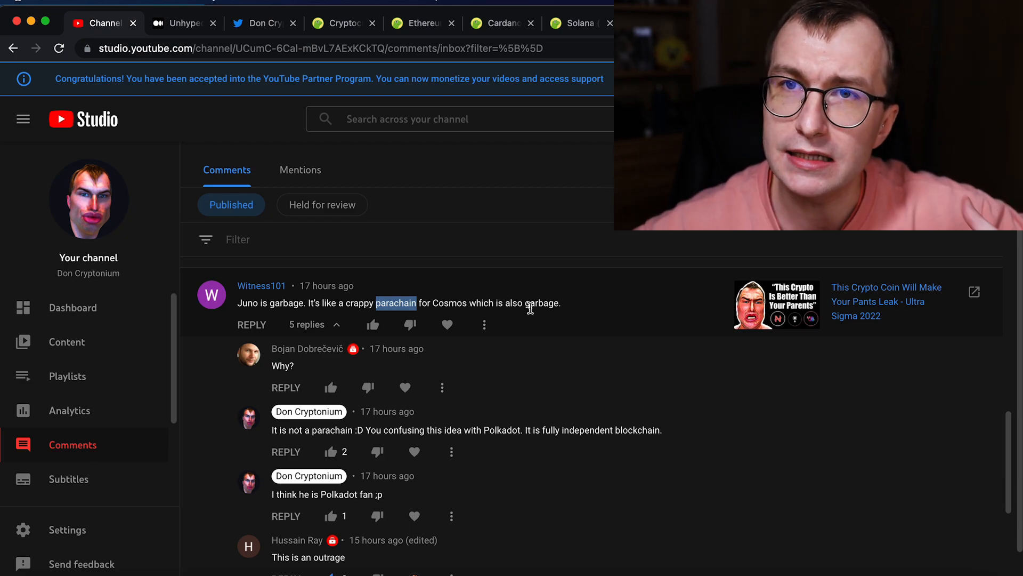
mouse_move(264, 292)
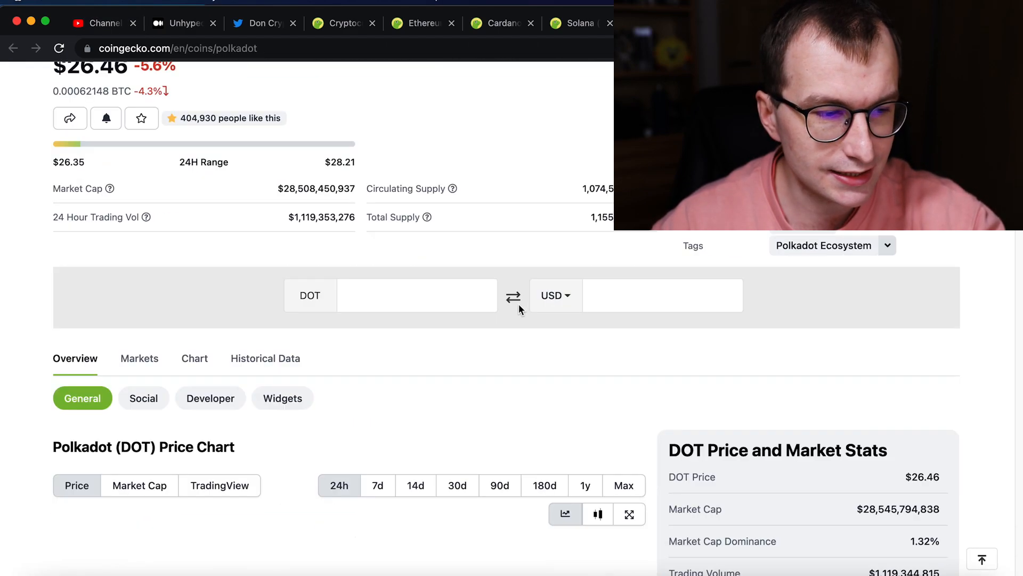
Step: Scroll to Polkadot's DOT price chart, then return to the YouTube Studio comments
scroll("down", 3)
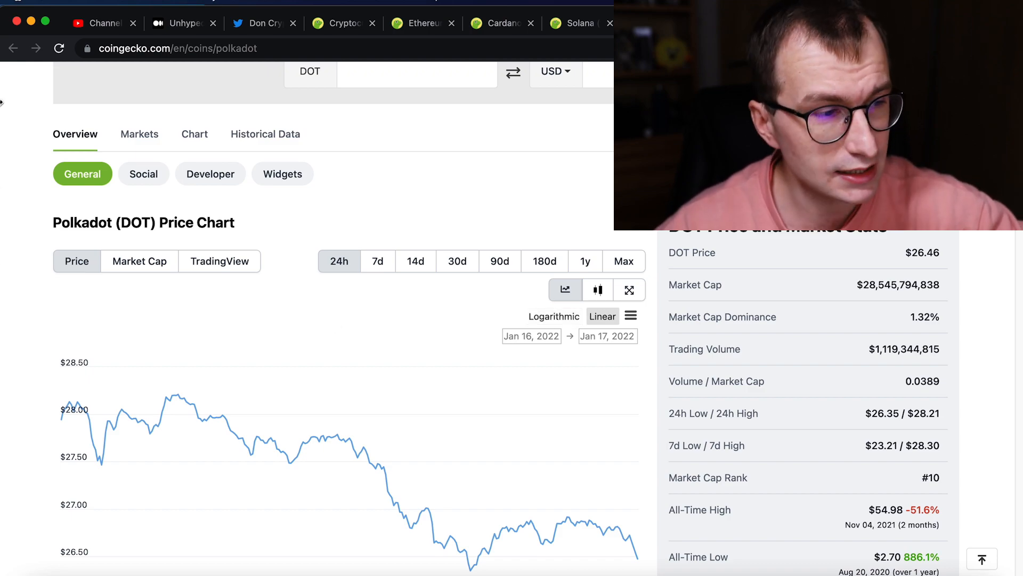
left_click(103, 23)
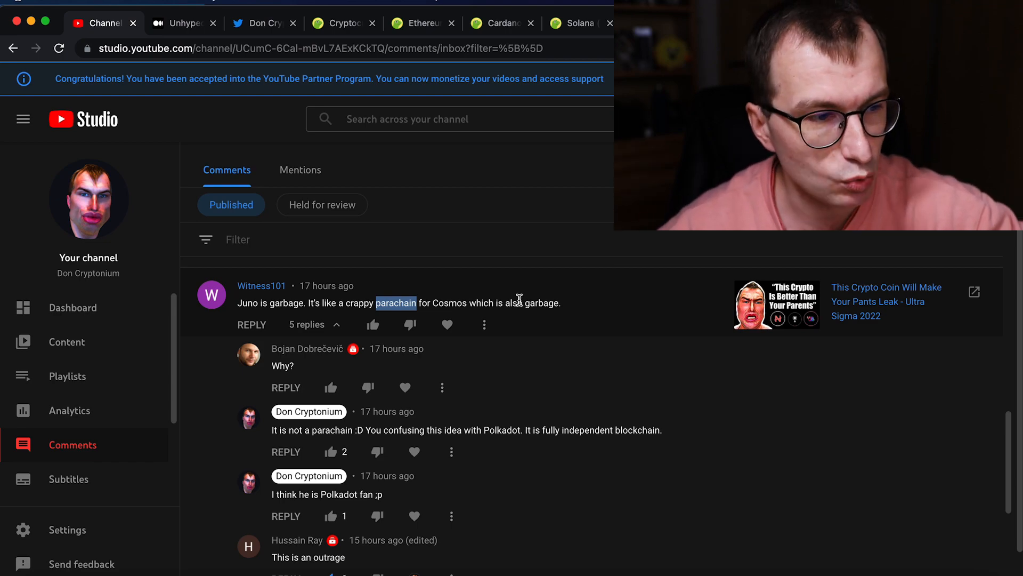
mouse_move(352, 277)
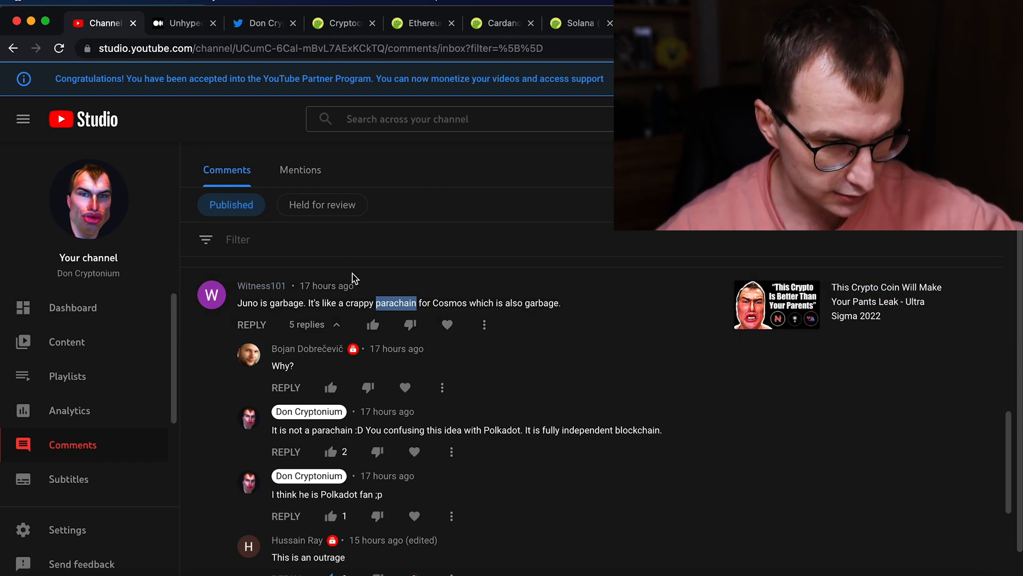
Step: Open the Medium article and scroll through its Cosmos versus Polkadot comparison table
left_click(183, 23)
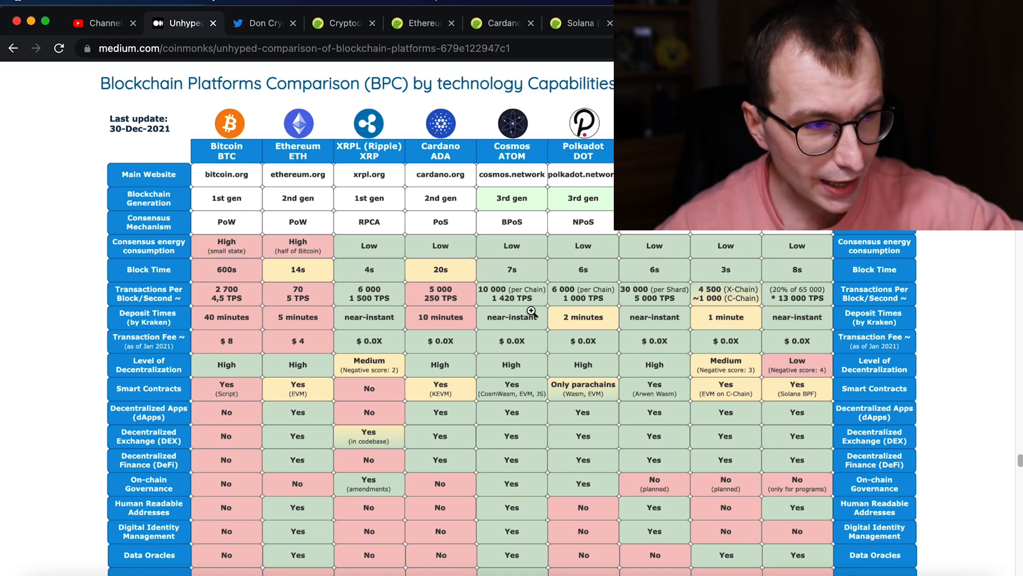
mouse_move(531, 335)
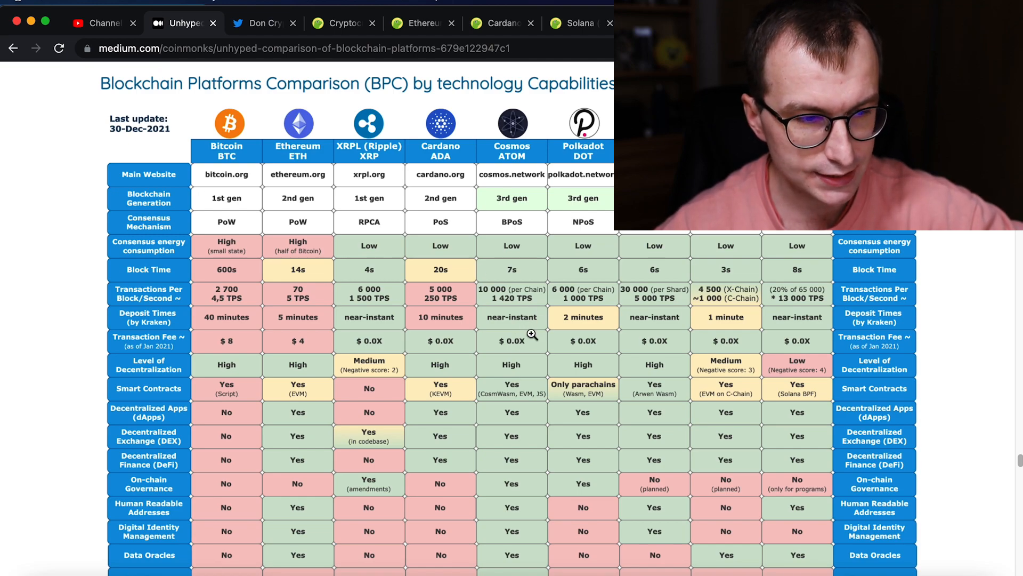
scroll("down", 3)
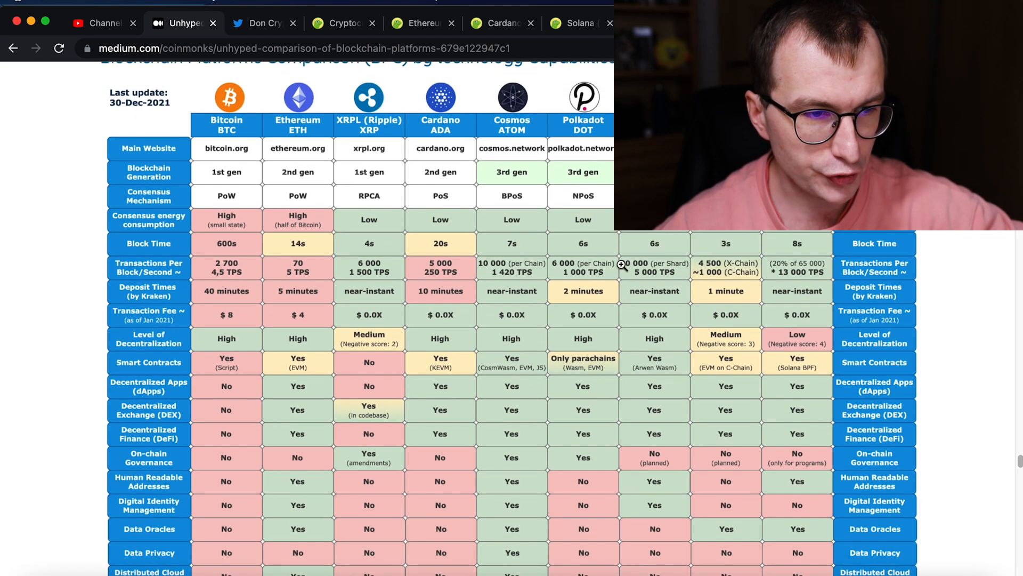
scroll("down", 3)
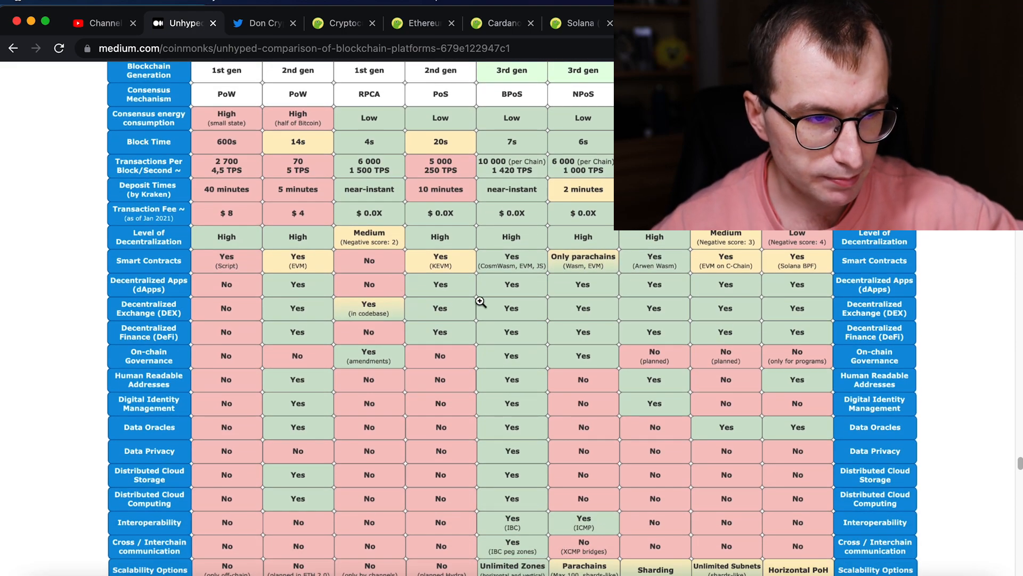
scroll("up", 3)
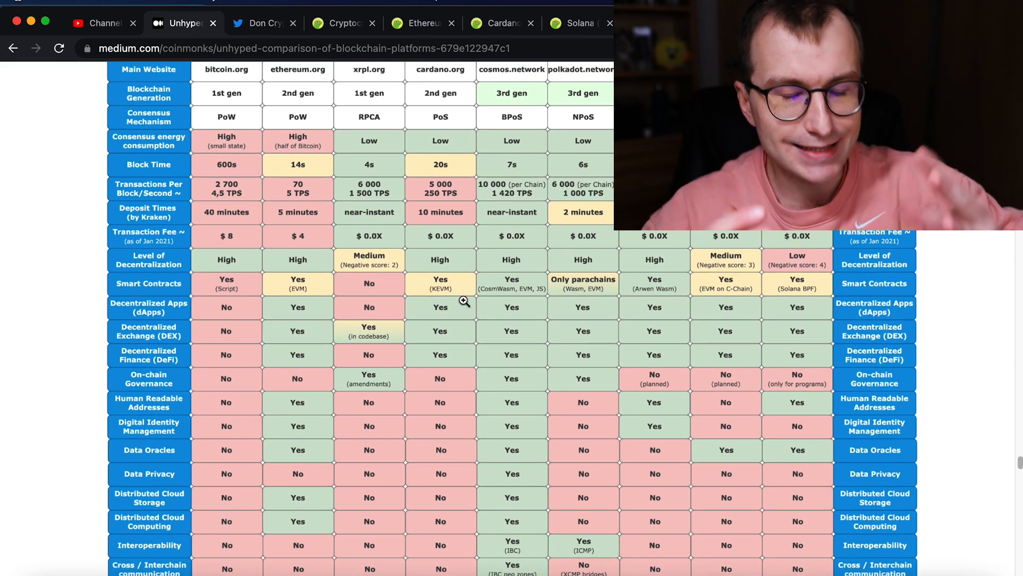
mouse_move(444, 243)
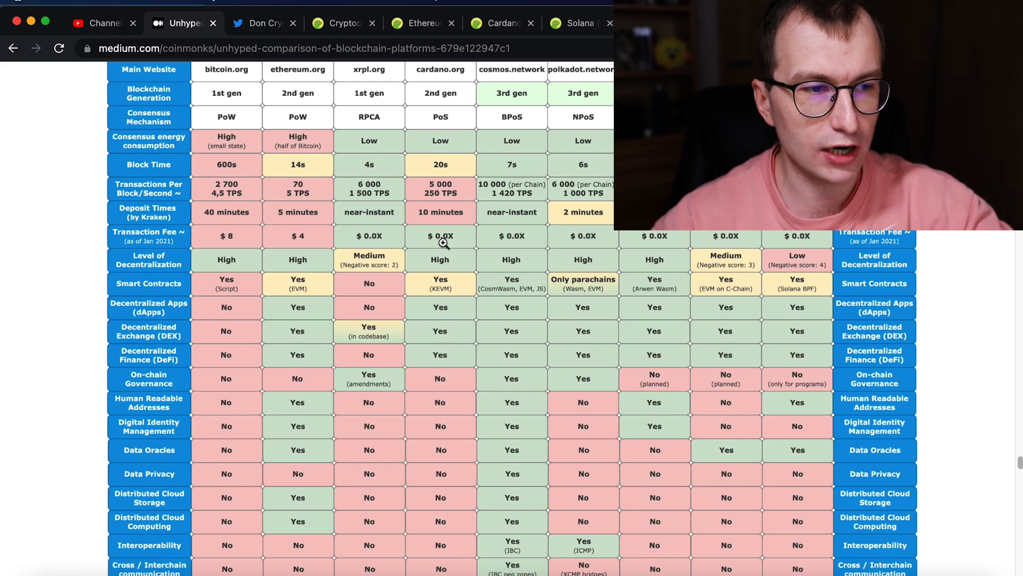
Step: Visit the Ethereum, Cardano and Solana coin tabs, then glance over Cosmos's price chart
left_click(423, 23)
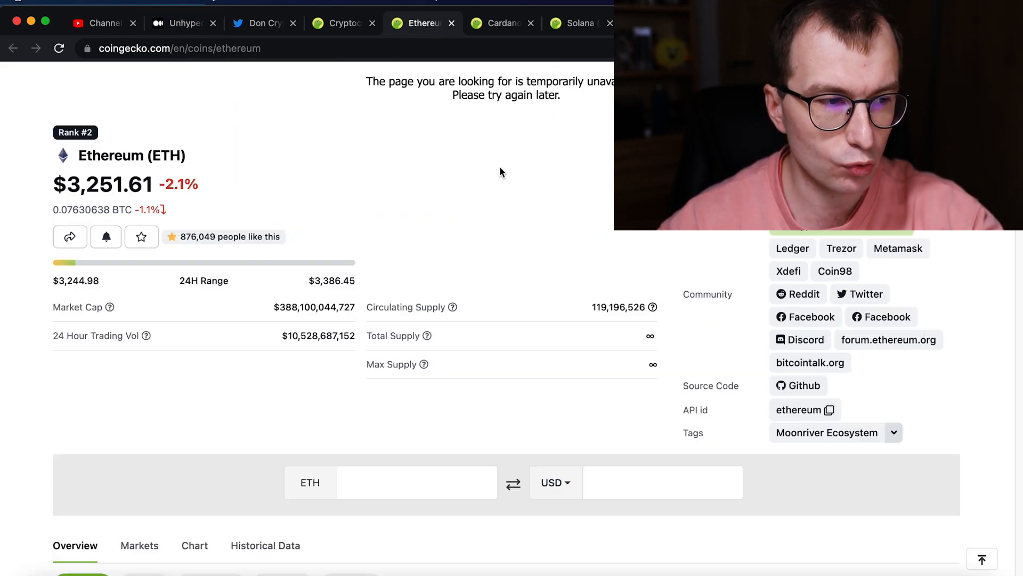
scroll("up", 3)
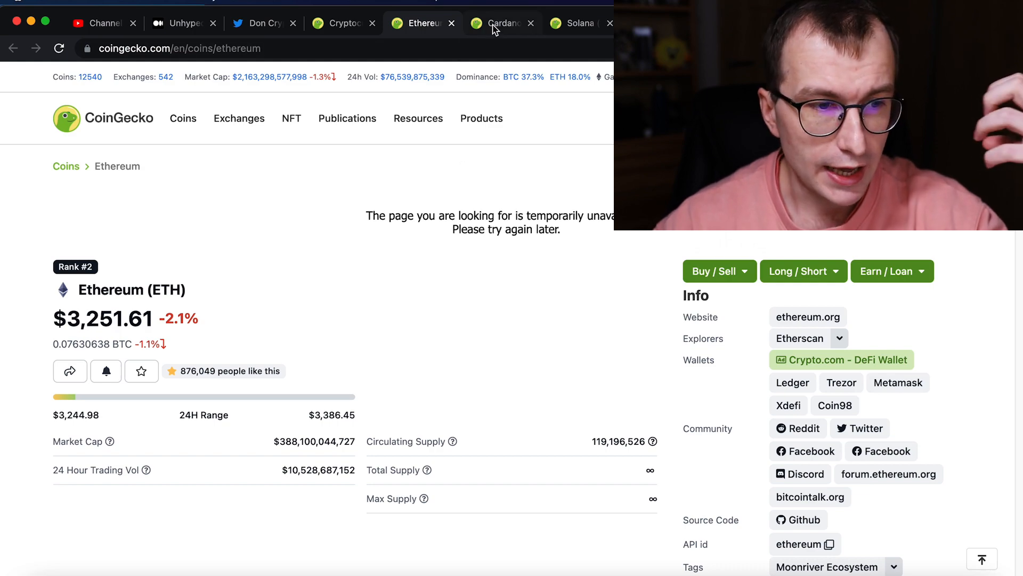
left_click(501, 23)
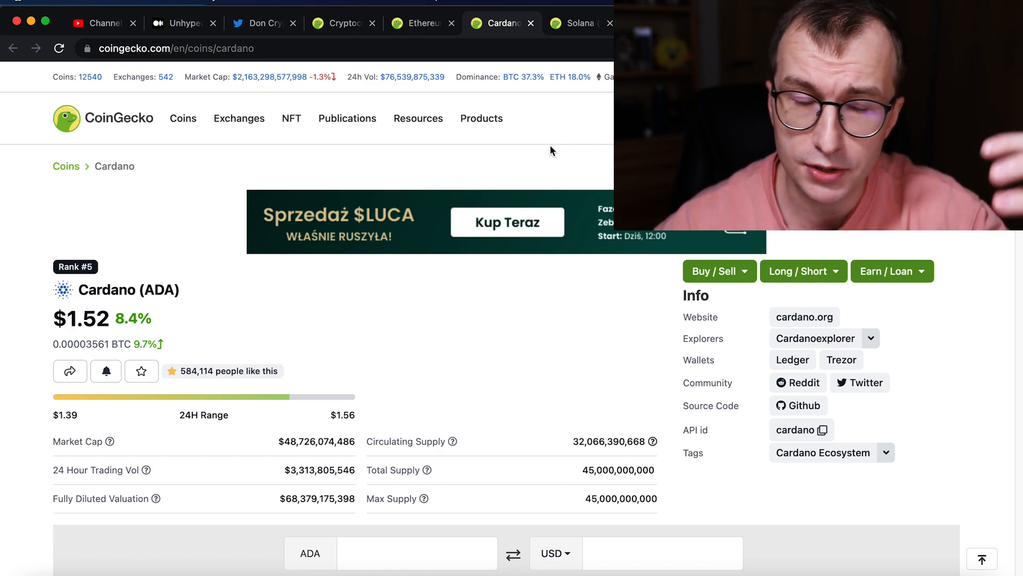
mouse_move(577, 23)
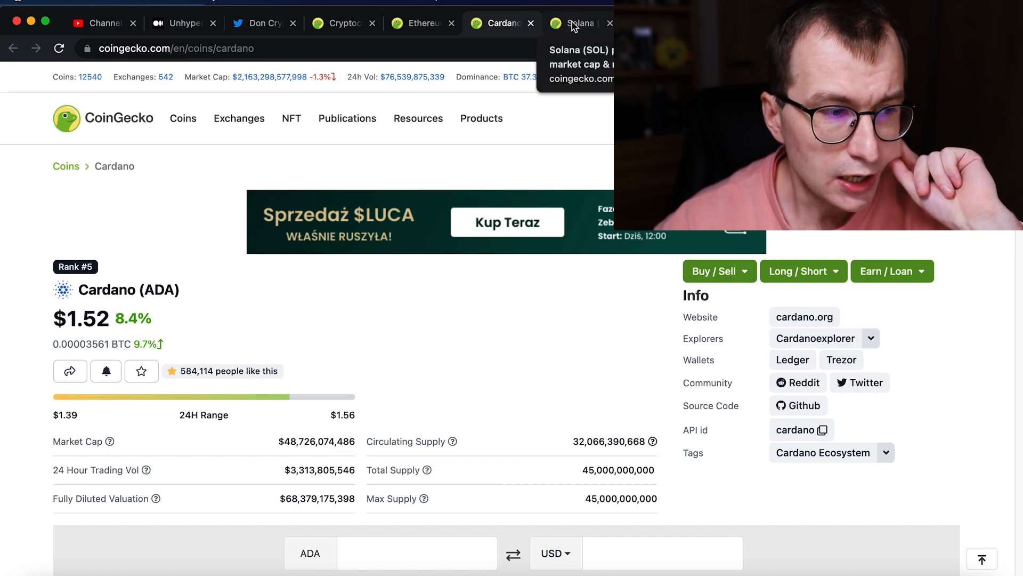
left_click(579, 23)
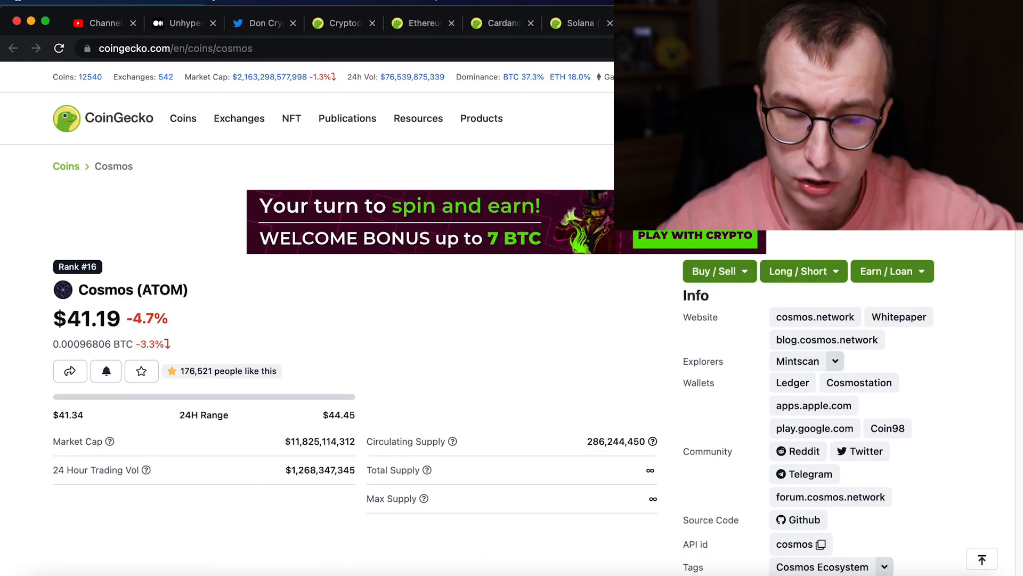
mouse_move(555, 108)
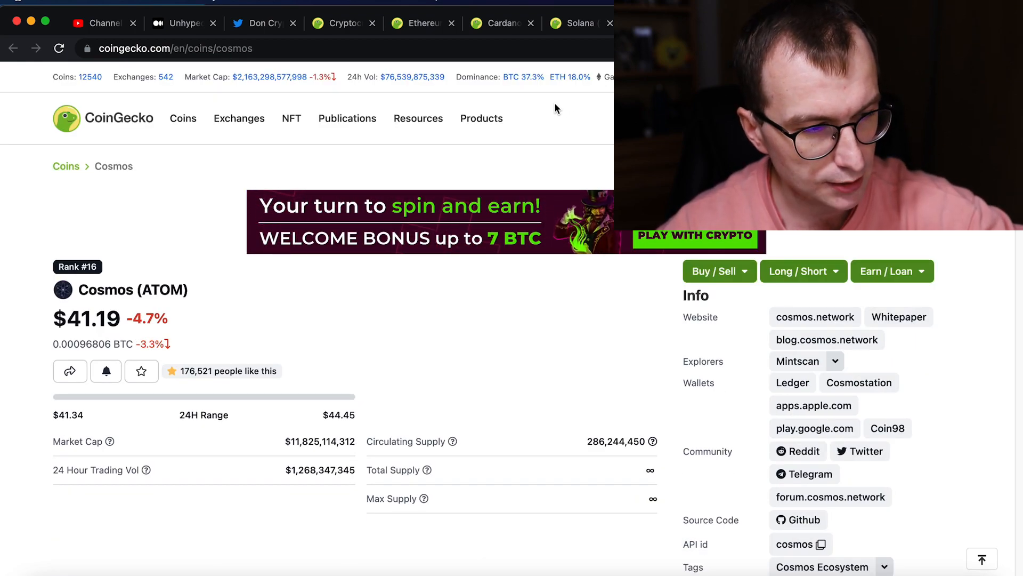
mouse_move(413, 170)
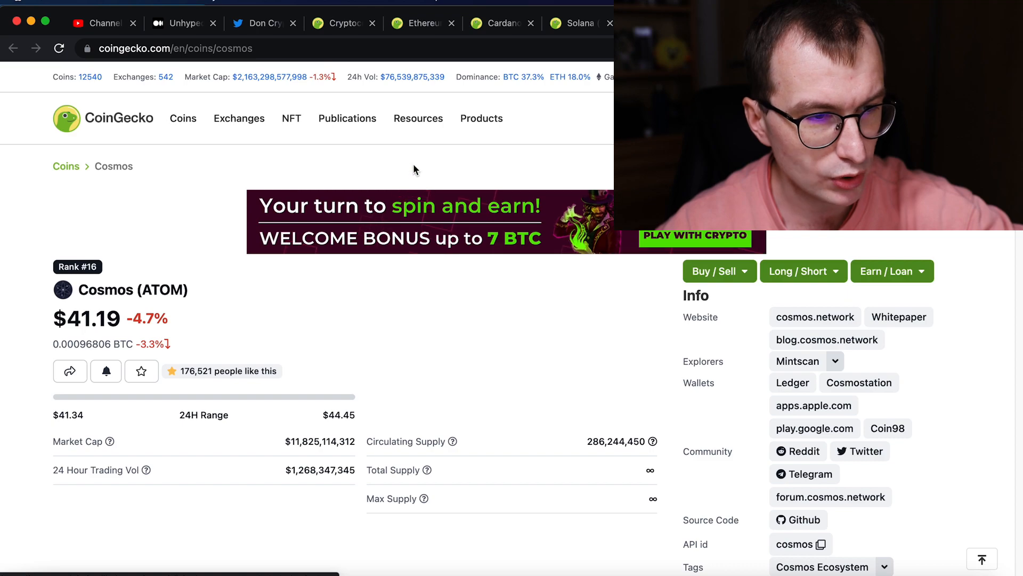
scroll("down", 3)
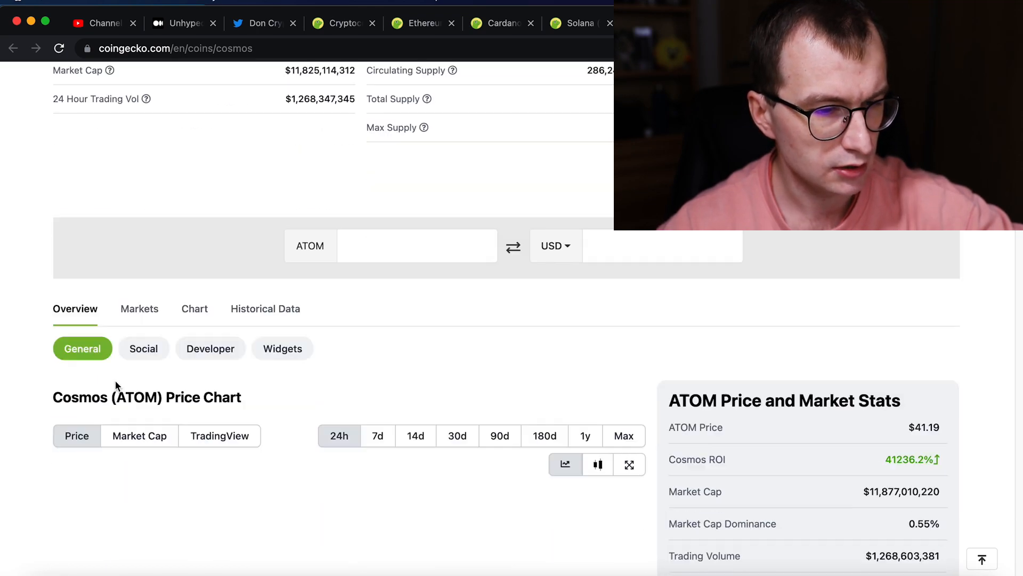
scroll("up", 3)
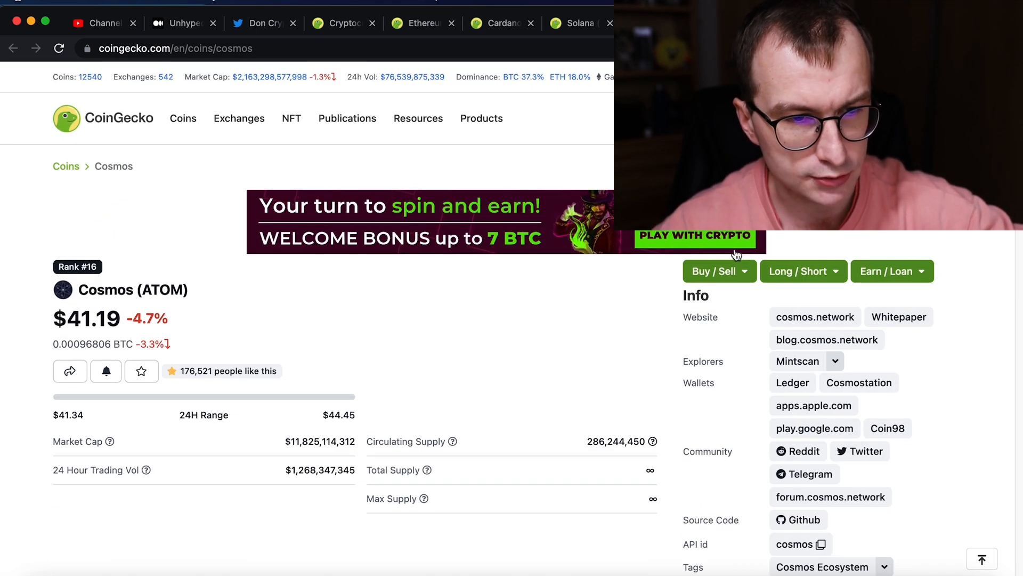
Step: Hover the Products menu, then switch back to the Ethereum (ETH) coin page
left_click(482, 118)
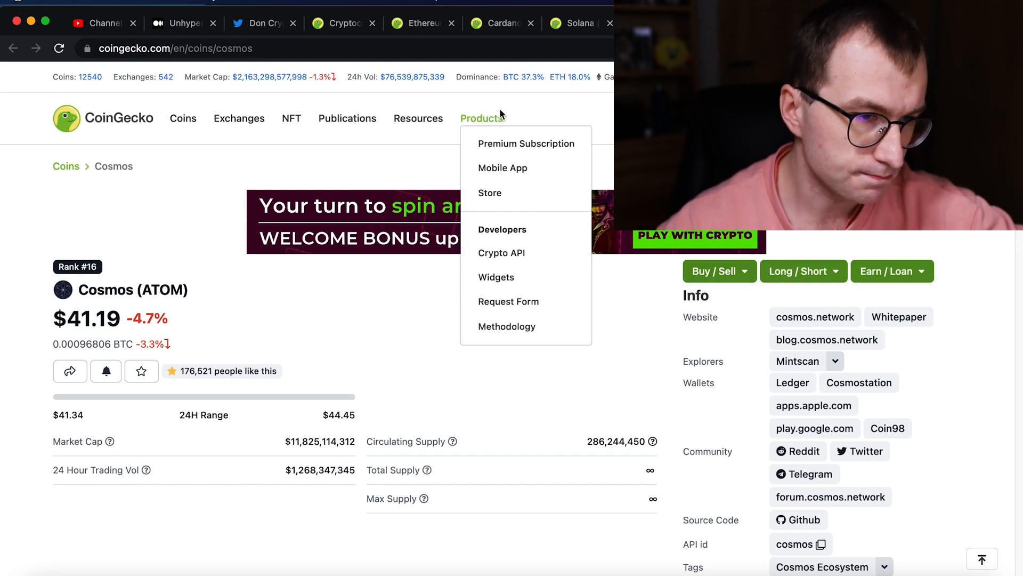
left_click(421, 23)
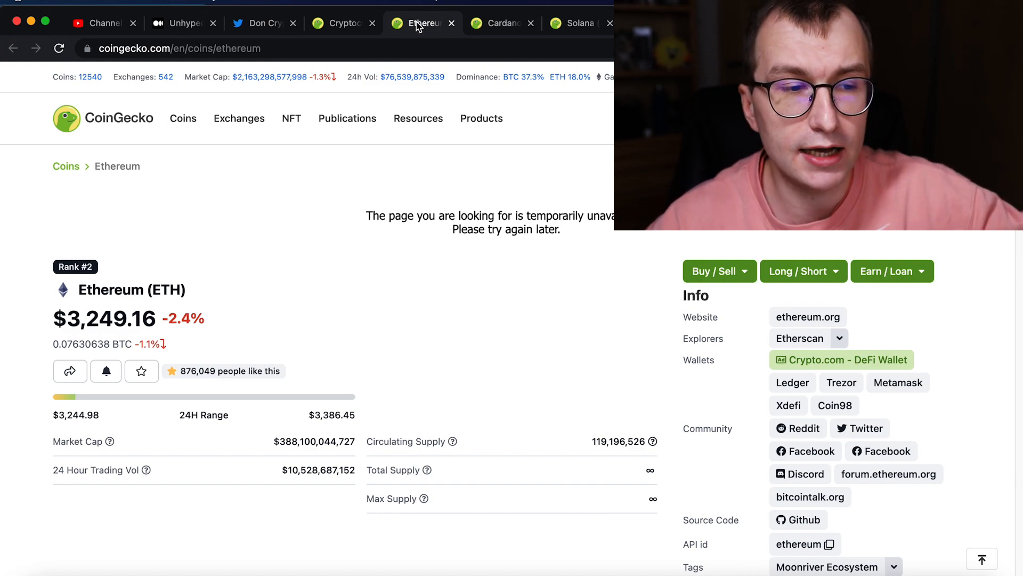
left_click(500, 23)
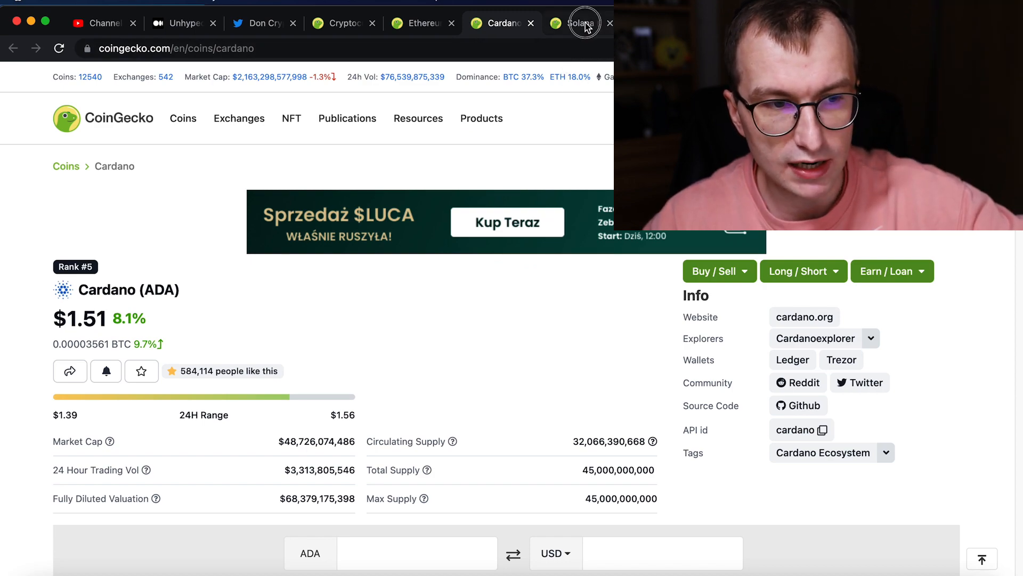
left_click(580, 23)
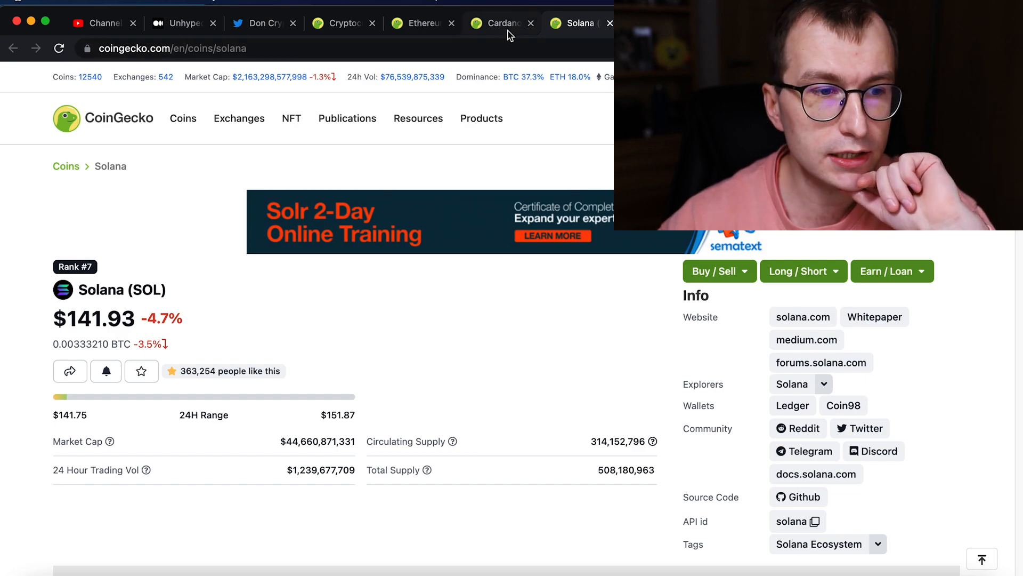
mouse_move(186, 266)
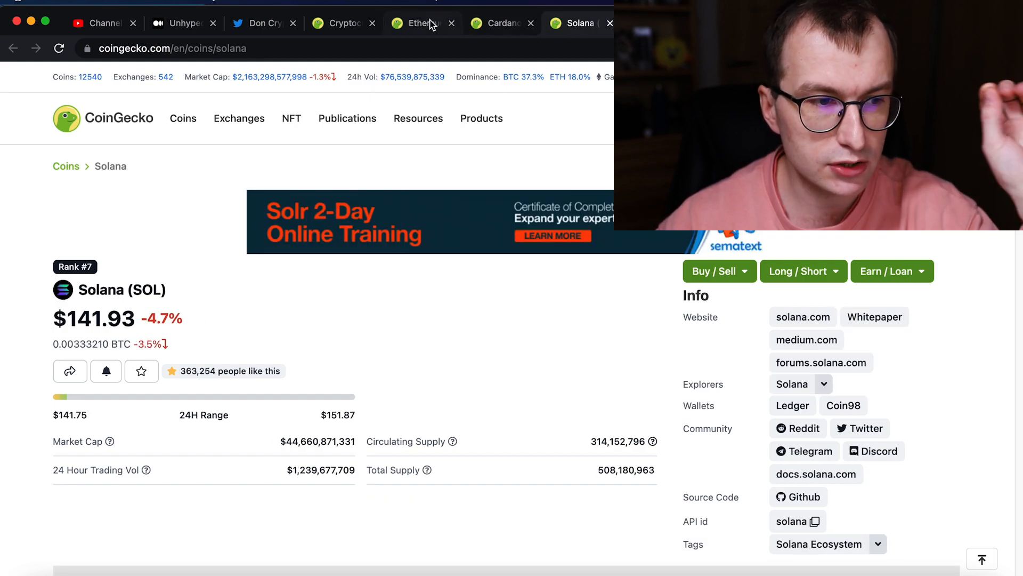
left_click(421, 23)
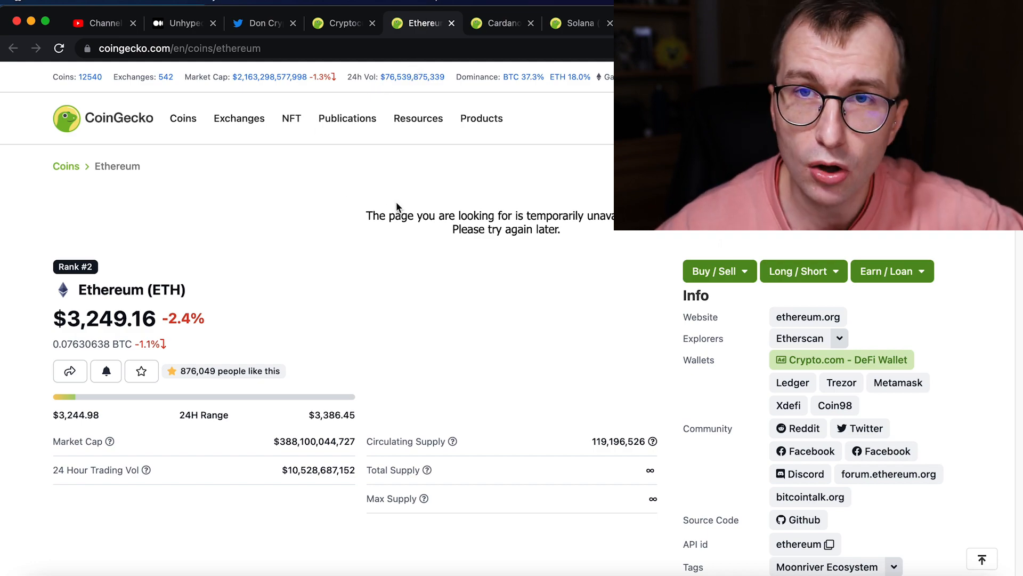
mouse_move(510, 278)
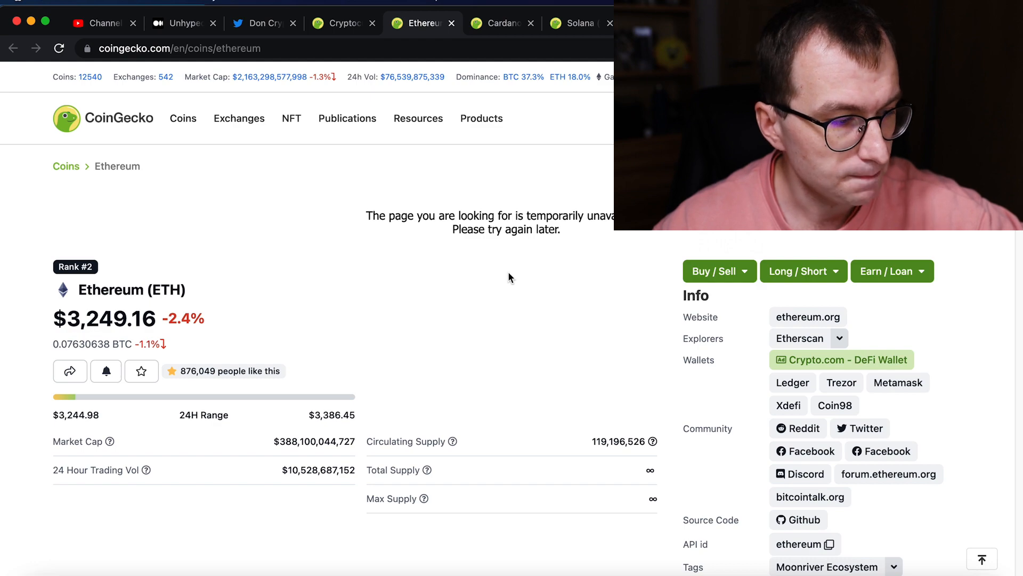
mouse_move(412, 281)
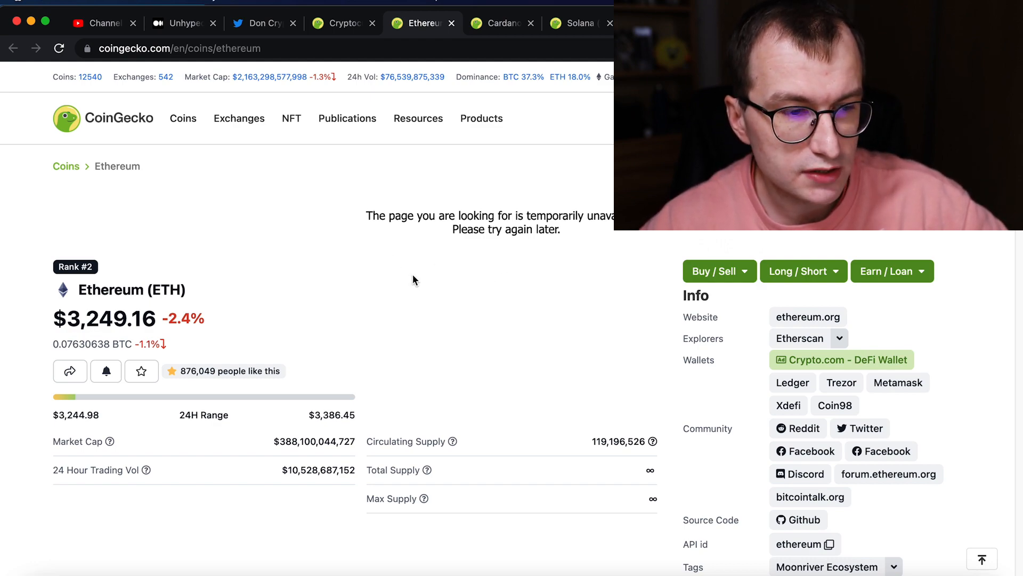
mouse_move(492, 296)
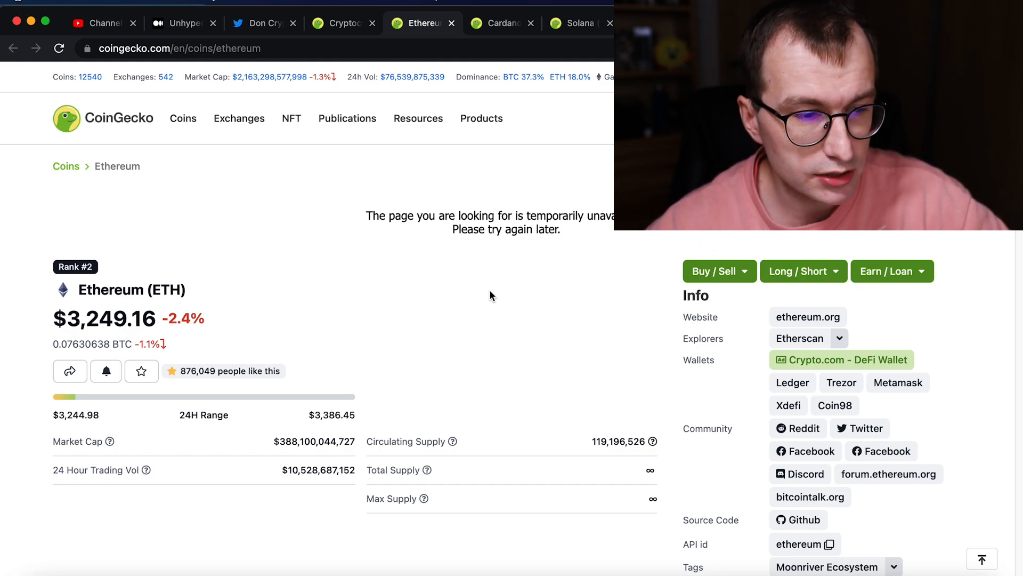
mouse_move(535, 319)
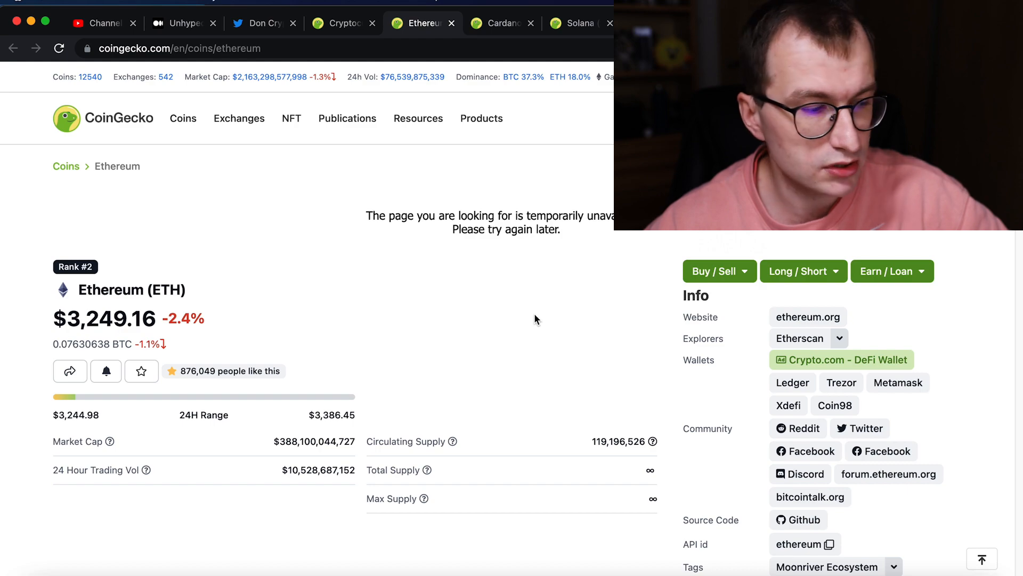
mouse_move(537, 314)
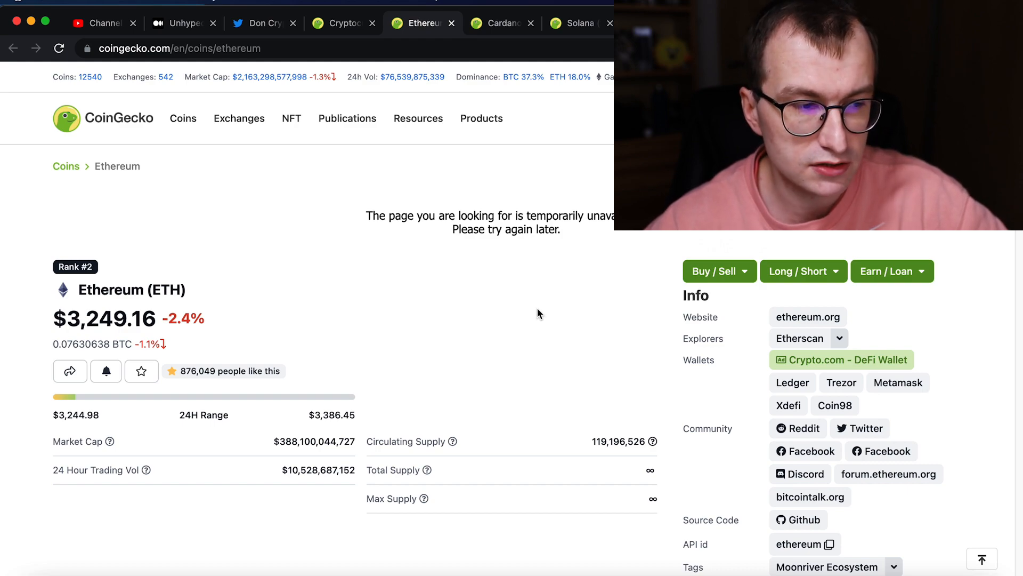
mouse_move(527, 79)
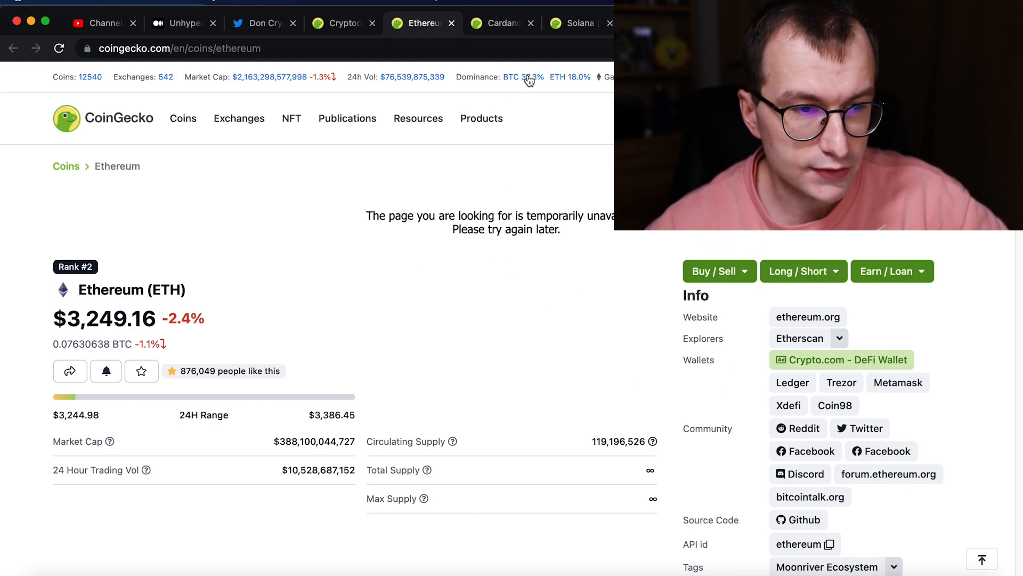
Step: View the Solana (SOL) coin page, then switch to the Avalanche (AVAX) page
left_click(501, 23)
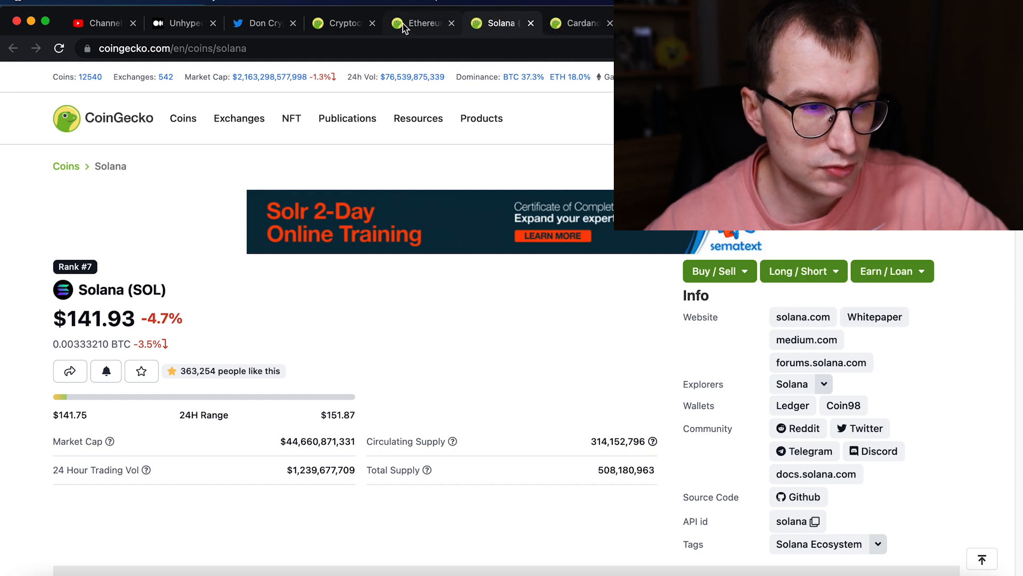
mouse_move(166, 279)
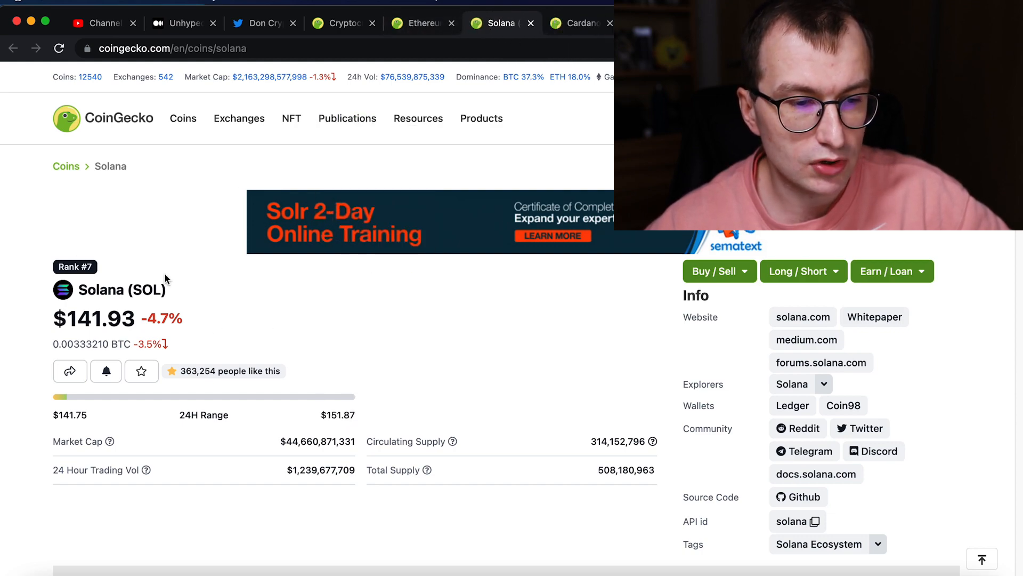
mouse_move(394, 380)
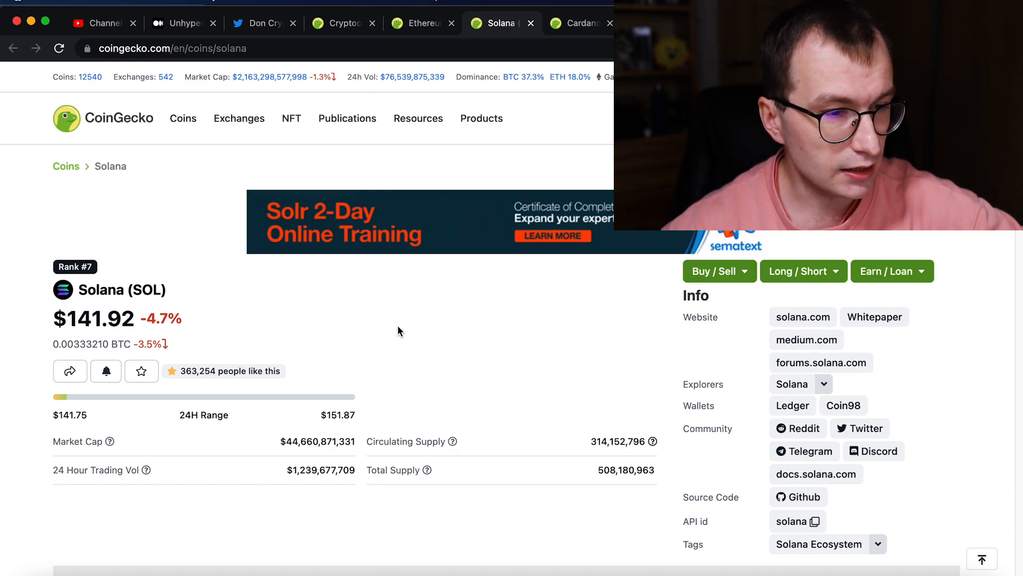
mouse_move(578, 232)
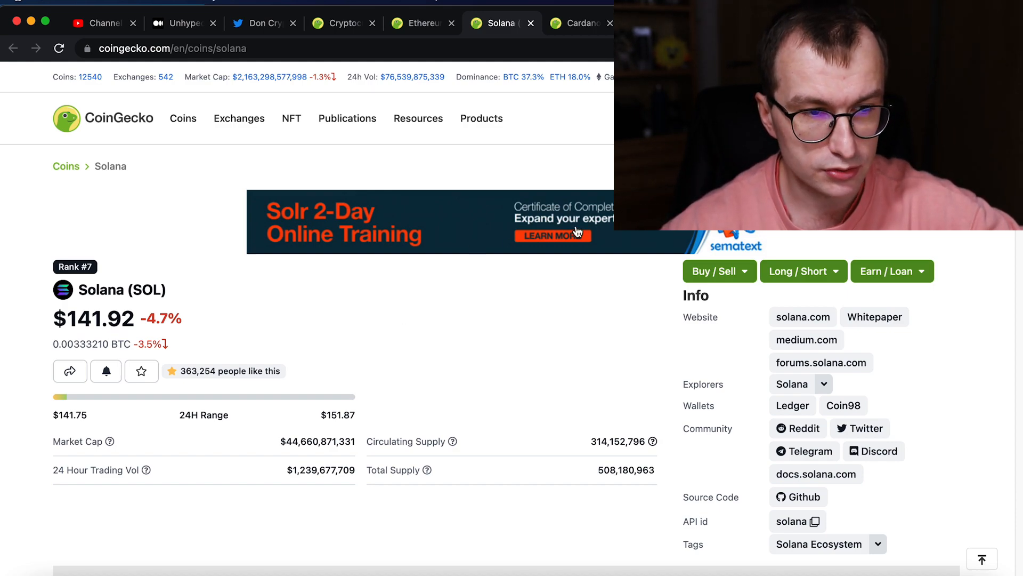
left_click(580, 23)
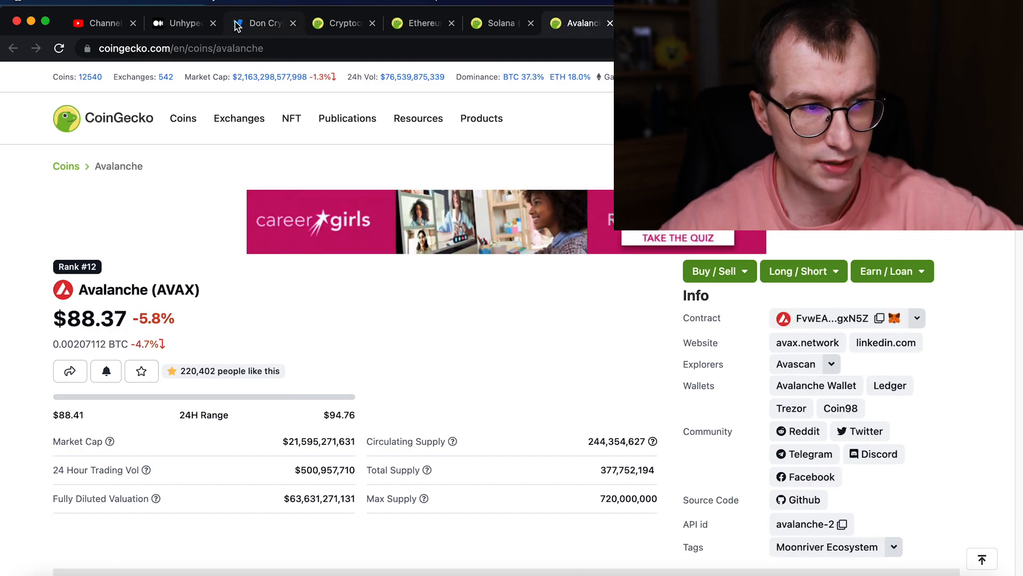
Step: Revisit the Medium comparison table, then return to the YouTube Studio comments inbox
left_click(176, 23)
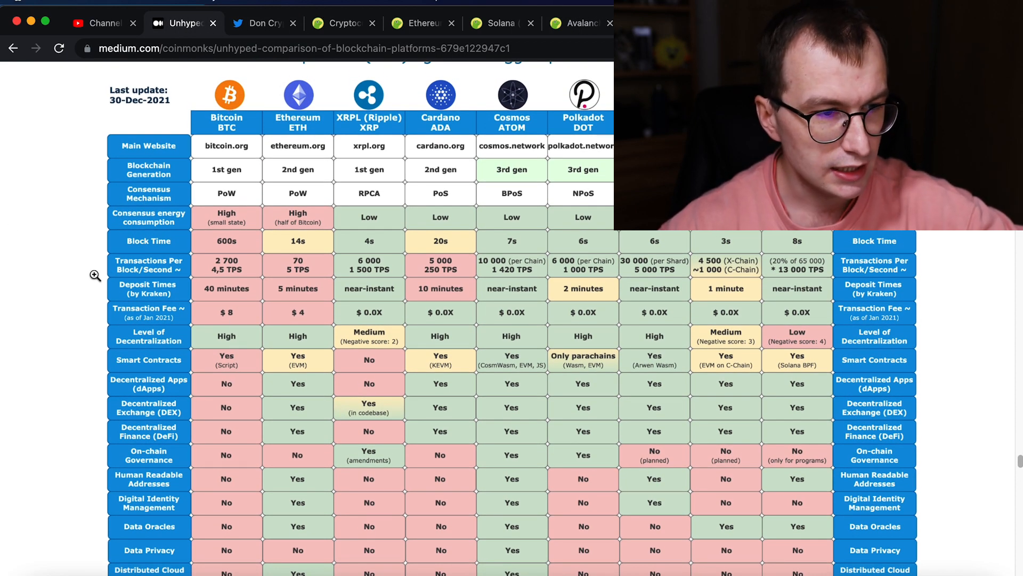
mouse_move(299, 159)
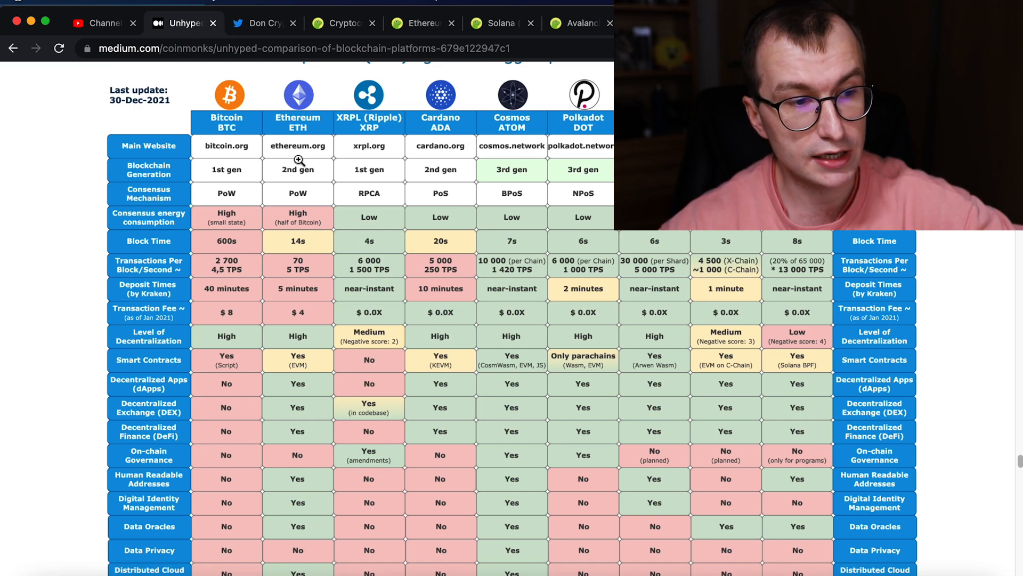
mouse_move(297, 178)
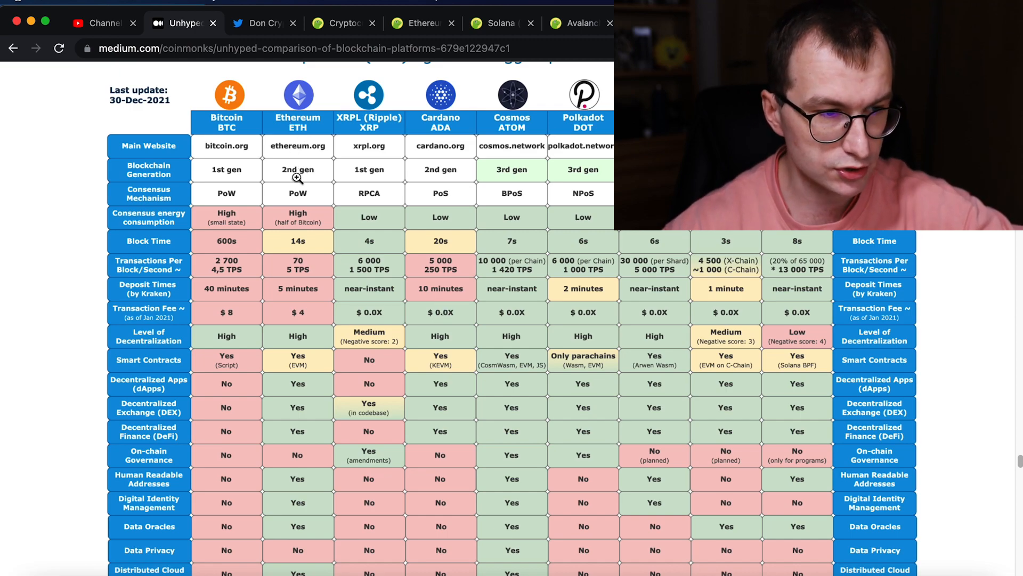
mouse_move(580, 268)
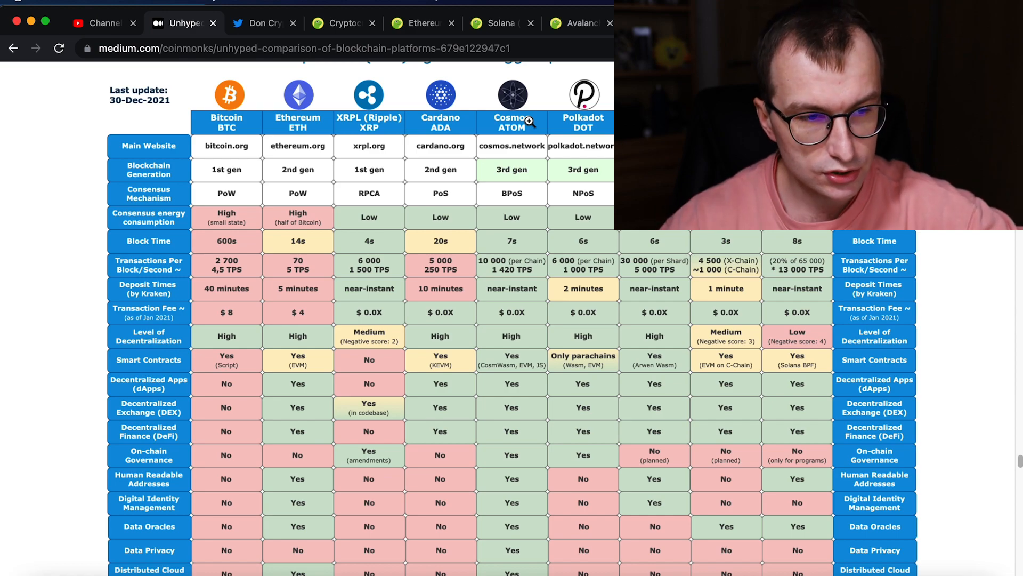
mouse_move(537, 311)
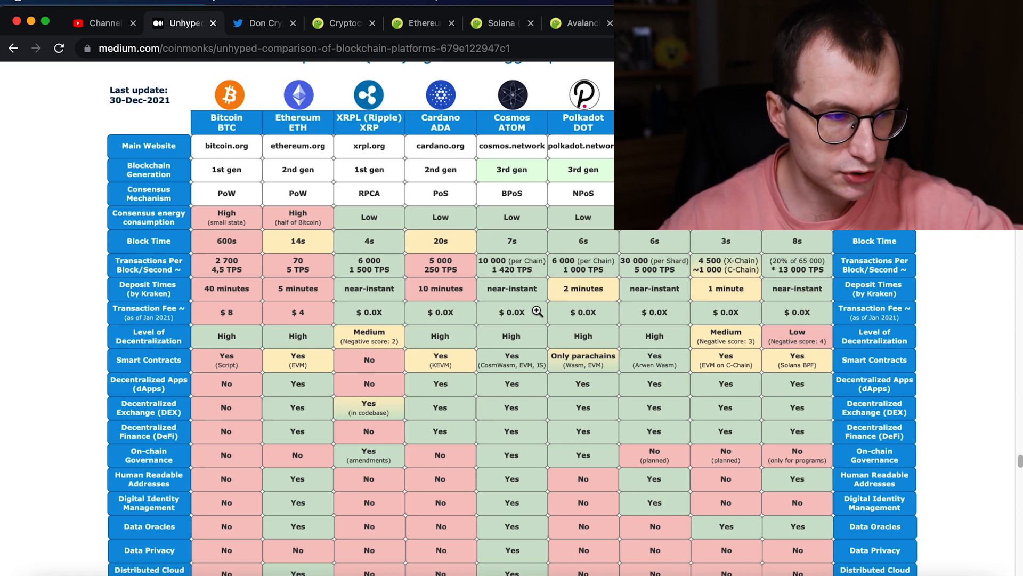
mouse_move(134, 244)
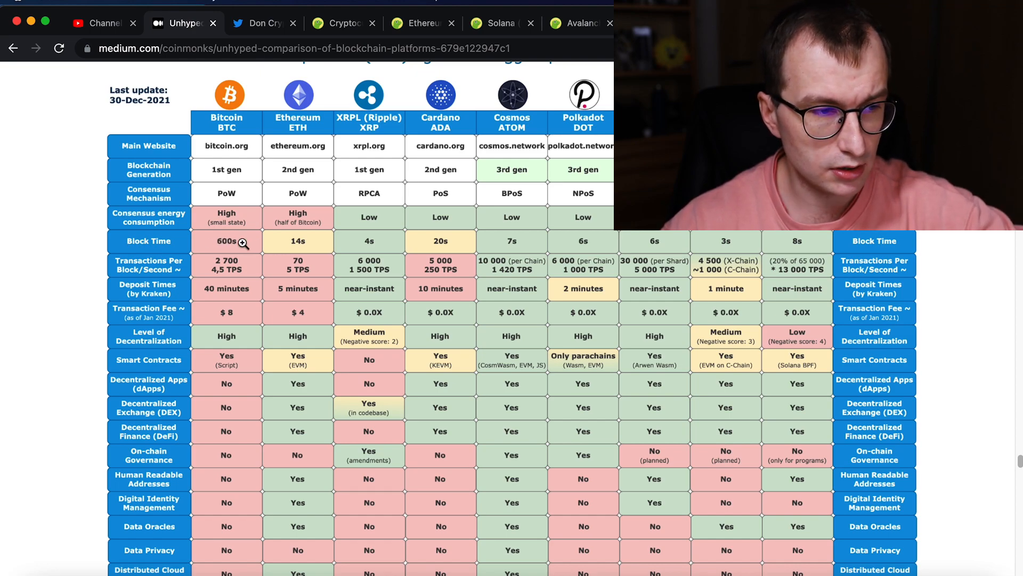
mouse_move(297, 244)
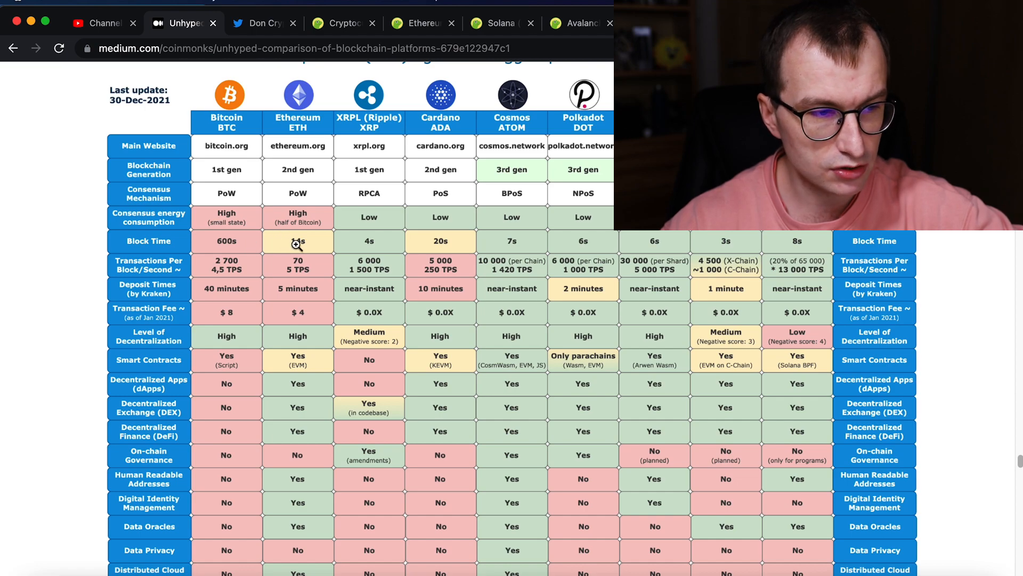
mouse_move(298, 243)
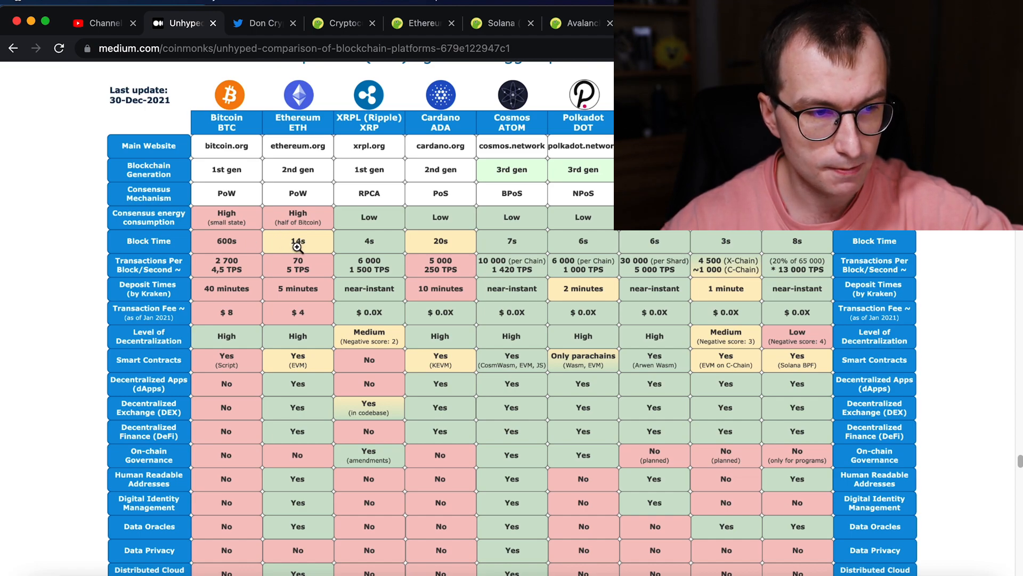
mouse_move(383, 242)
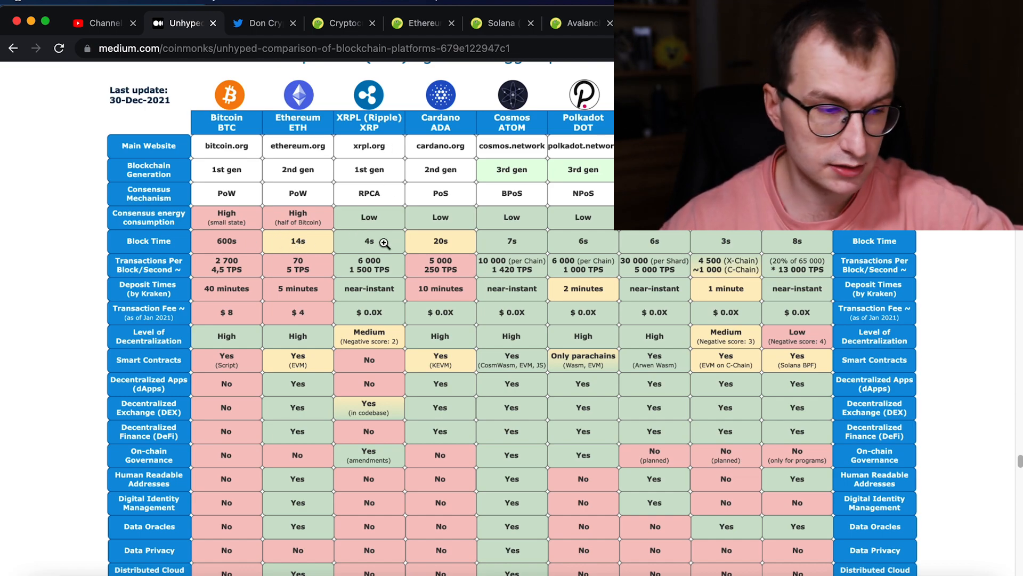
mouse_move(315, 241)
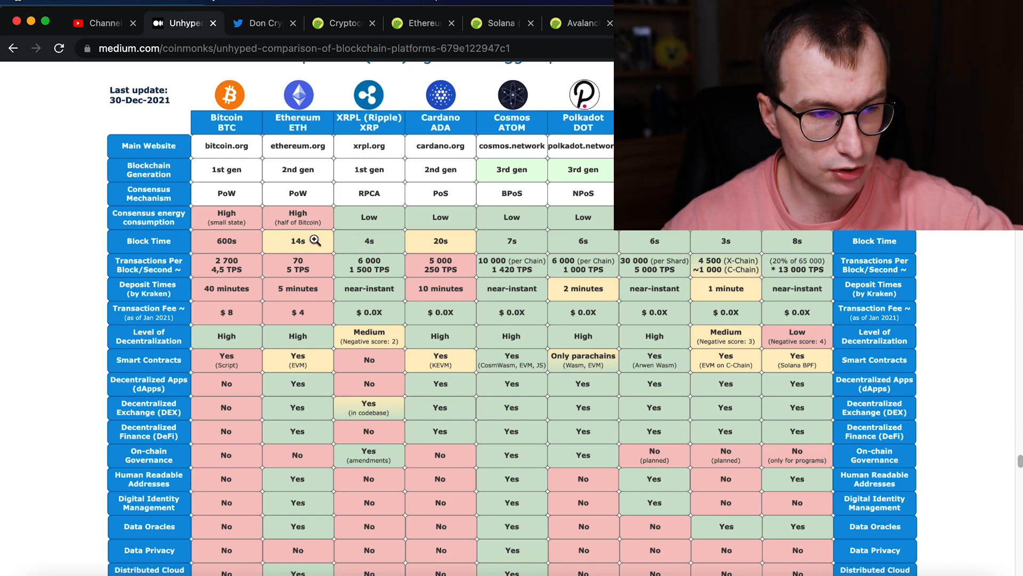
mouse_move(447, 244)
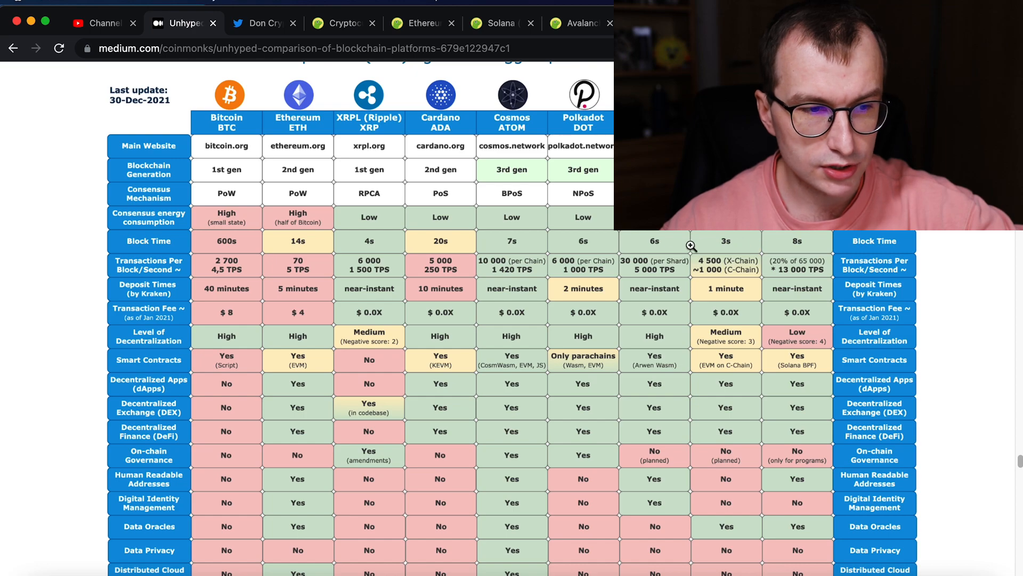
mouse_move(521, 244)
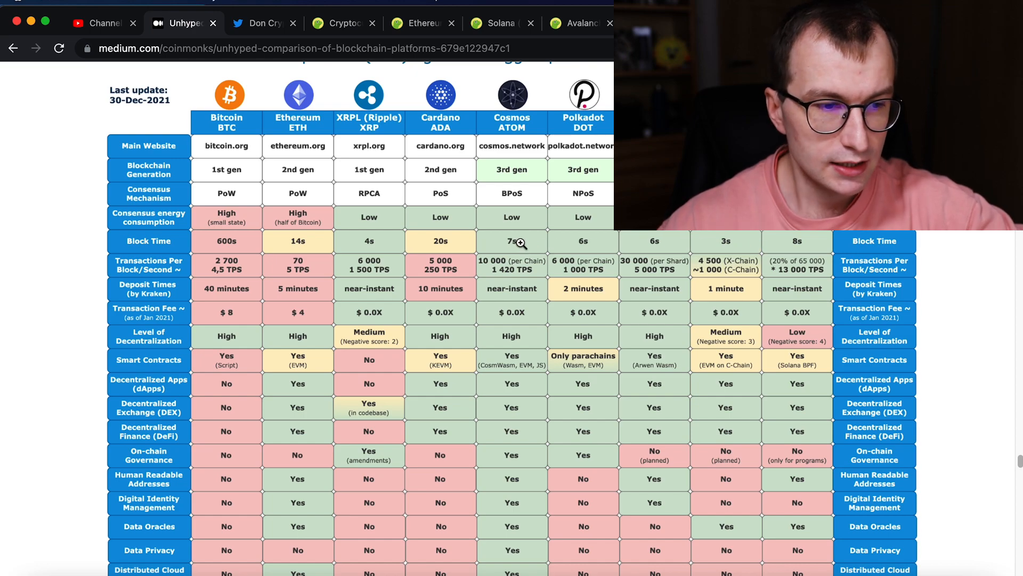
mouse_move(431, 265)
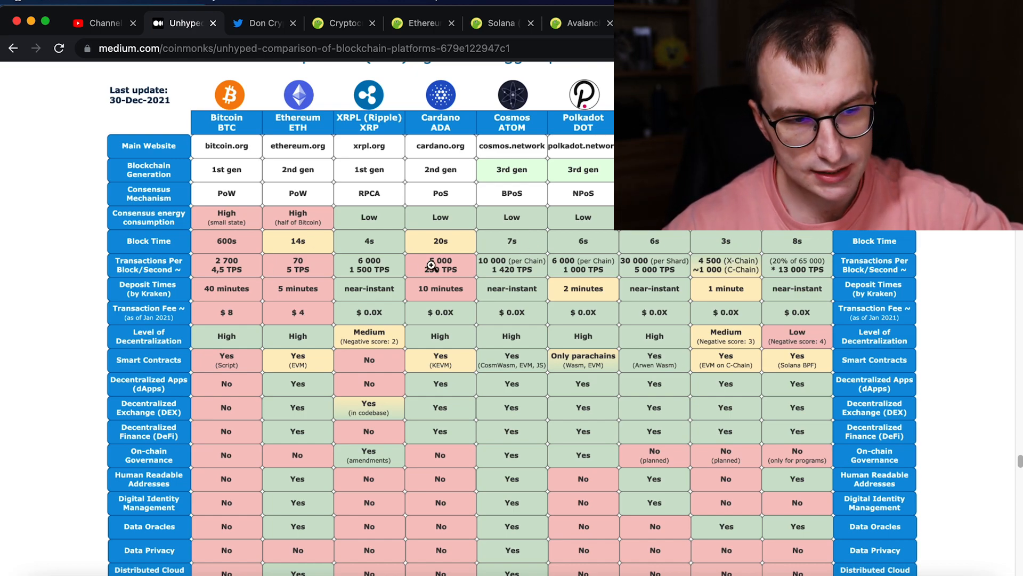
mouse_move(646, 267)
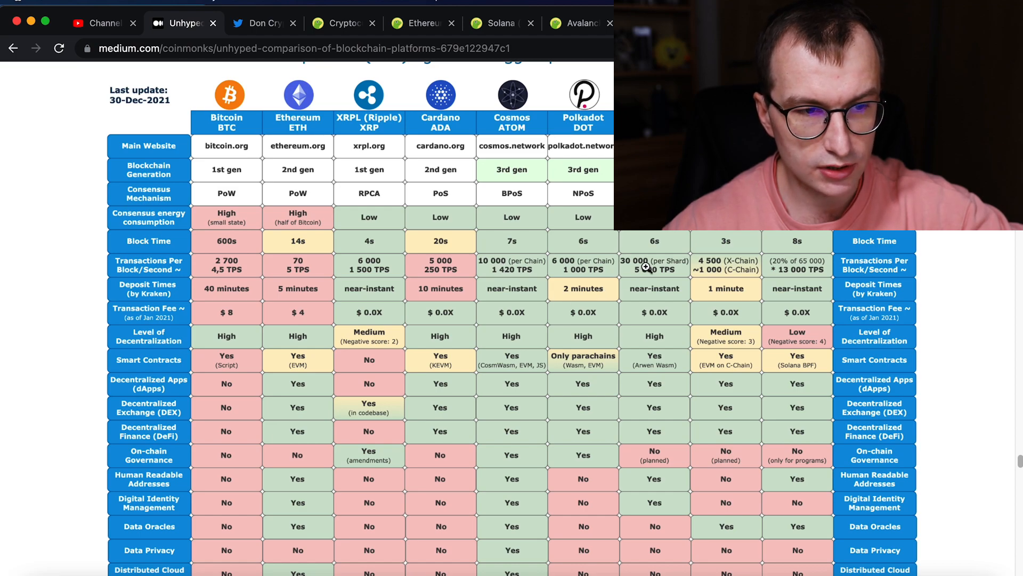
mouse_move(709, 273)
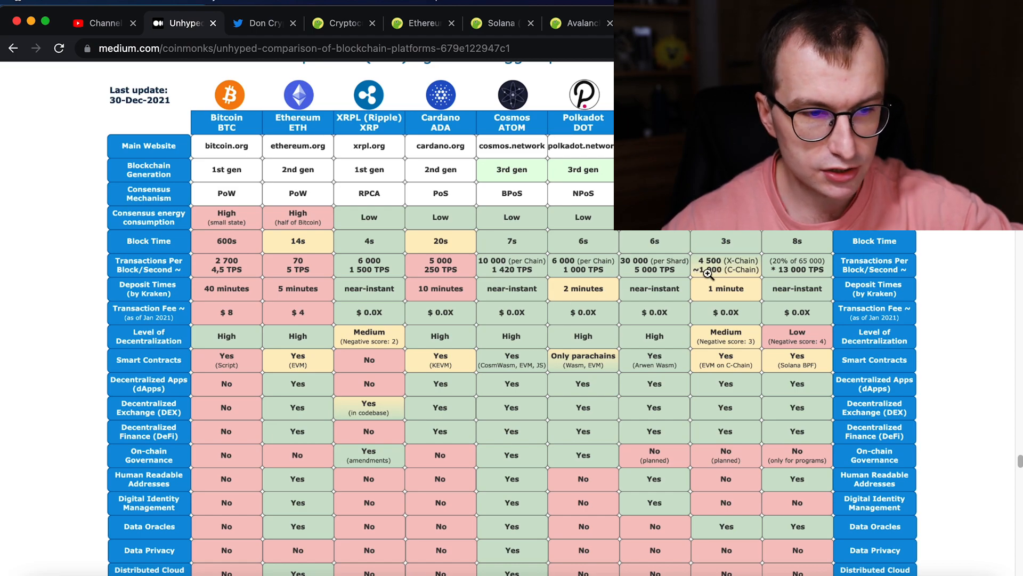
mouse_move(790, 277)
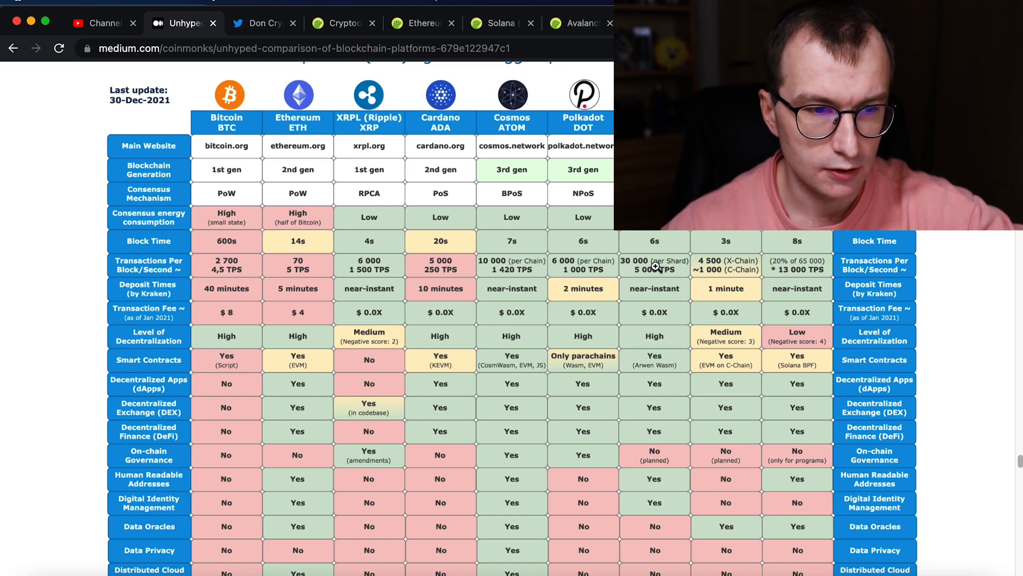
mouse_move(803, 283)
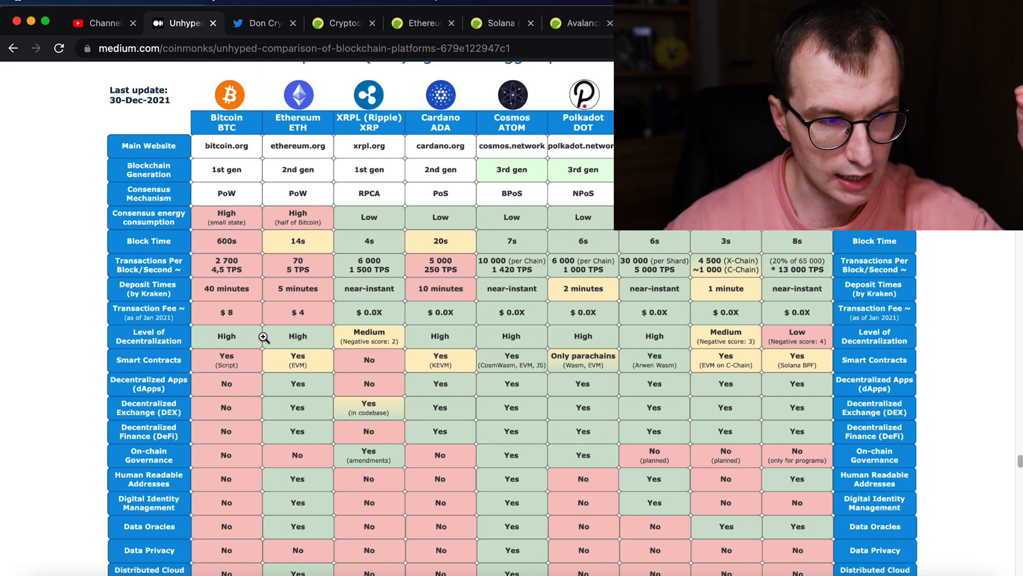
mouse_move(147, 340)
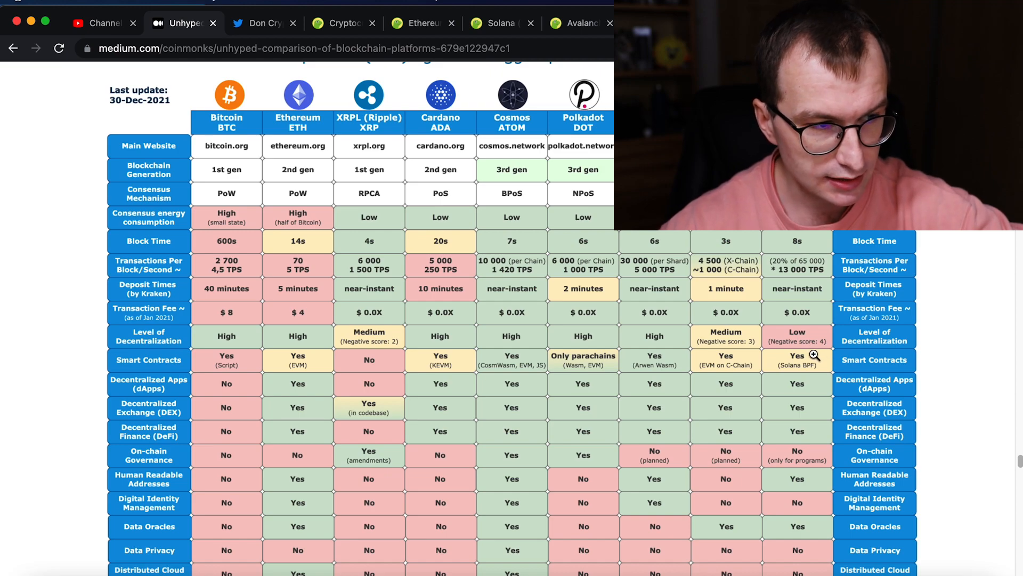
mouse_move(345, 508)
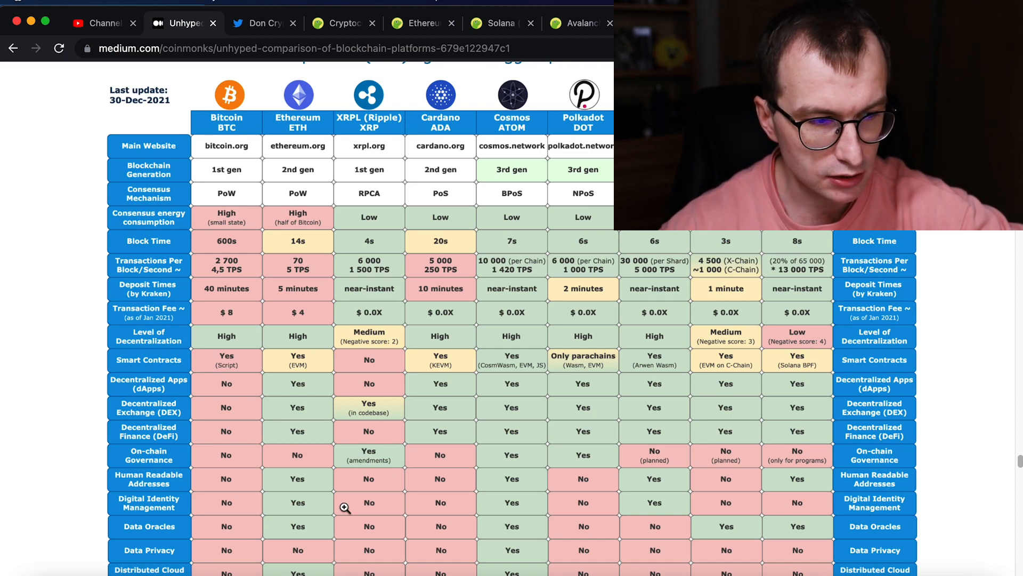
mouse_move(511, 314)
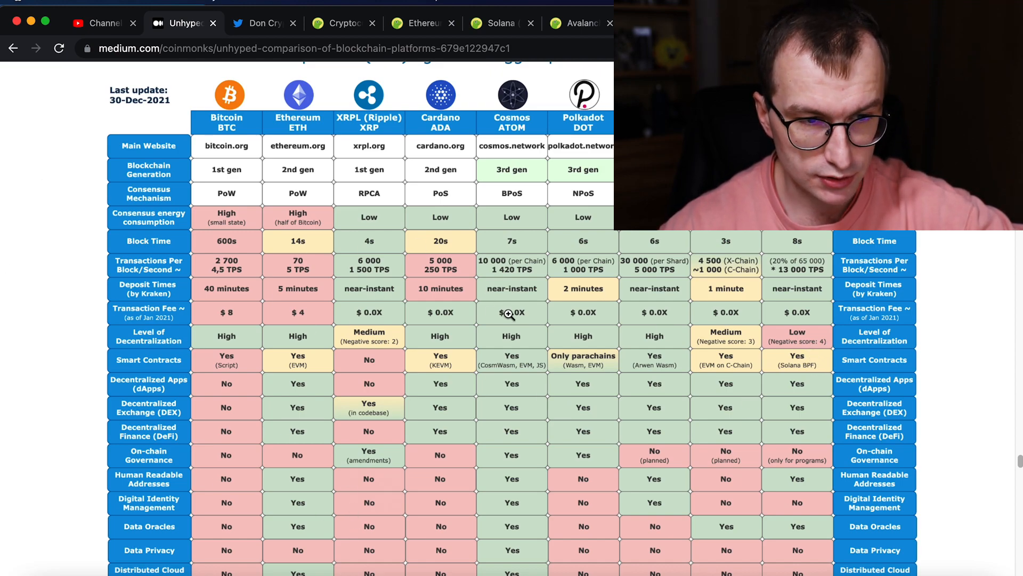
mouse_move(485, 341)
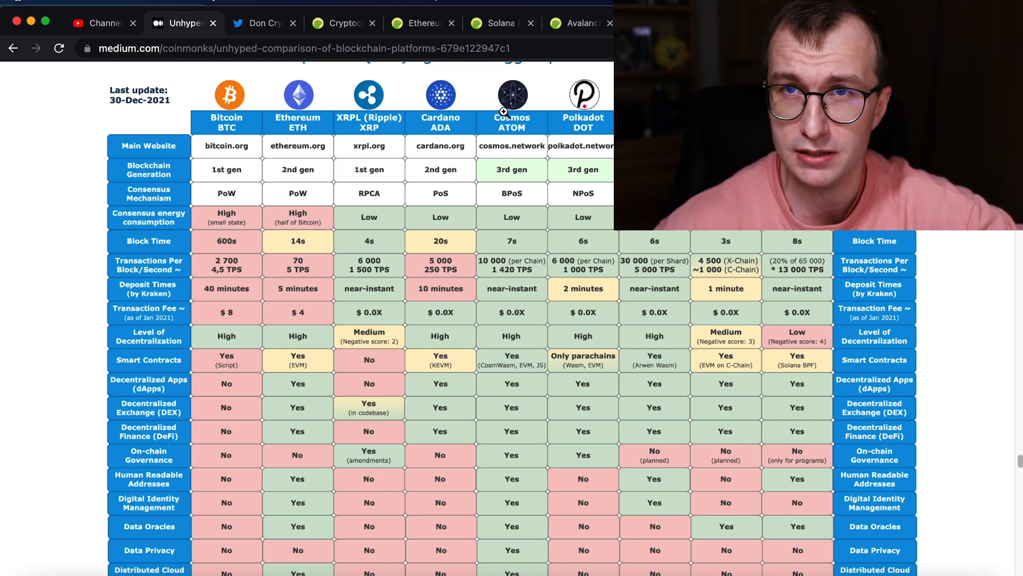
mouse_move(541, 155)
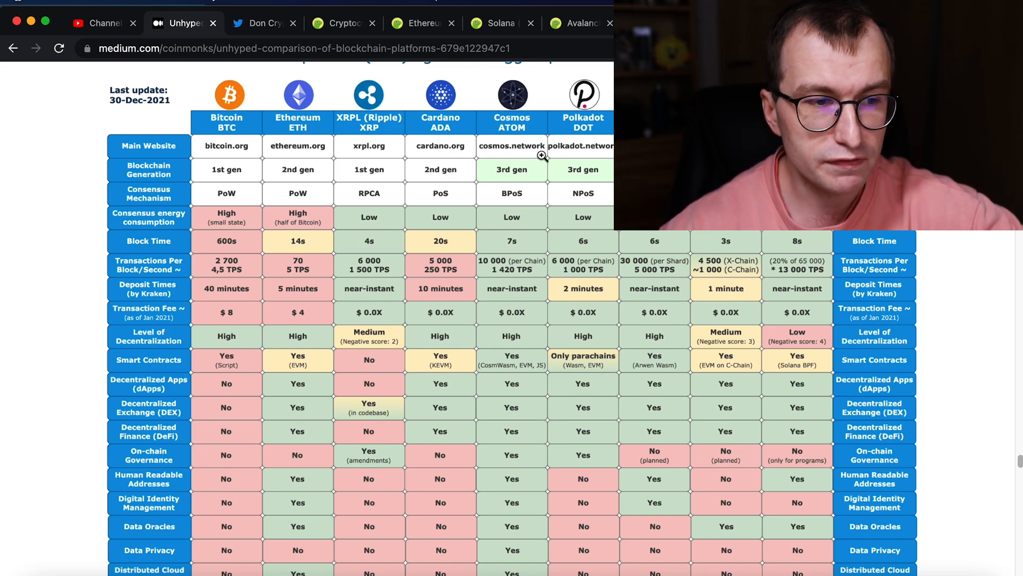
mouse_move(513, 237)
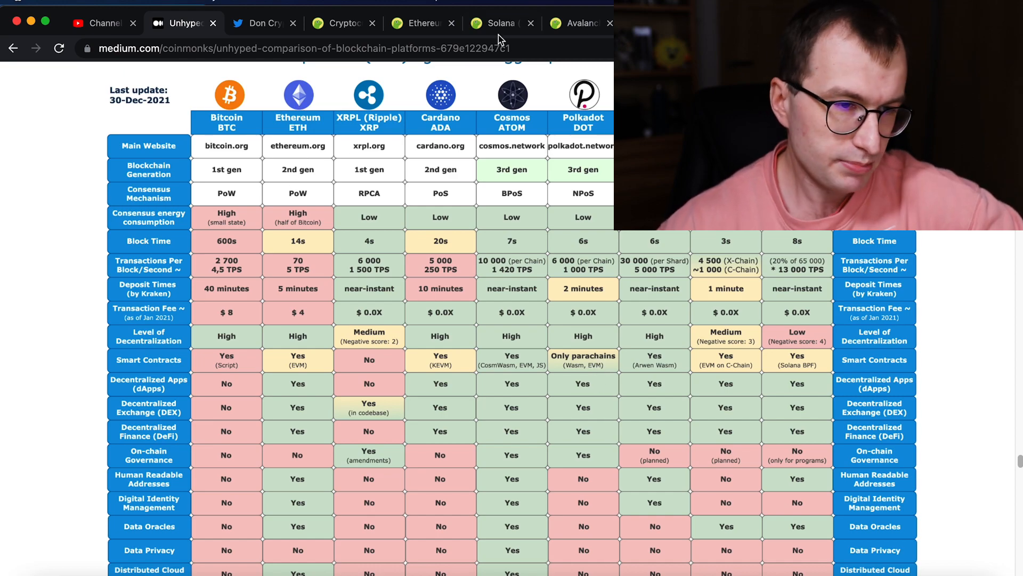
mouse_move(503, 142)
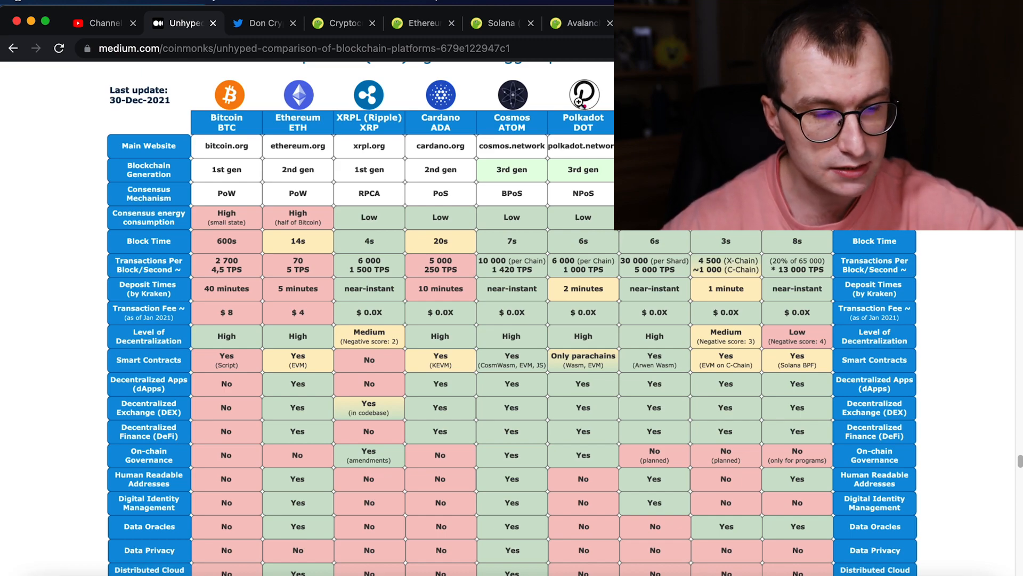
left_click(104, 23)
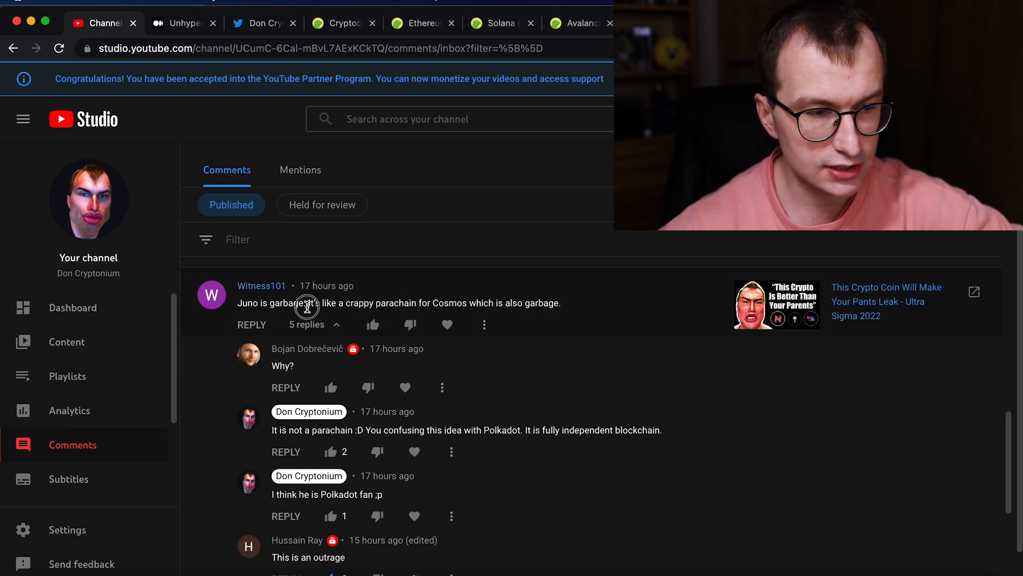
mouse_move(544, 300)
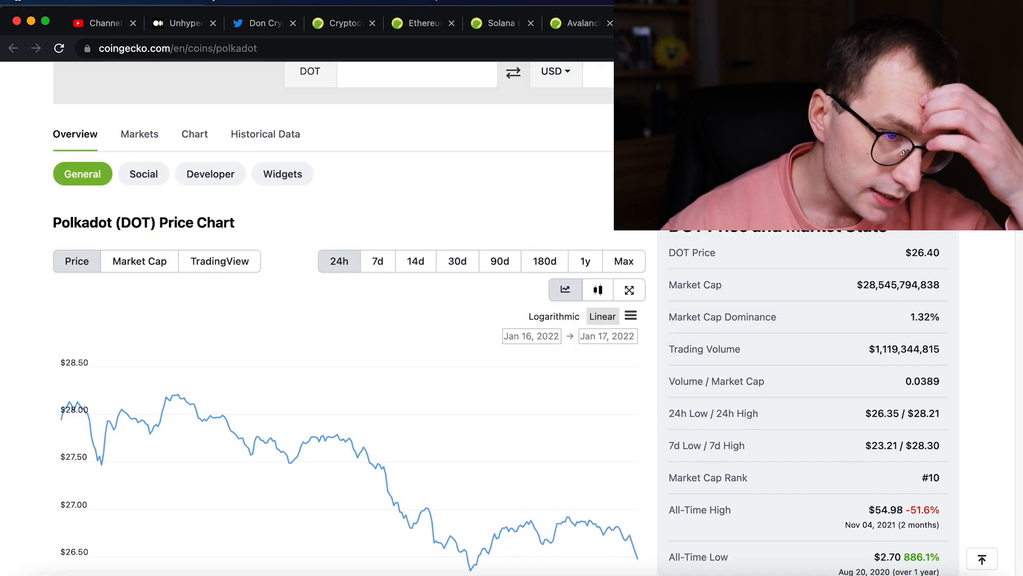
Step: Scroll through the Polkadot parachains website homepage
scroll("up", 3)
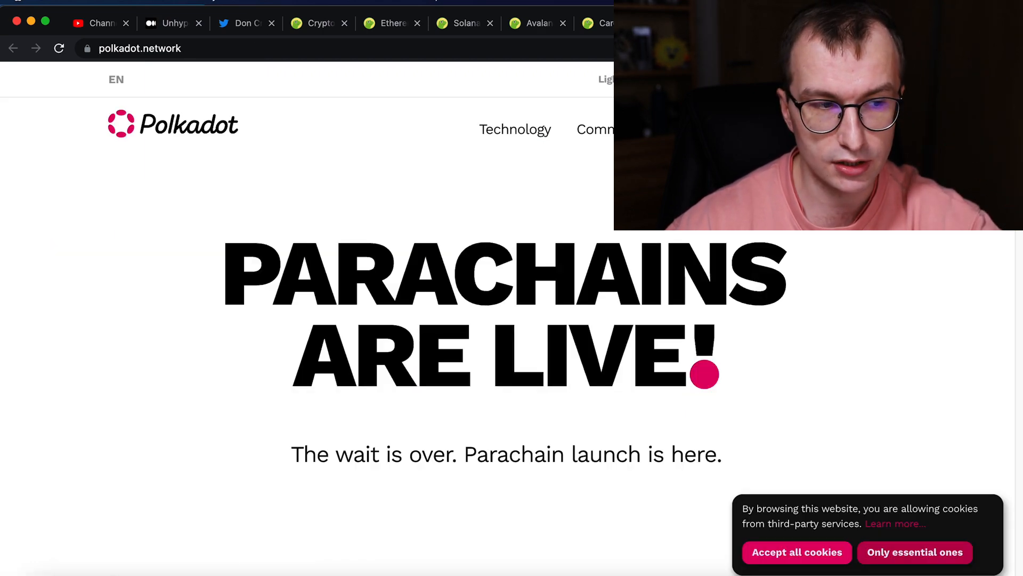
scroll("down", 3)
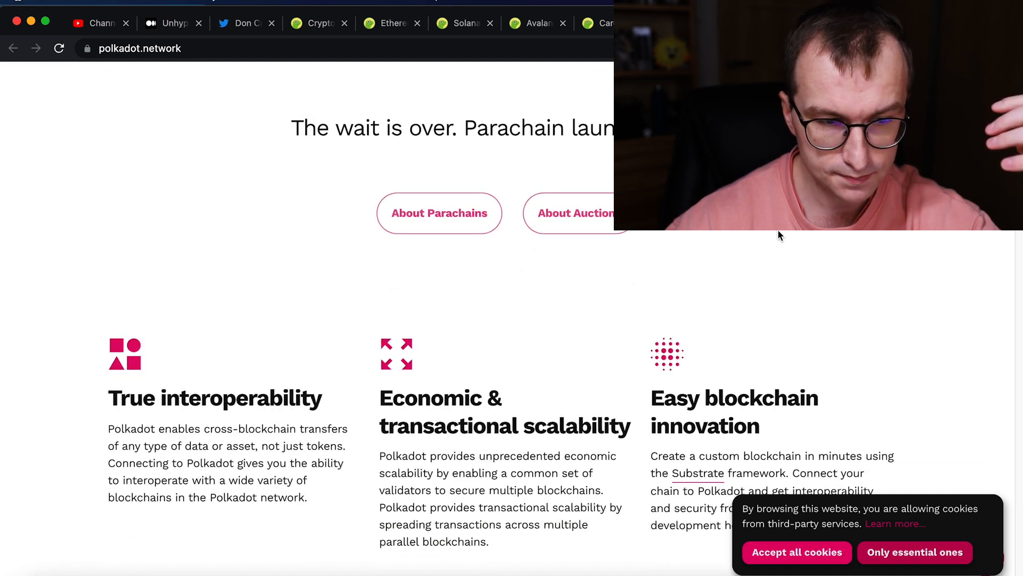
scroll("down", 3)
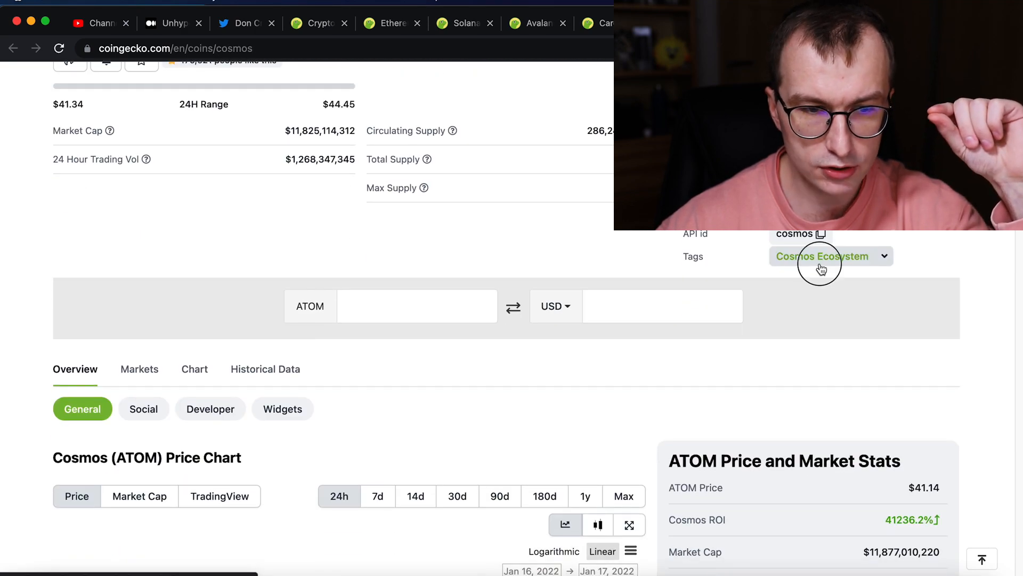
Step: Open the Cosmos Ecosystem category and scroll through its coin rankings table
left_click(823, 256)
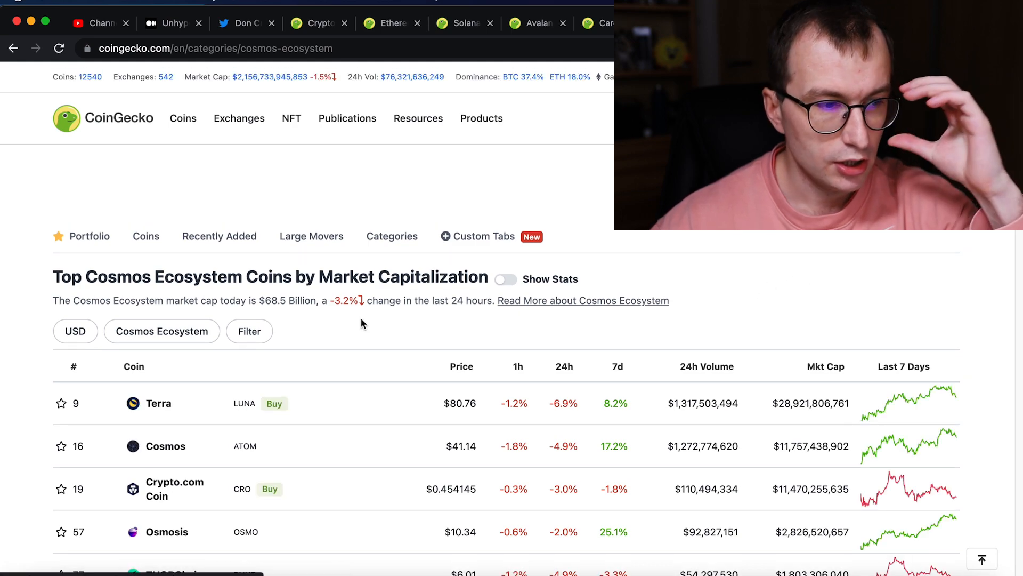
scroll("down", 3)
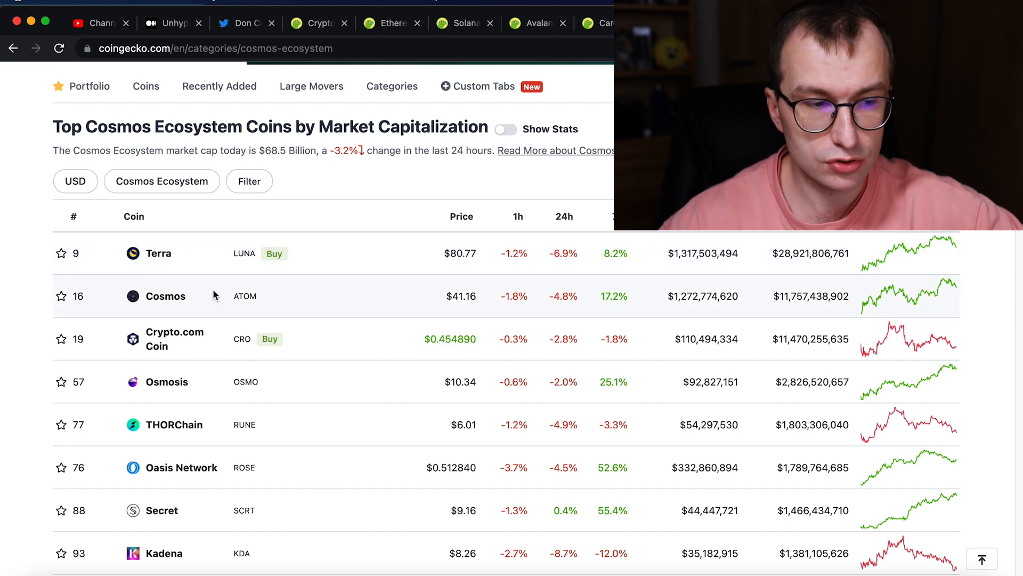
mouse_move(174, 344)
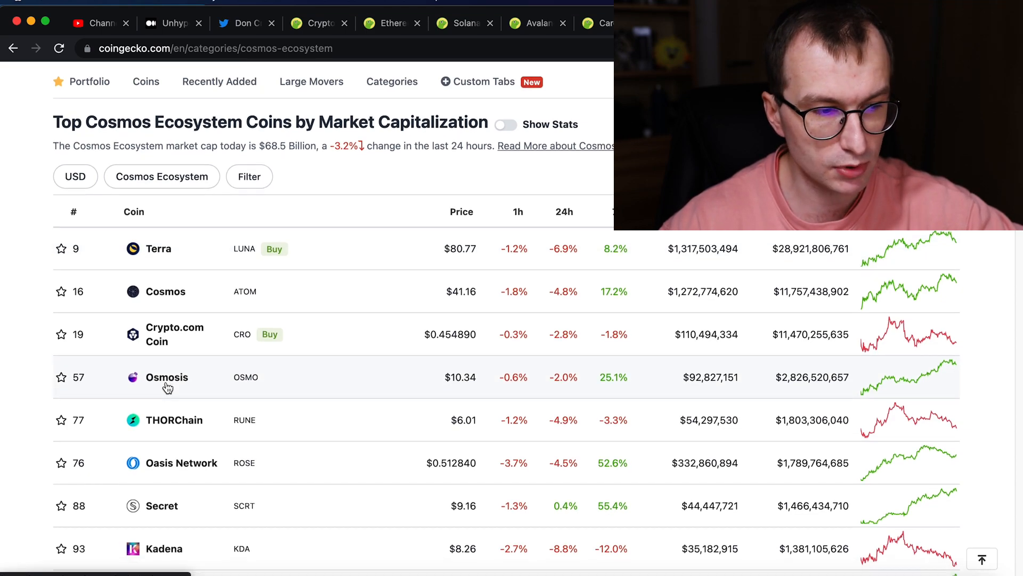
scroll("down", 3)
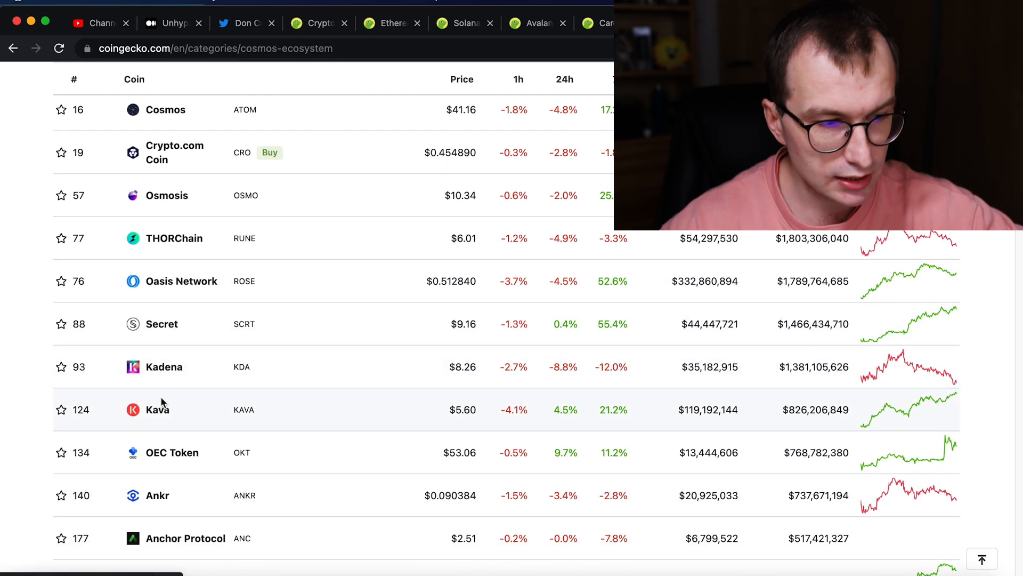
mouse_move(163, 366)
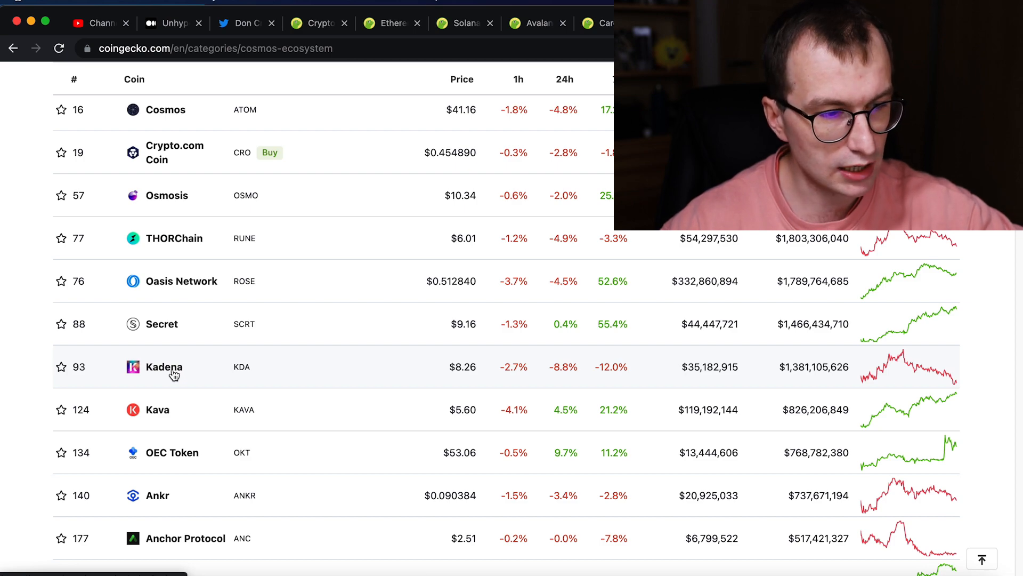
scroll("down", 3)
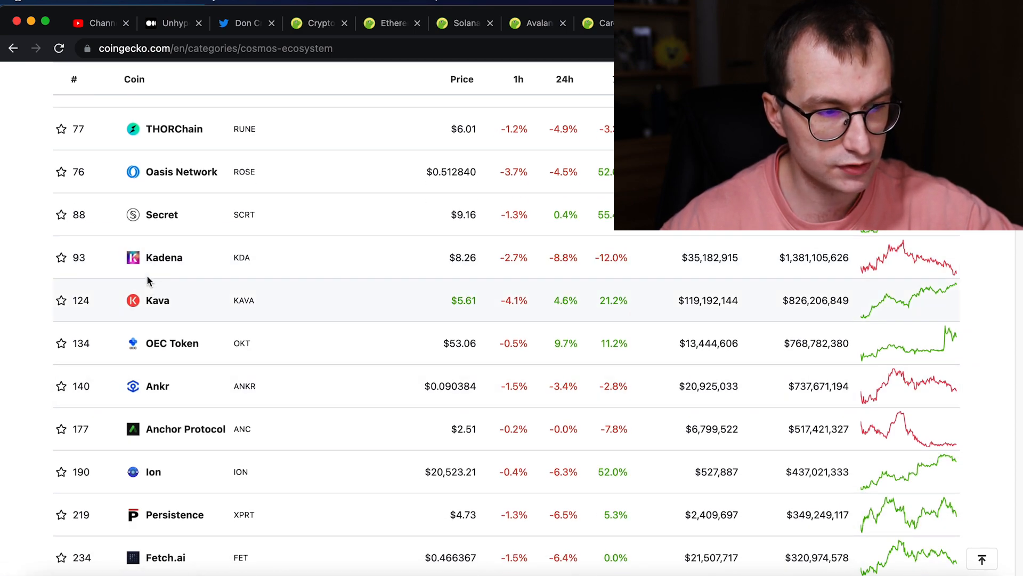
scroll("down", 3)
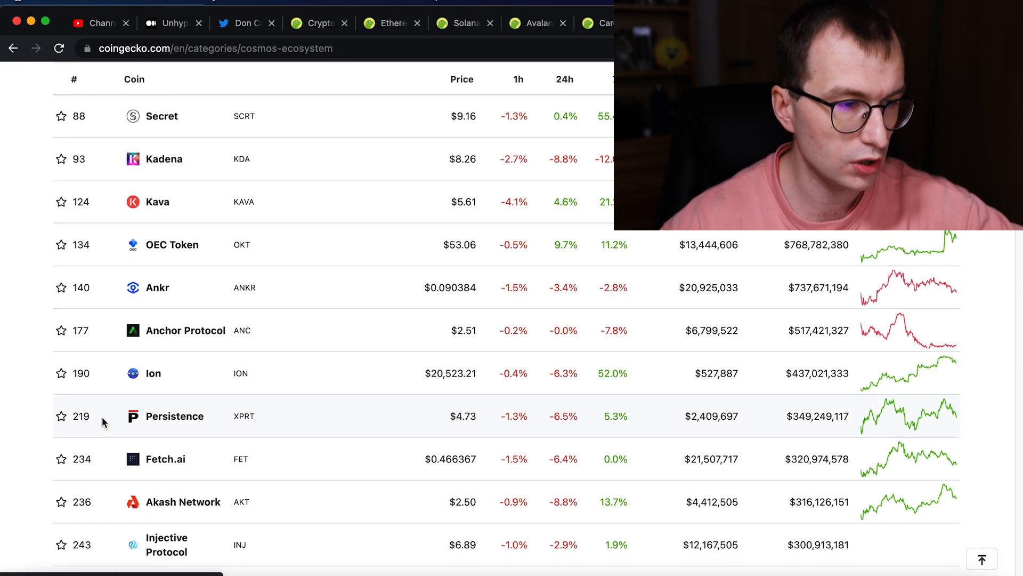
mouse_move(168, 336)
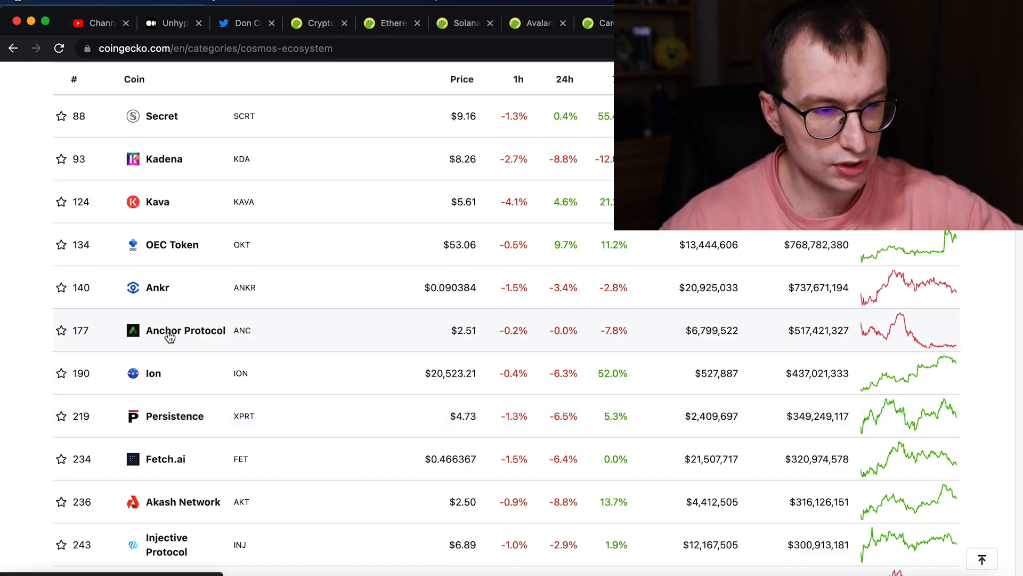
scroll("down", 3)
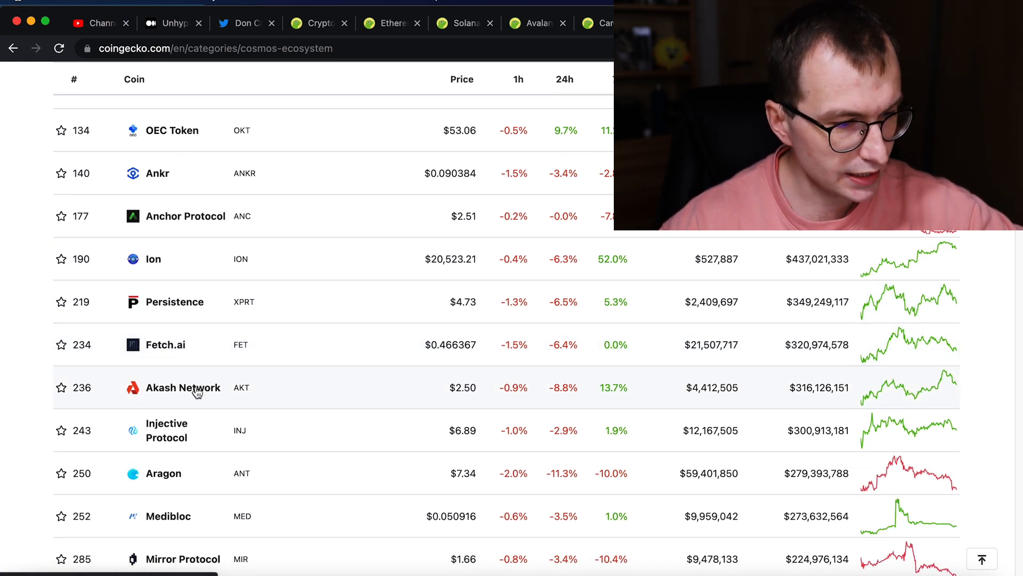
scroll("down", 3)
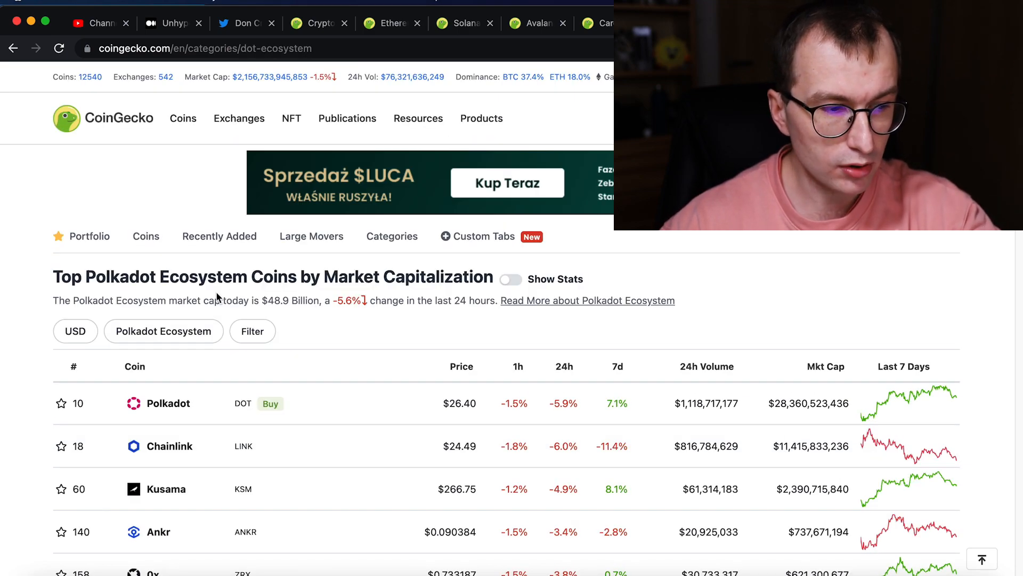
scroll("down", 3)
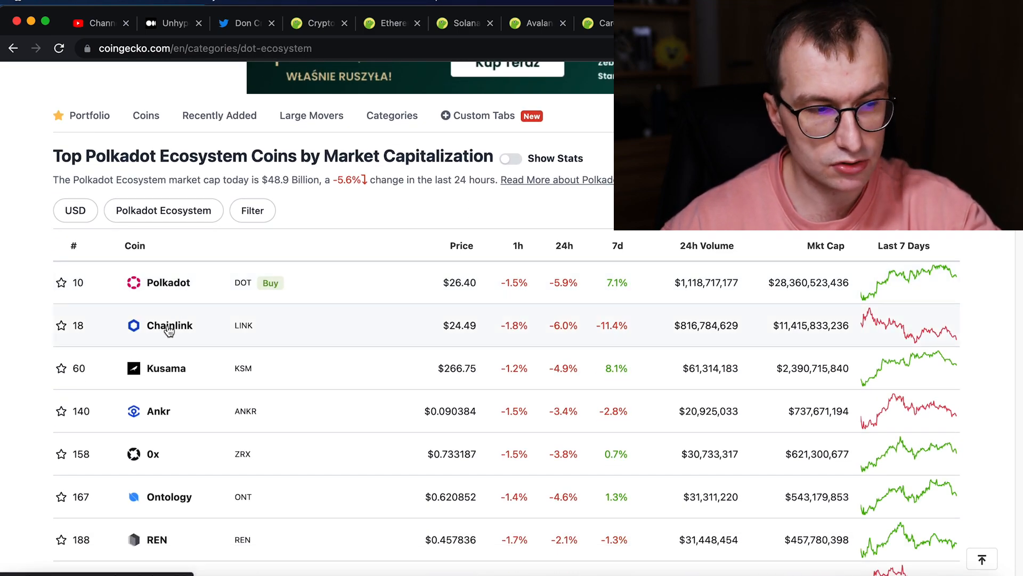
mouse_move(165, 372)
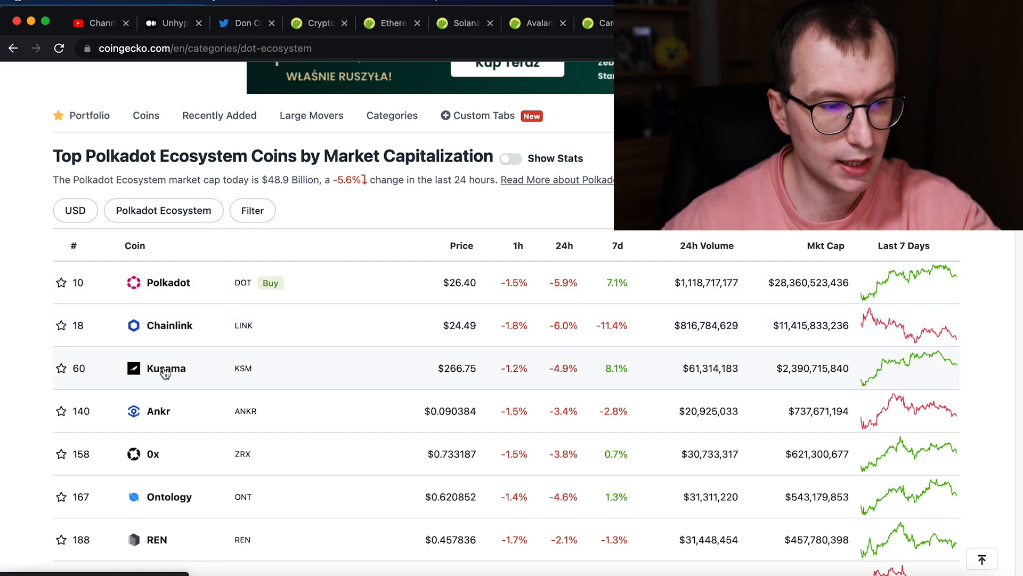
scroll("down", 3)
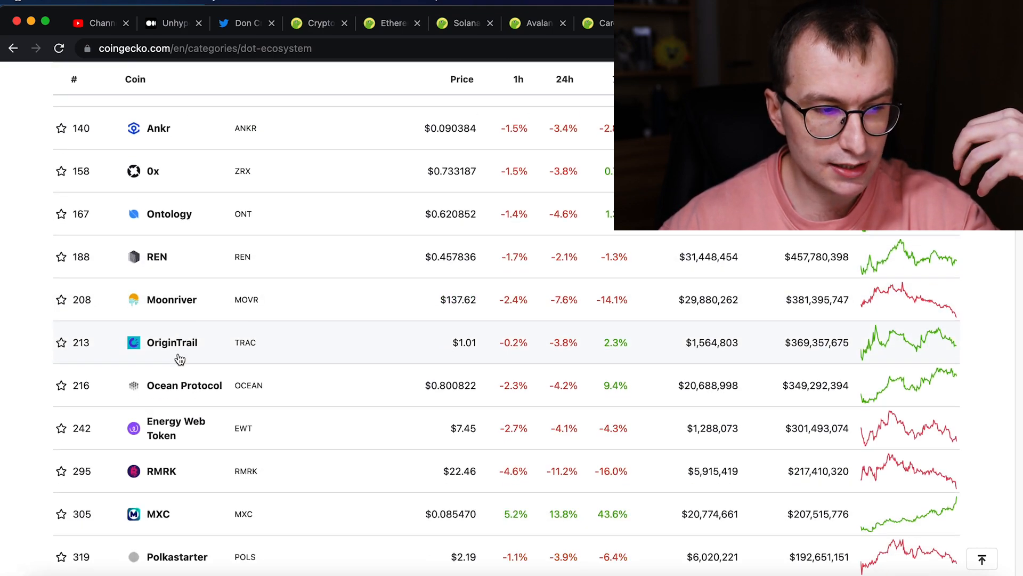
scroll("down", 3)
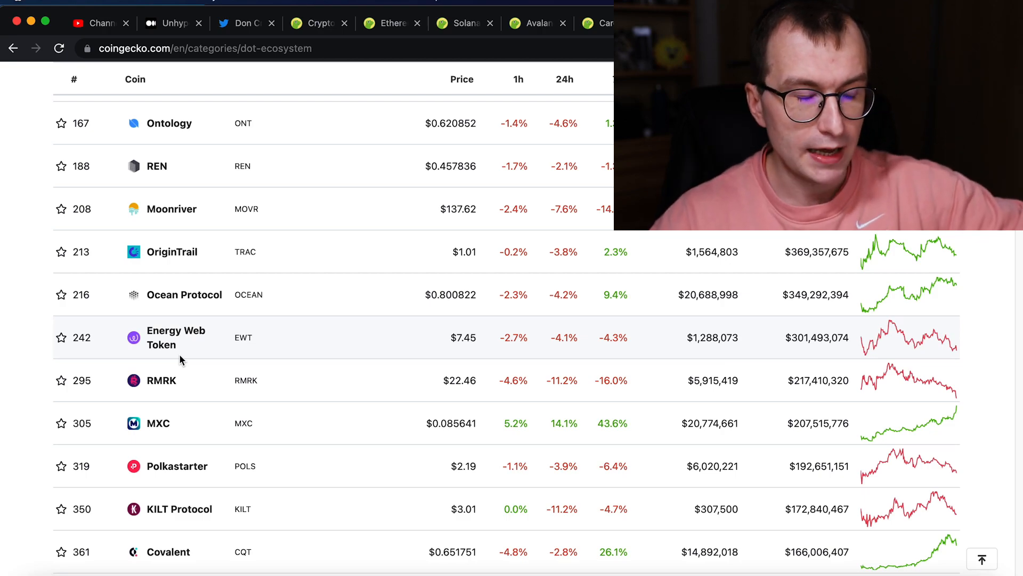
scroll("down", 3)
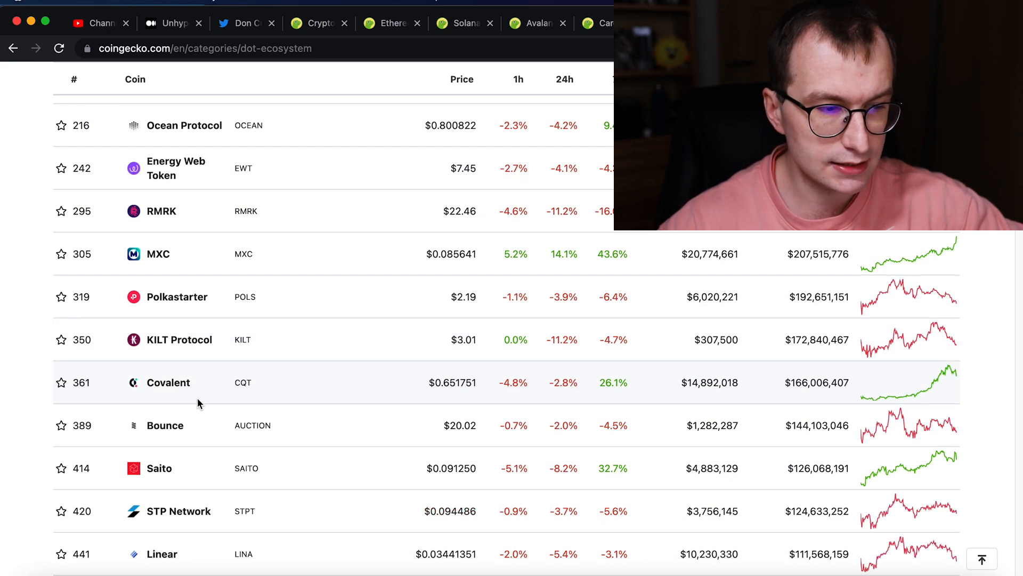
scroll("down", 3)
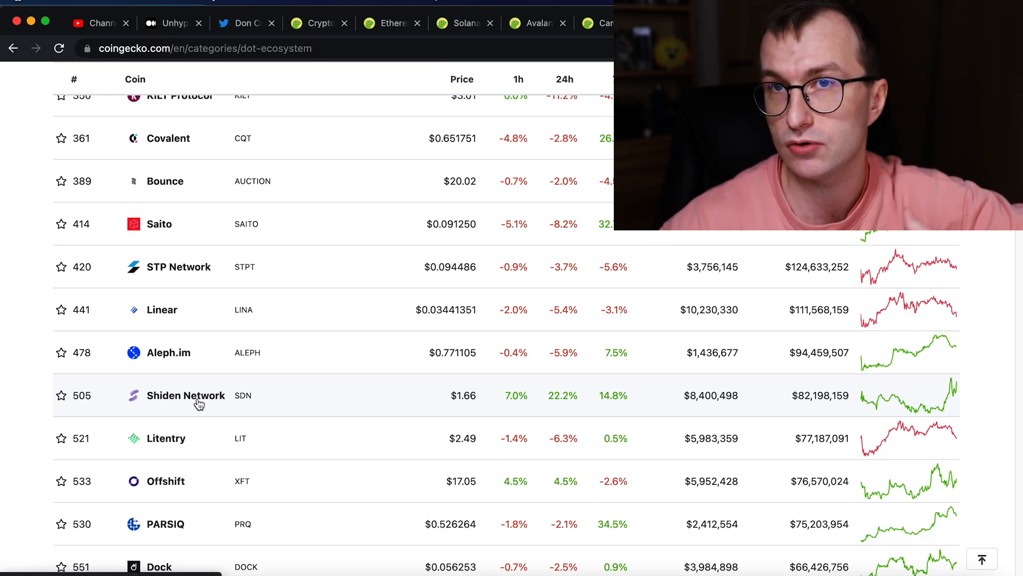
scroll("down", 3)
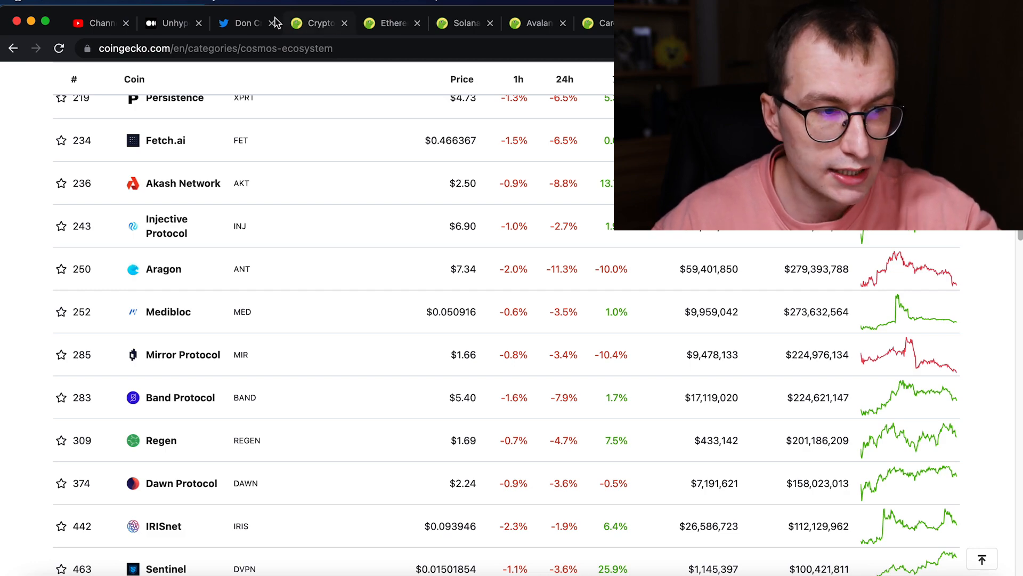
mouse_move(245, 23)
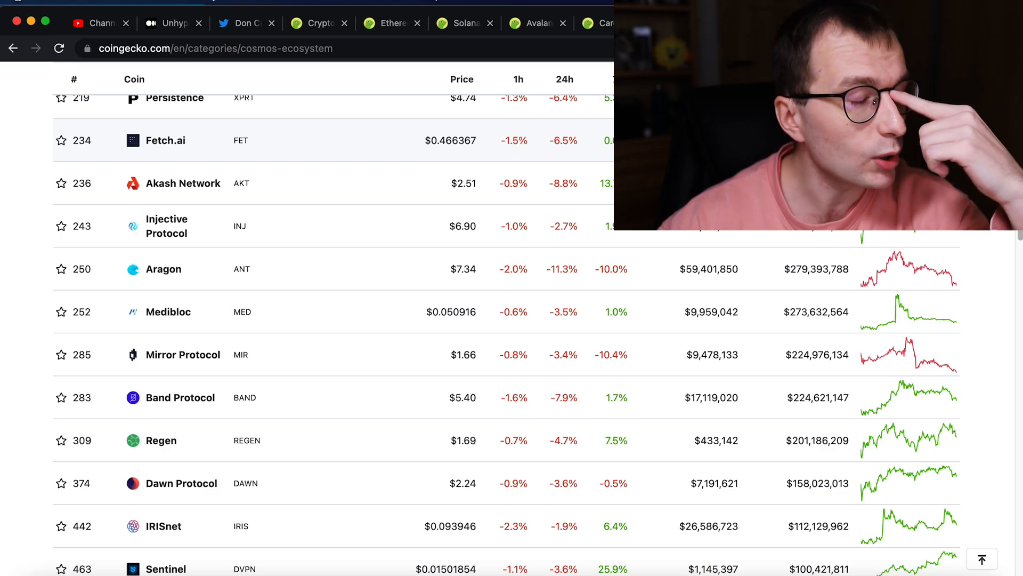
Step: Scroll further down the Cosmos Ecosystem table, then switch to the Solana coin page
scroll("down", 3)
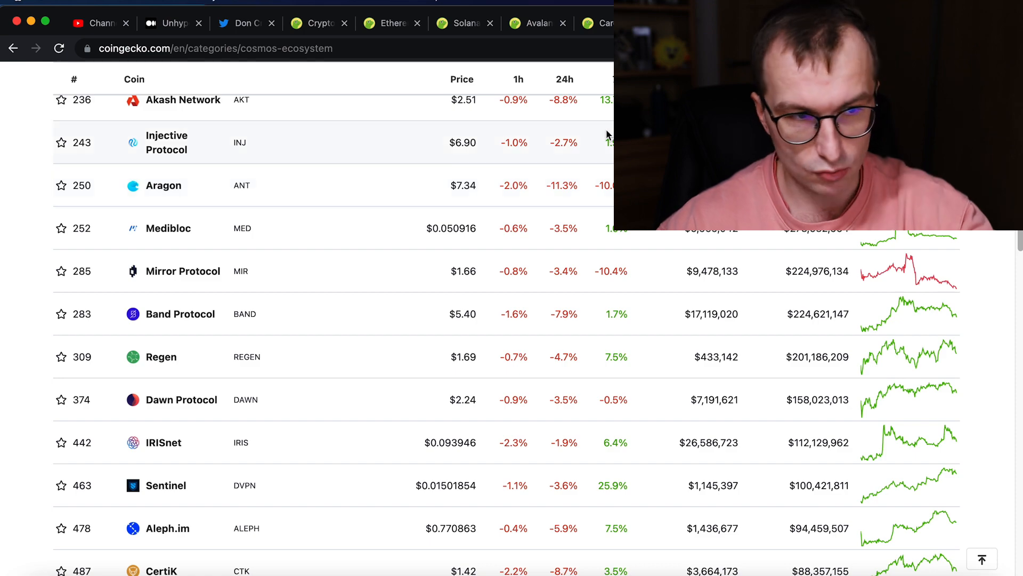
left_click(465, 23)
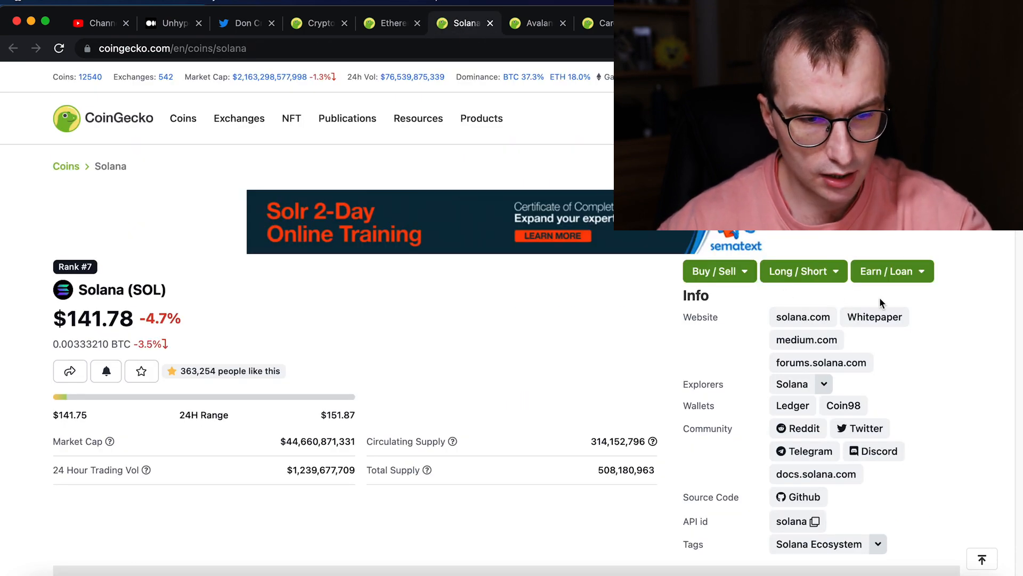
Step: From the Avalanche coin page, show all category tags and open the Avalanche Ecosystem coin list
left_click(537, 22)
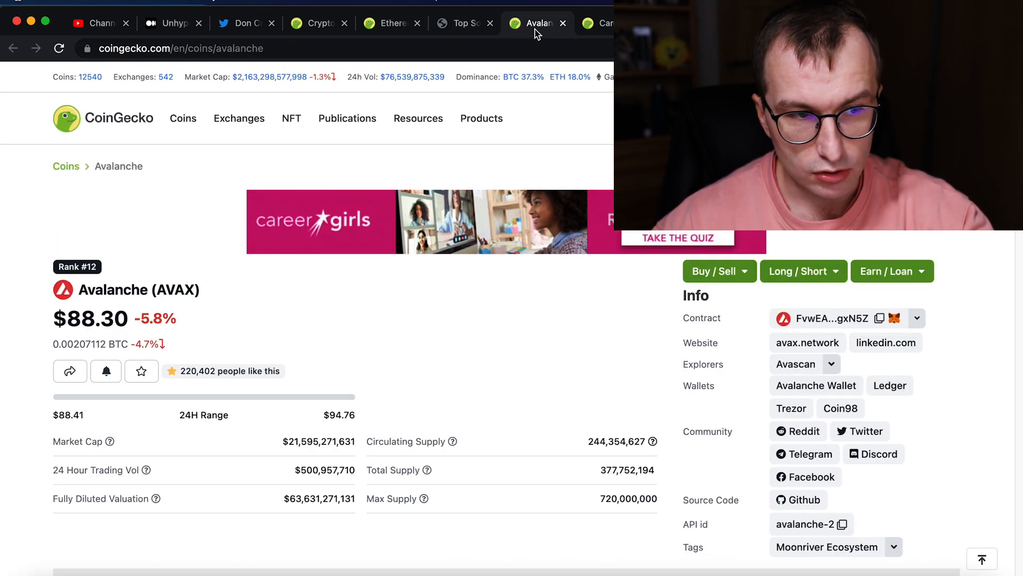
mouse_move(825, 546)
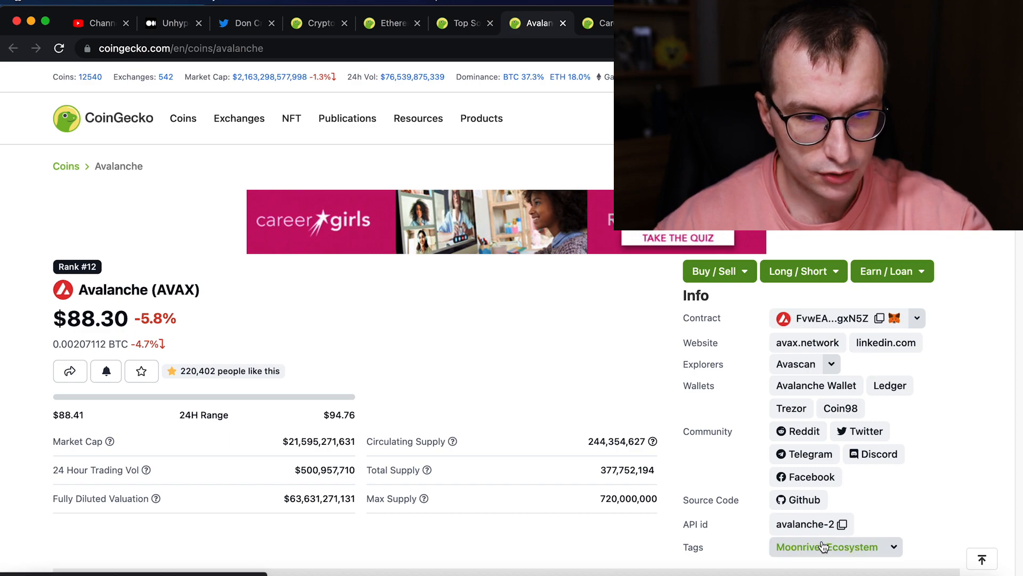
left_click(895, 547)
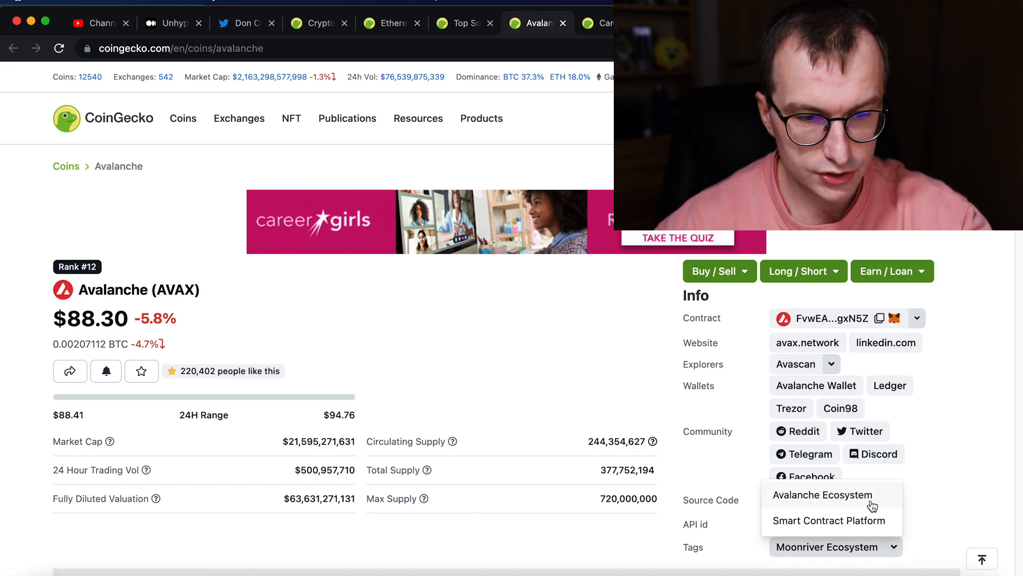
left_click(823, 494)
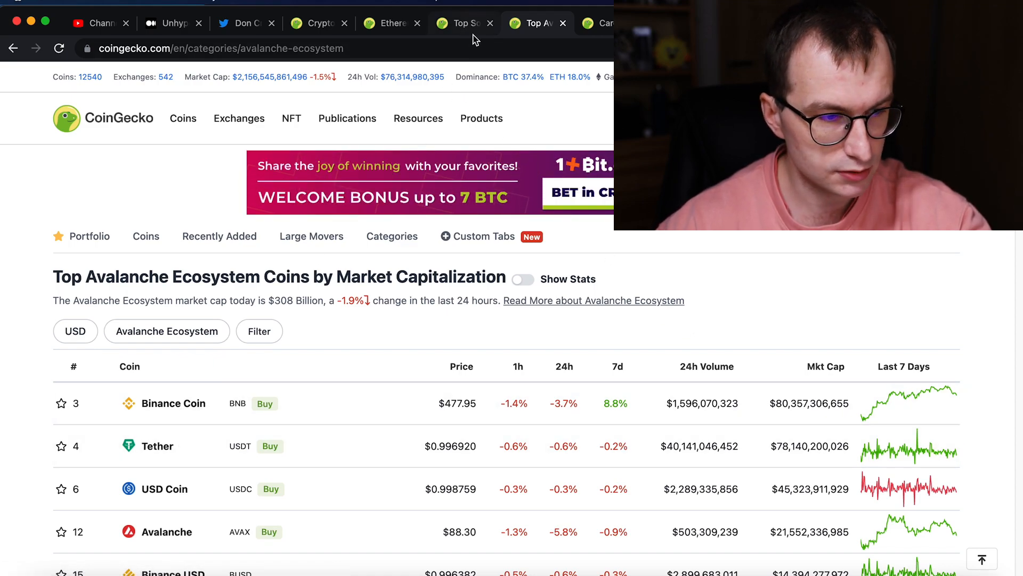
scroll("down", 3)
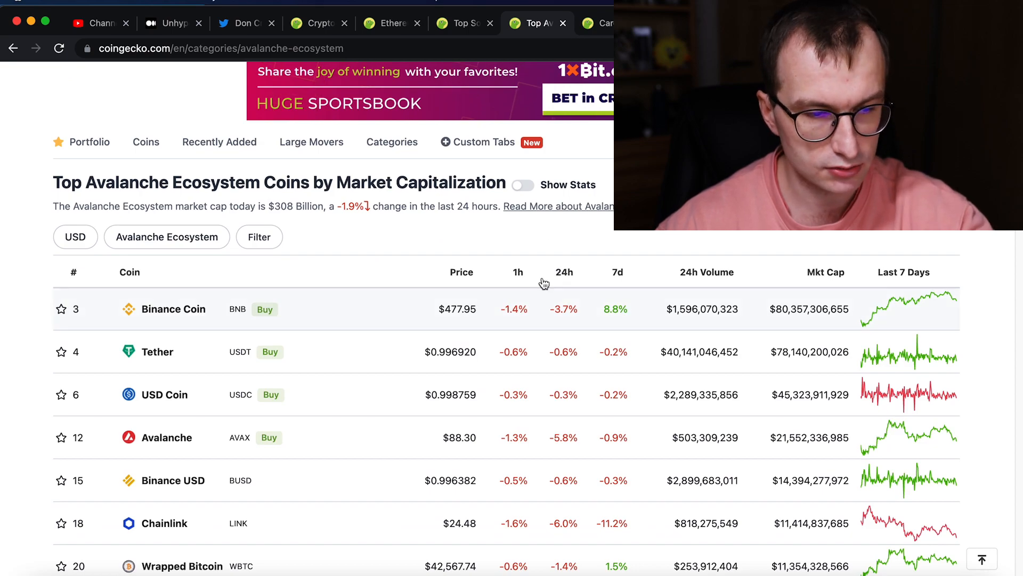
Step: Browse the Solana ecosystem list and open the Raydium coin page
left_click(461, 22)
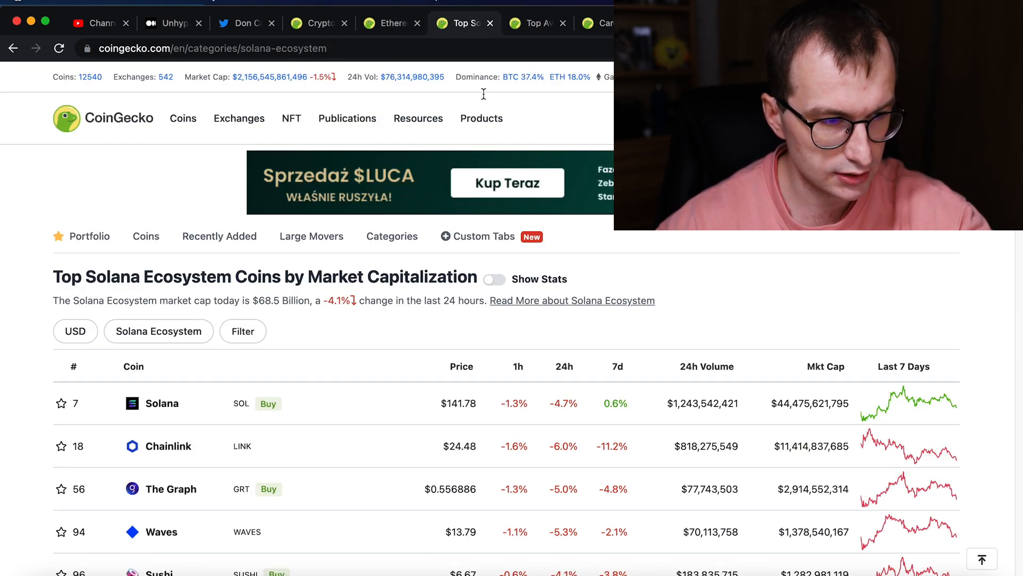
scroll("down", 3)
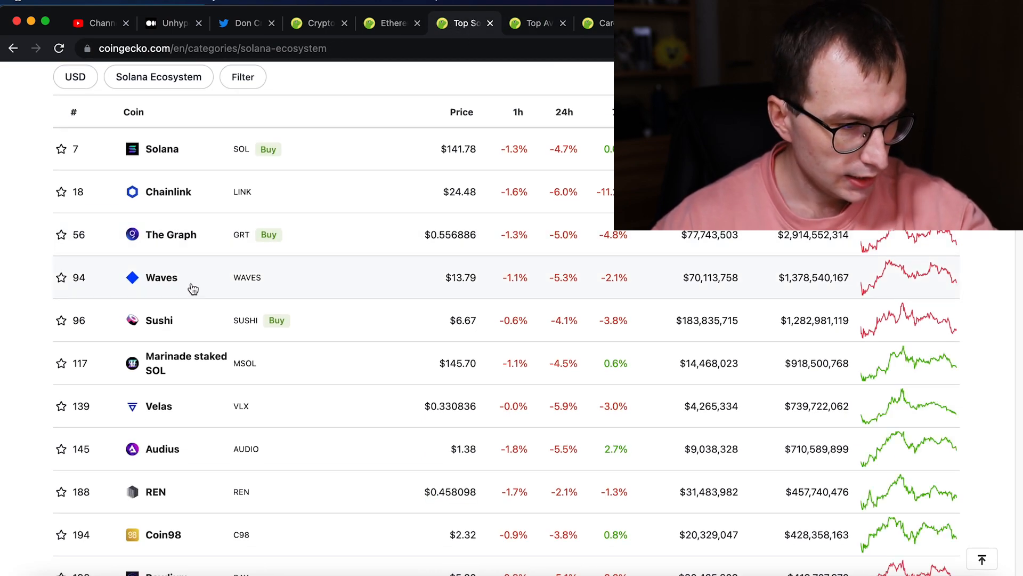
scroll("down", 3)
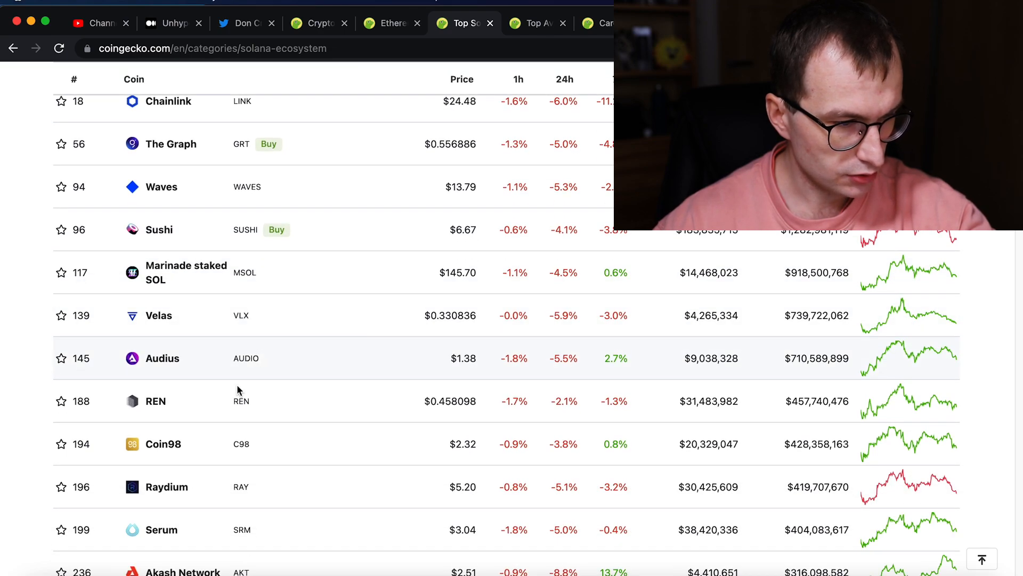
left_click(535, 23)
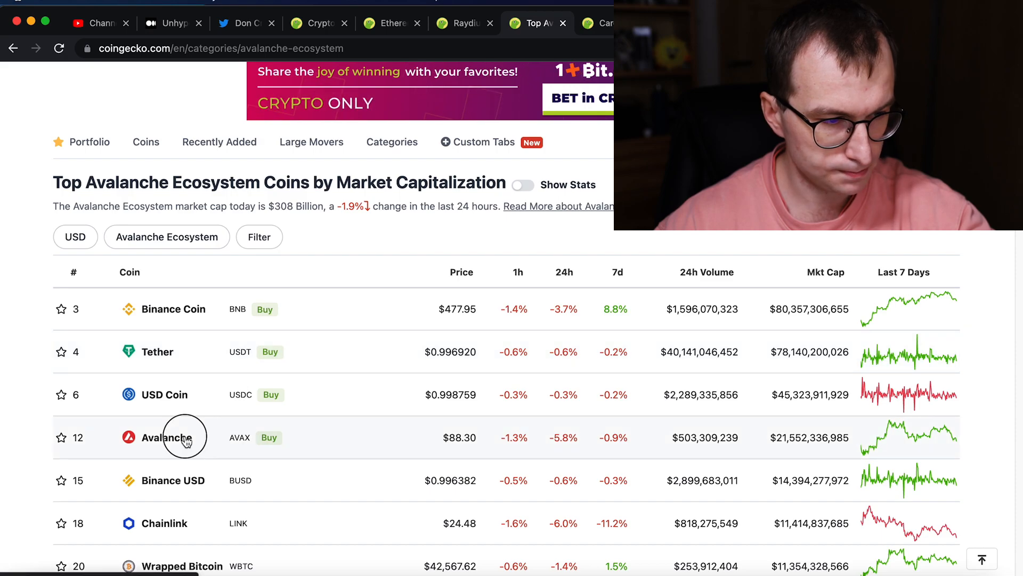
Step: Open the Pangolin coin page and its pangolin.exchange website
left_click(166, 437)
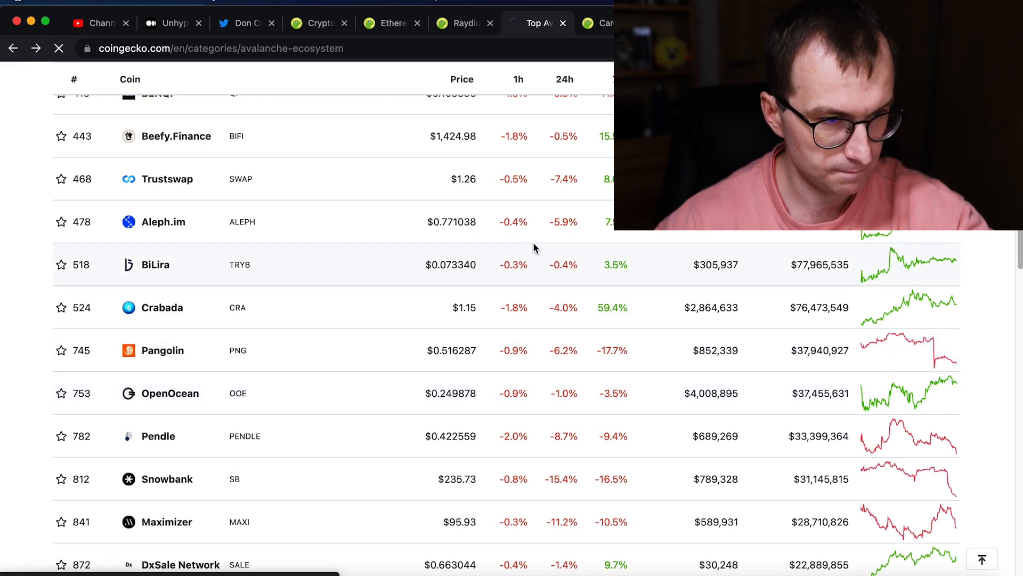
left_click(162, 350)
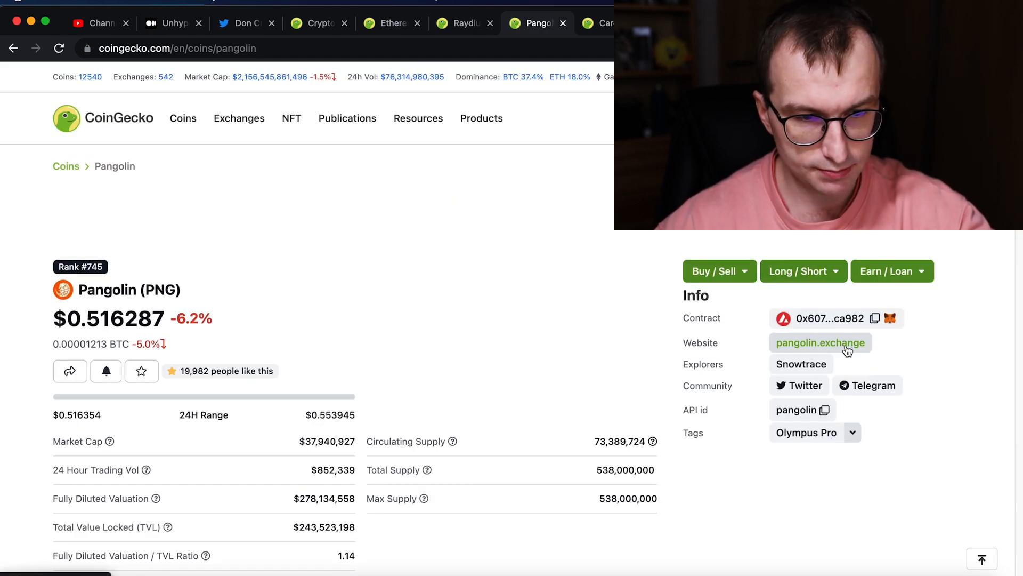
left_click(820, 342)
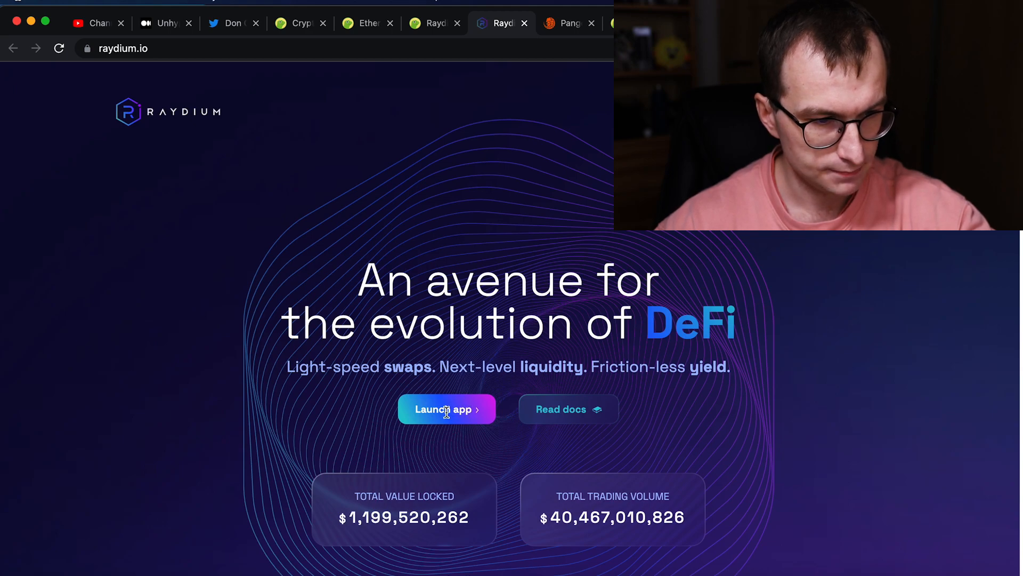
Step: Launch Raydium's swap app, then bring up the Pangolin exchange site
left_click(446, 409)
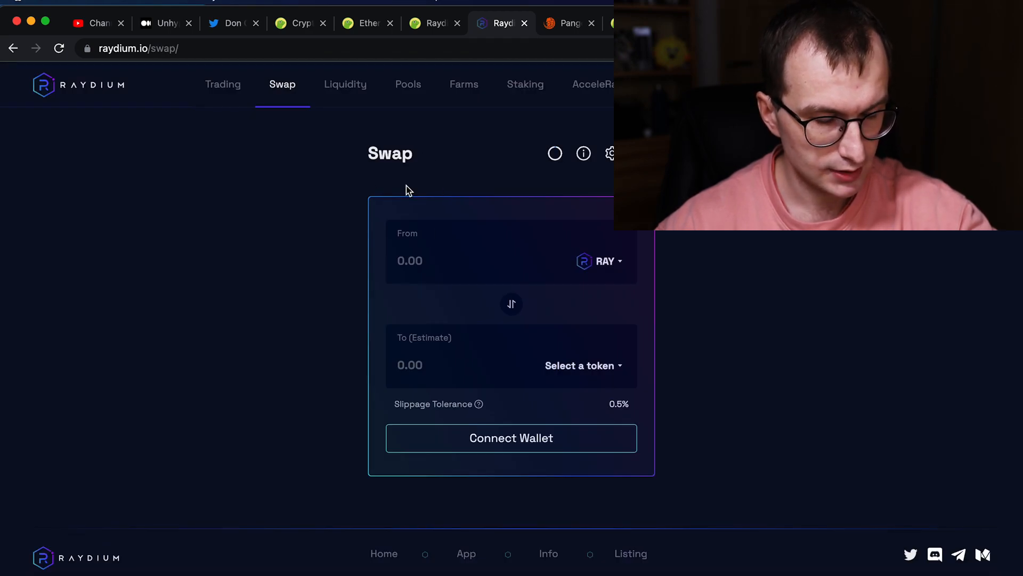
mouse_move(669, 285)
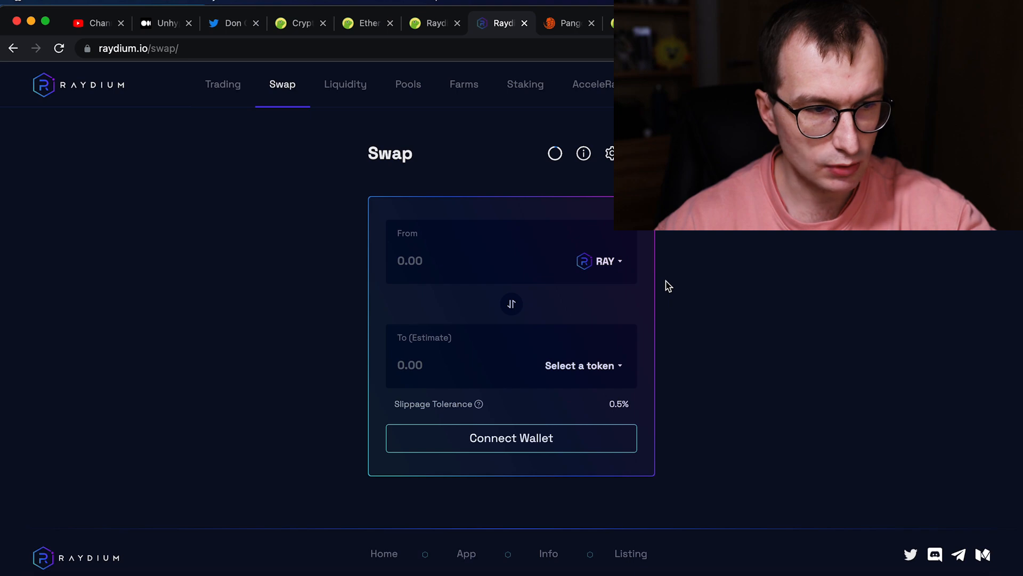
mouse_move(673, 290)
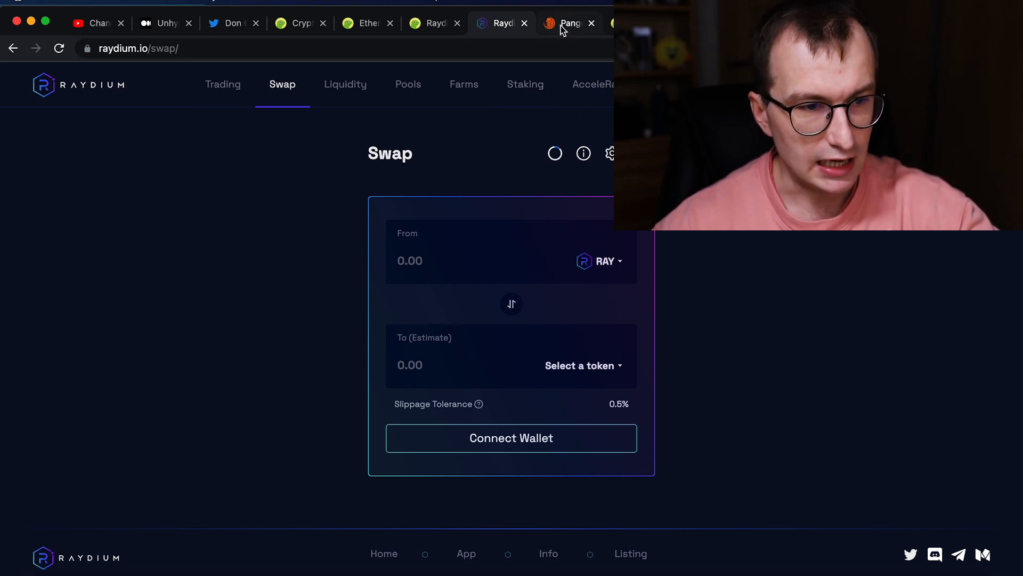
left_click(569, 23)
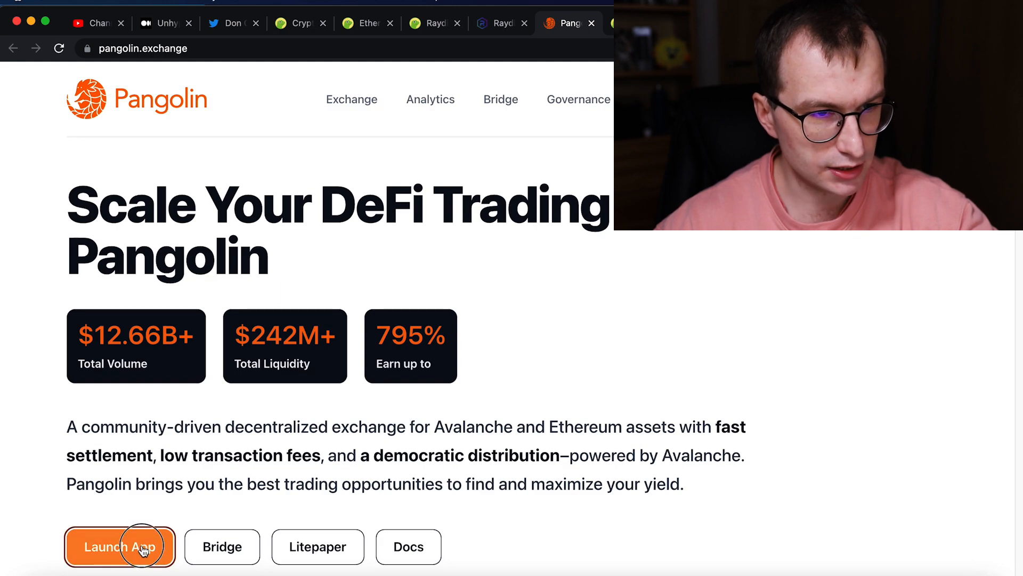
Step: Launch Pangolin's app to reach the AVAX swap form
left_click(120, 546)
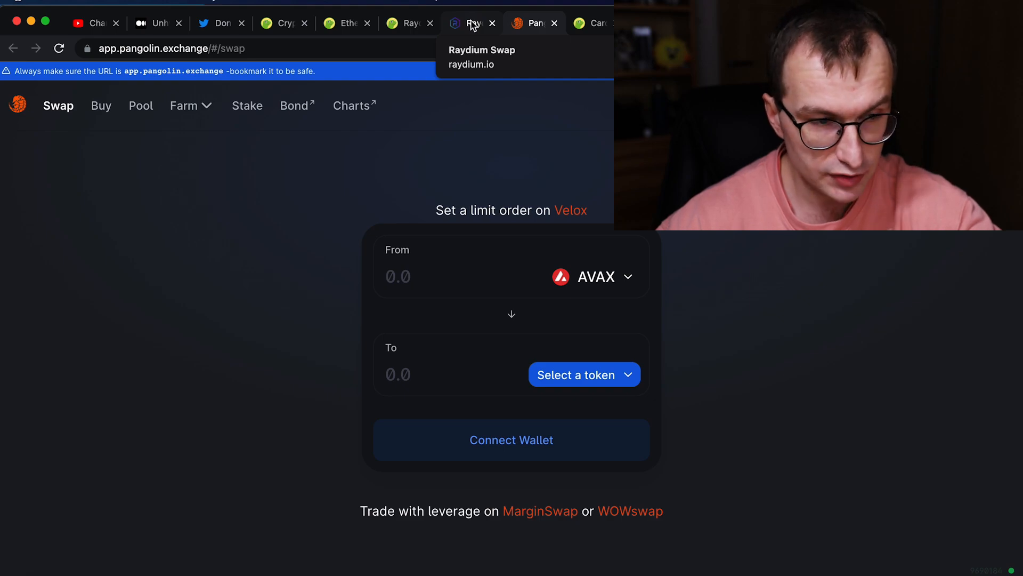
left_click(493, 23)
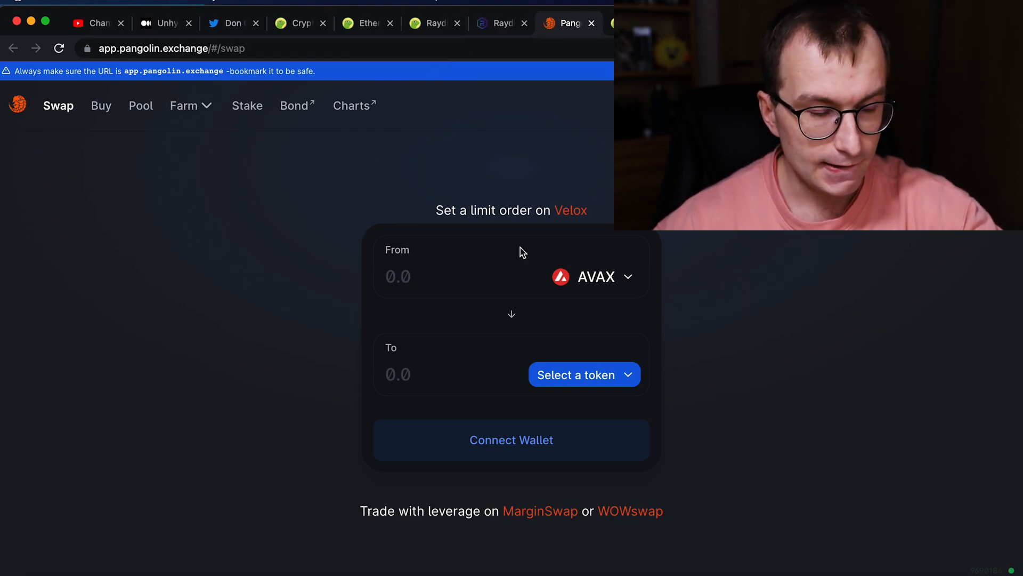
mouse_move(720, 267)
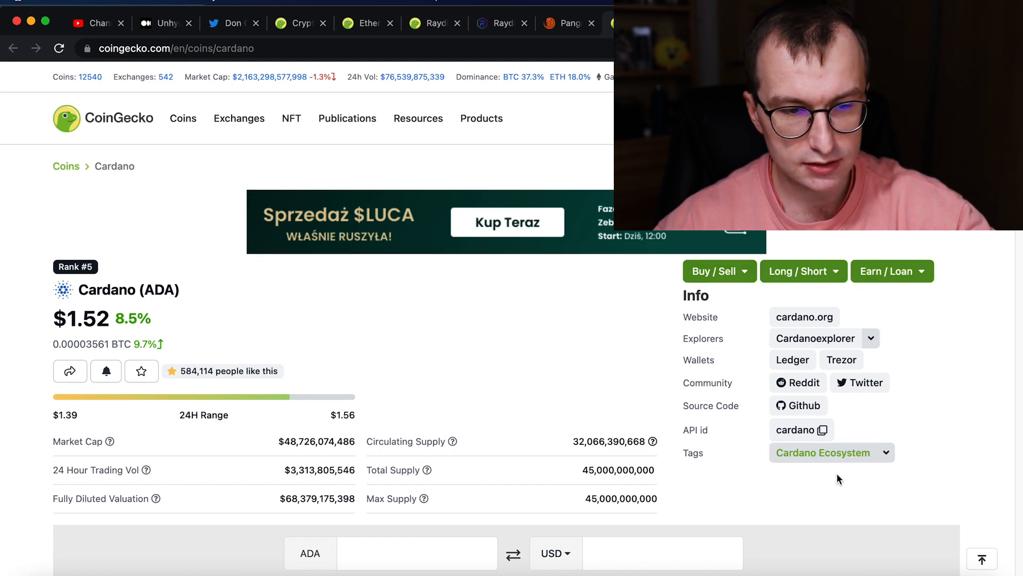
mouse_move(958, 430)
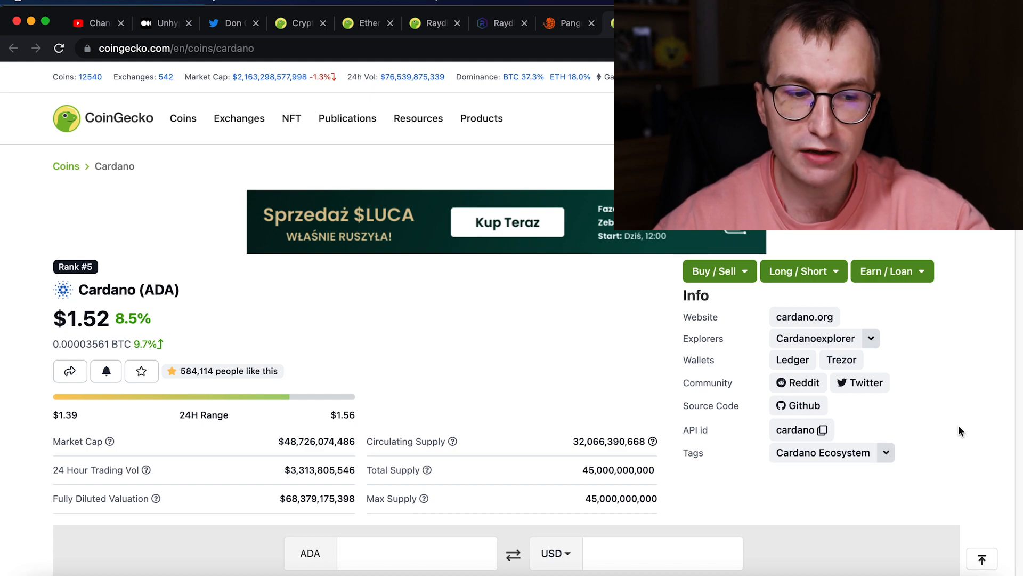
mouse_move(989, 427)
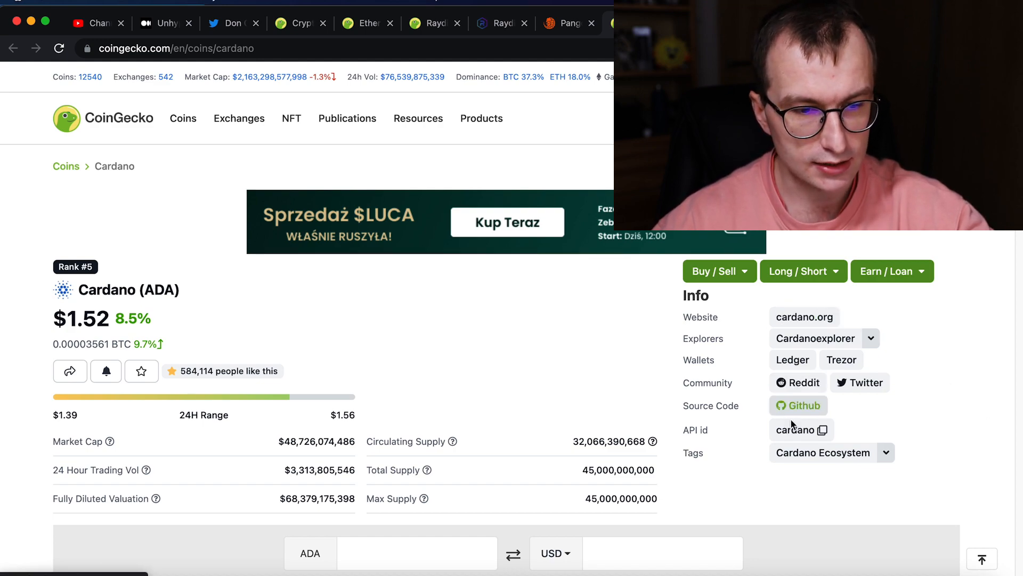
Step: Open SundaeSwap from the Cardano Ecosystem list in a new tab and view it
left_click(823, 453)
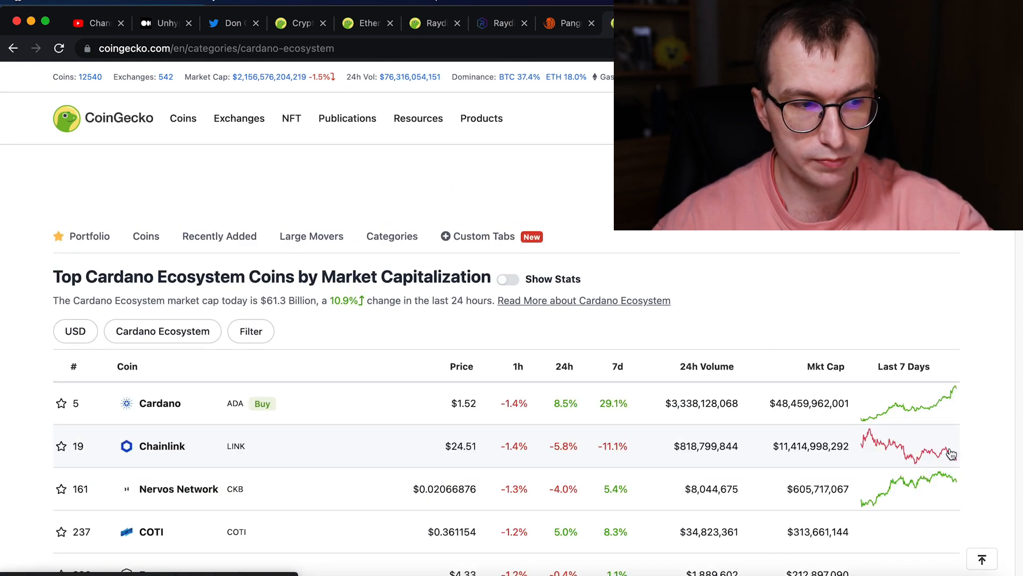
scroll("down", 3)
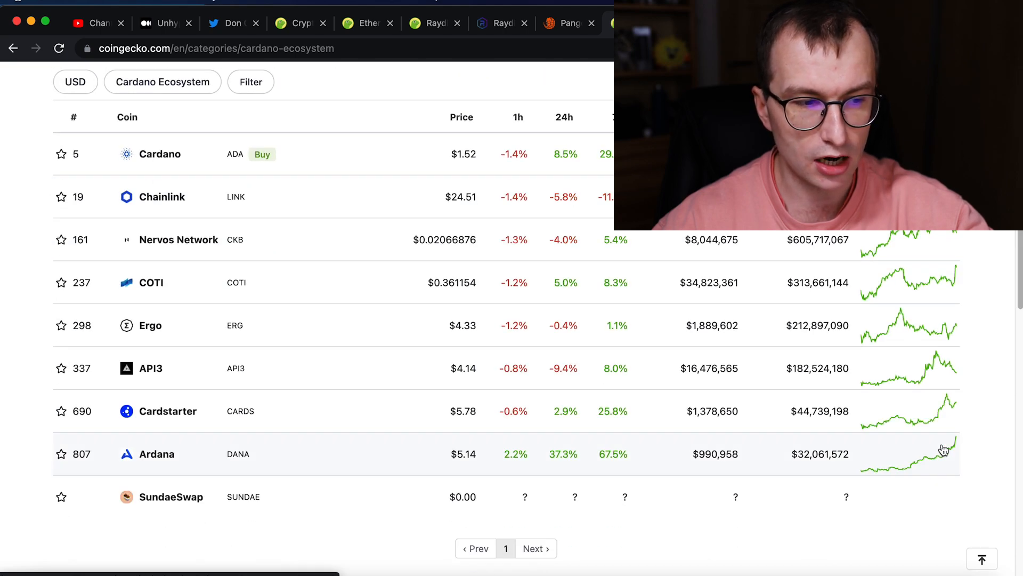
scroll("up", 3)
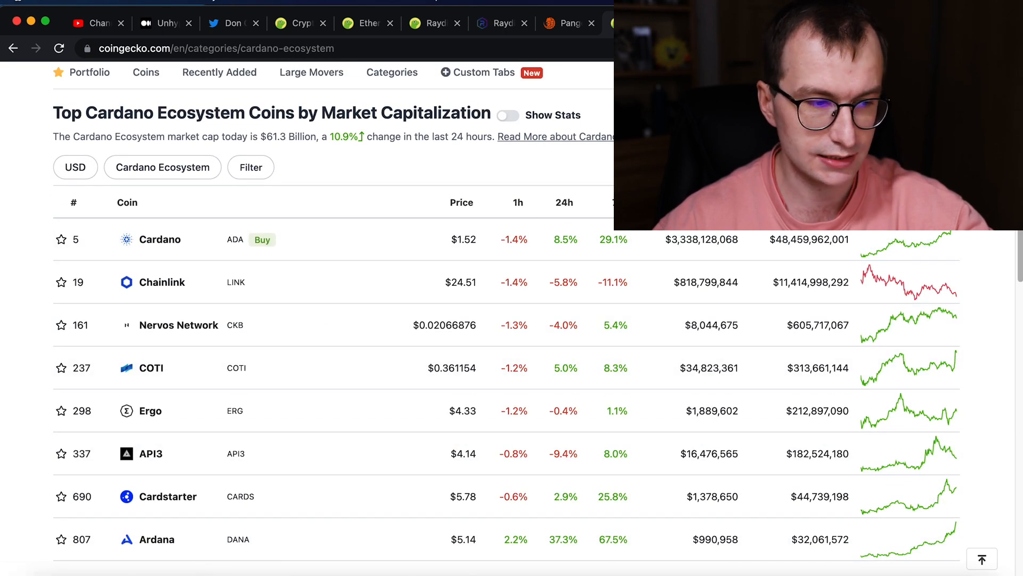
scroll("down", 3)
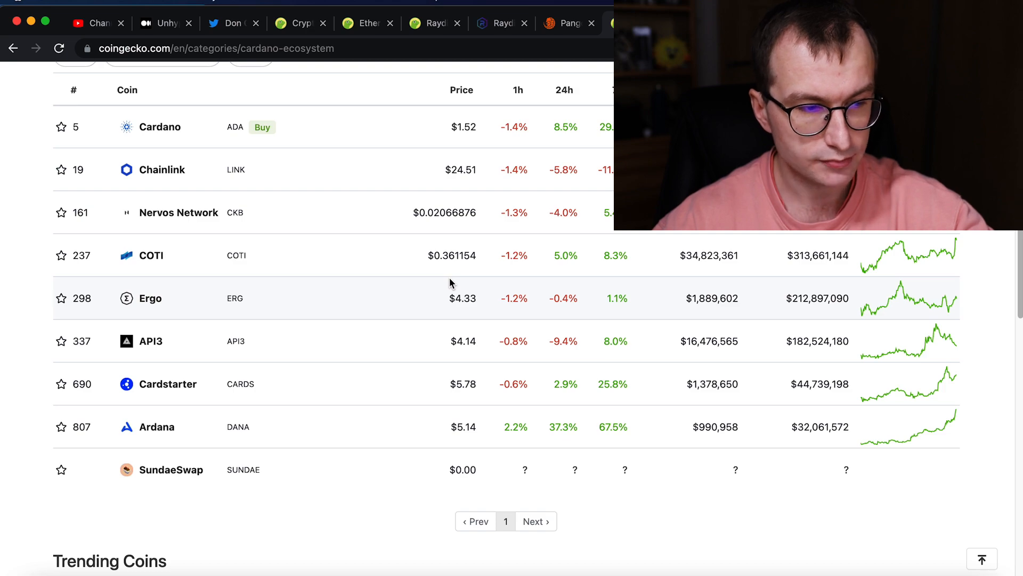
right_click(173, 469)
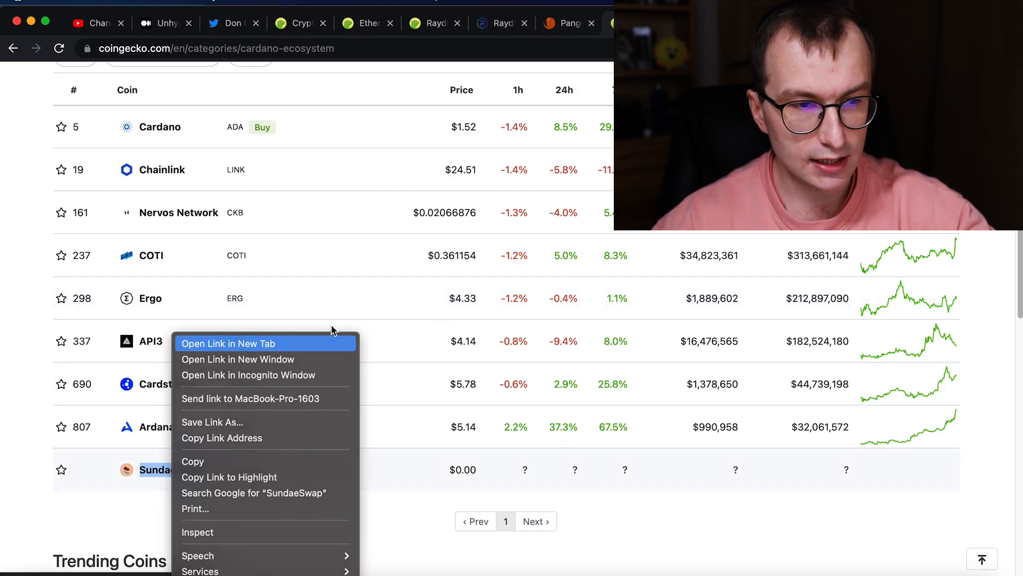
left_click(227, 343)
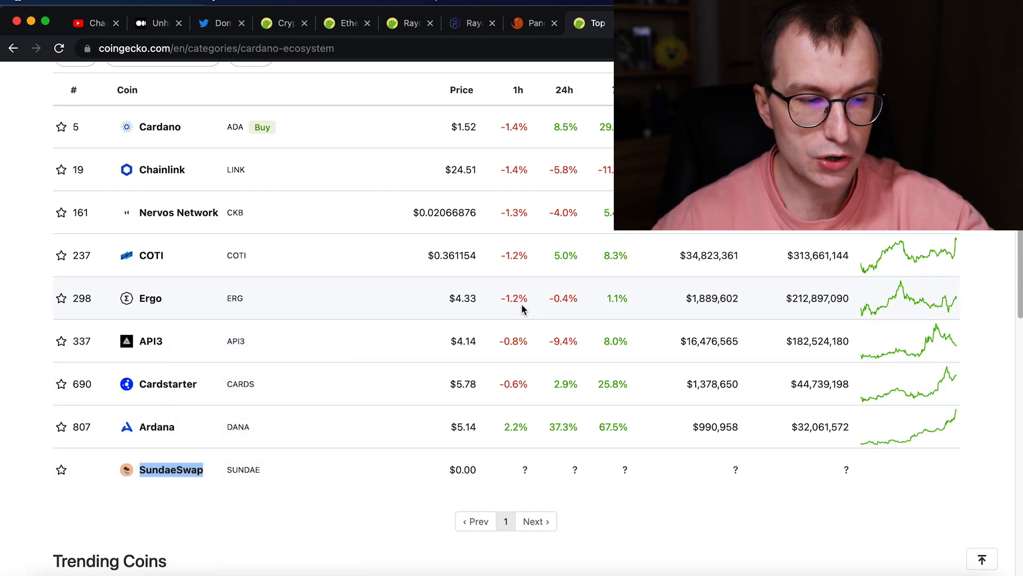
left_click(171, 470)
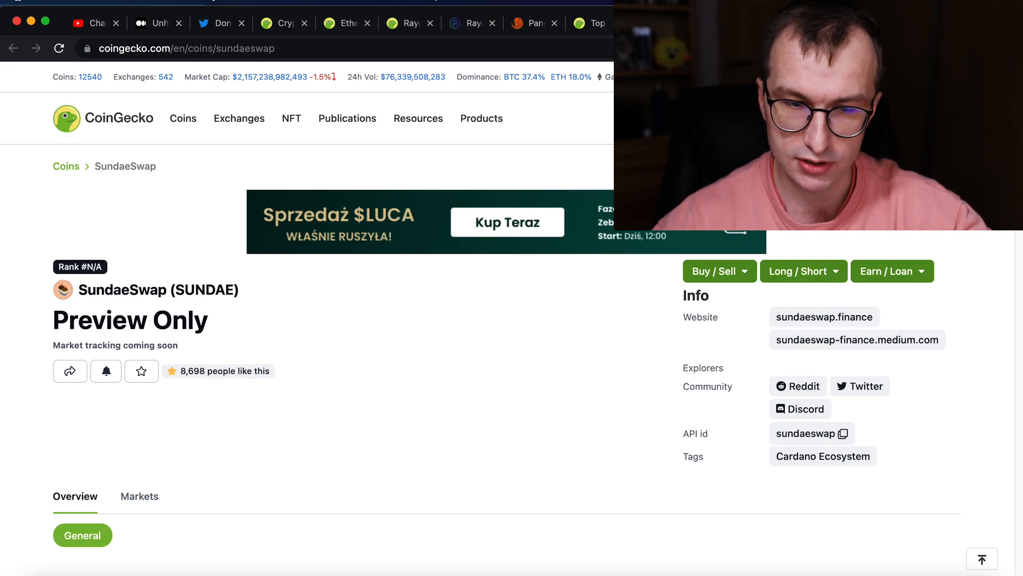
mouse_move(587, 337)
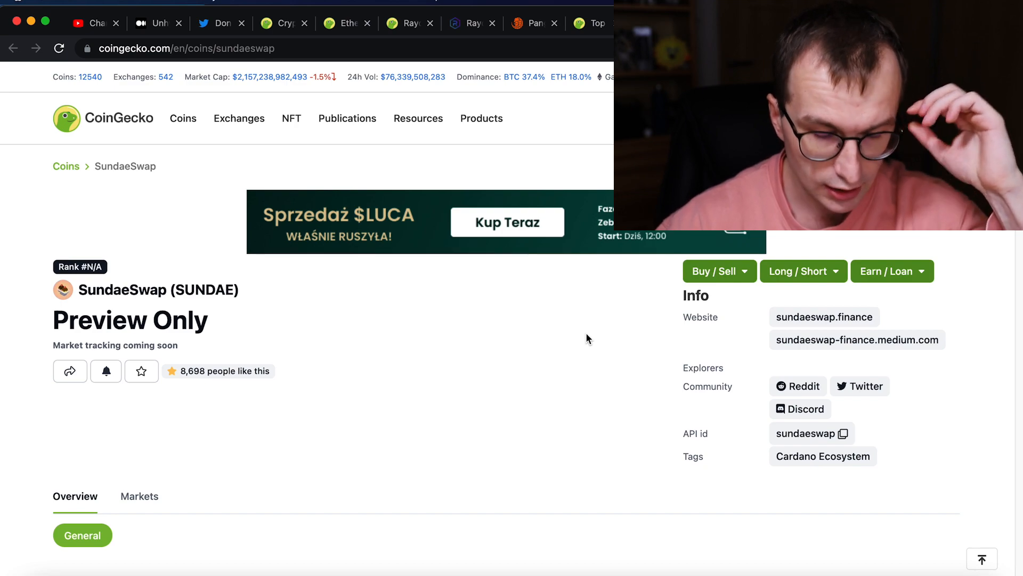
left_click(822, 455)
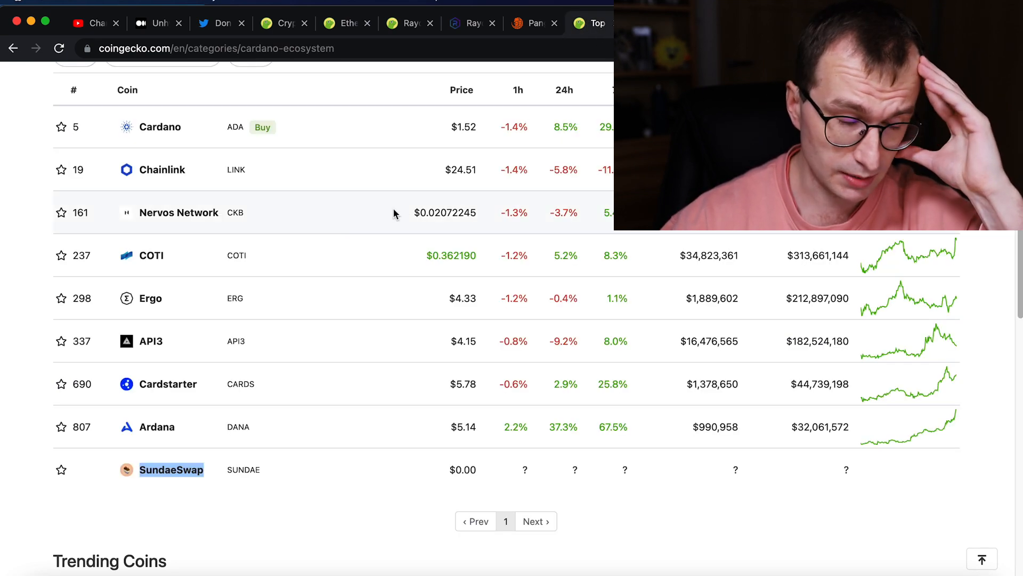
left_click(160, 127)
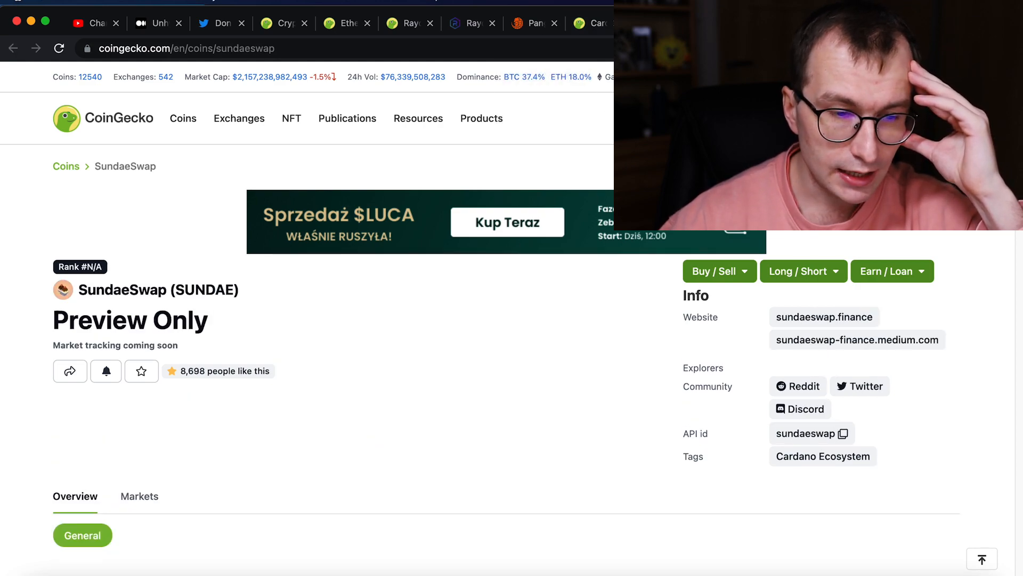
Step: Visit SundaeSwap's website and enter its testnet app listing pools like tDRIP/ADA
left_click(823, 317)
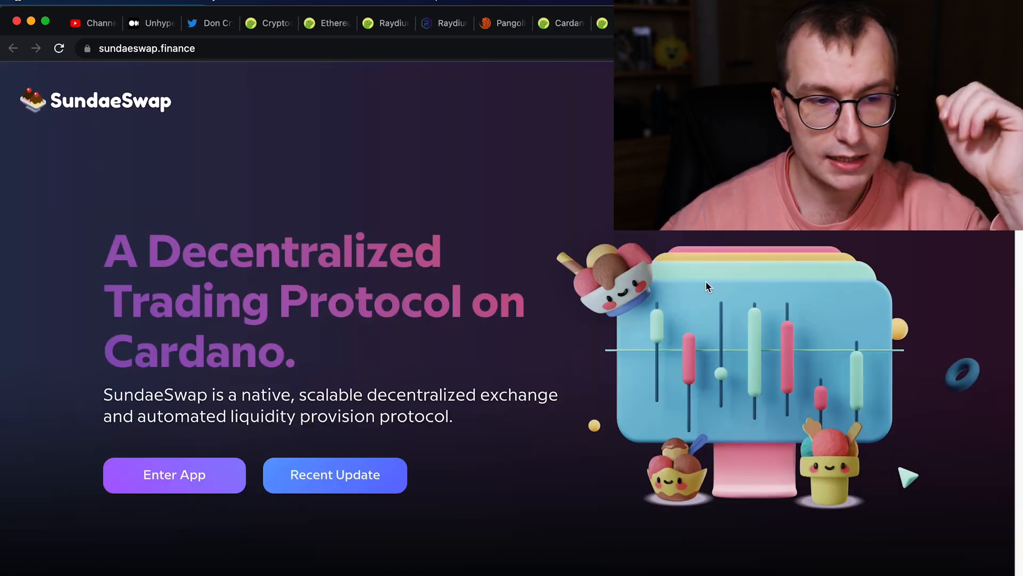
mouse_move(456, 170)
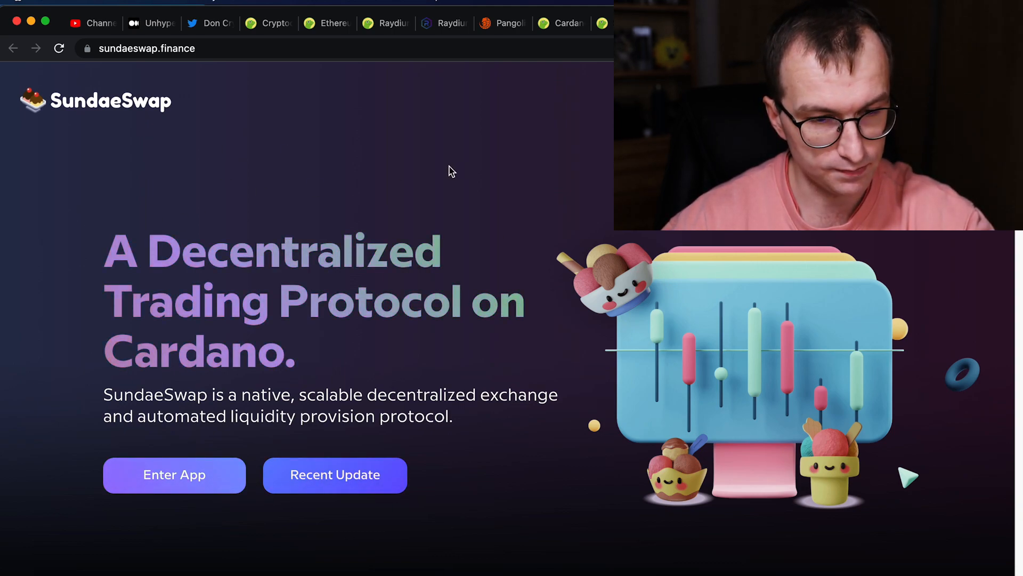
scroll("down", 3)
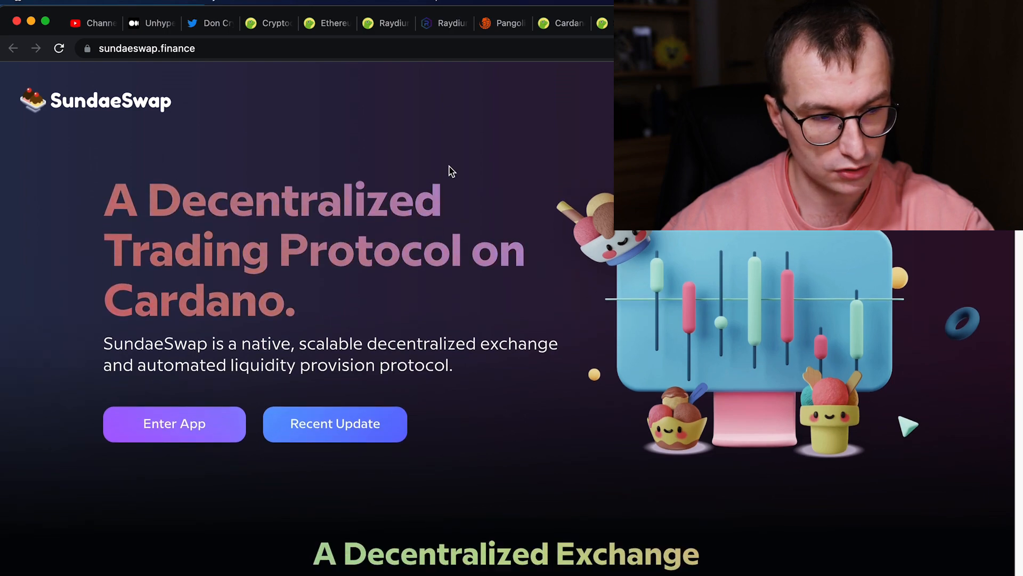
left_click(175, 422)
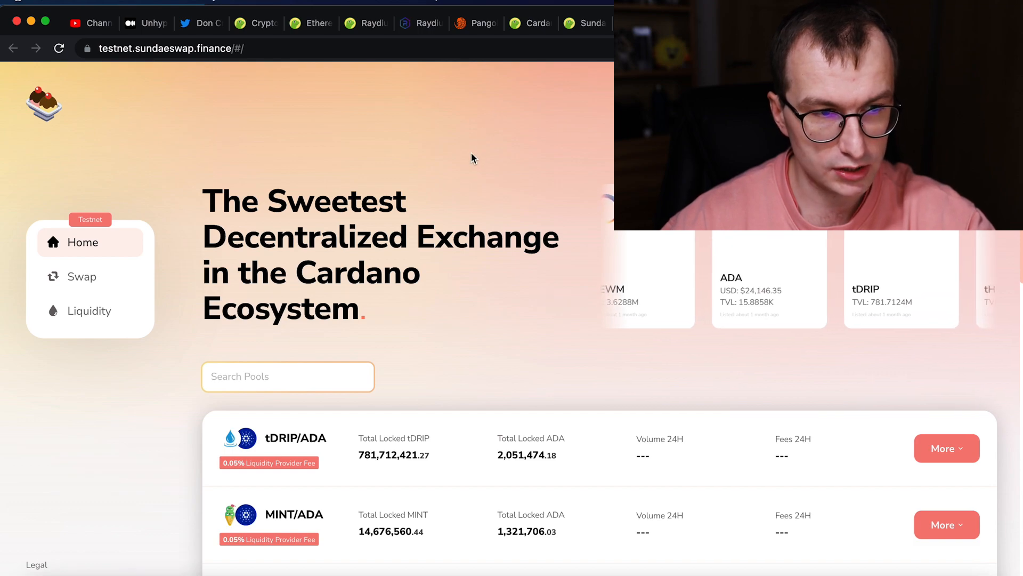
scroll("down", 3)
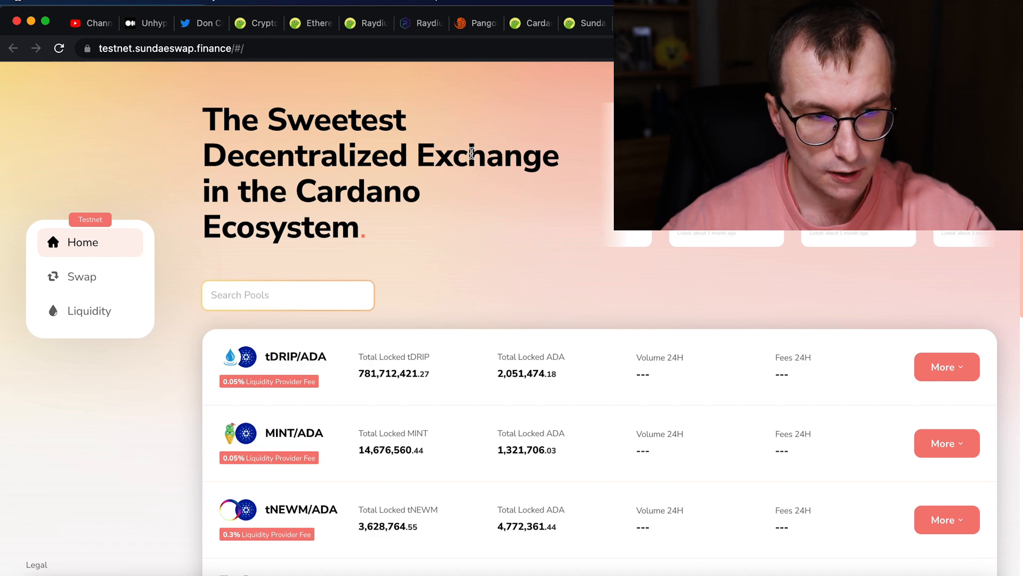
mouse_move(399, 22)
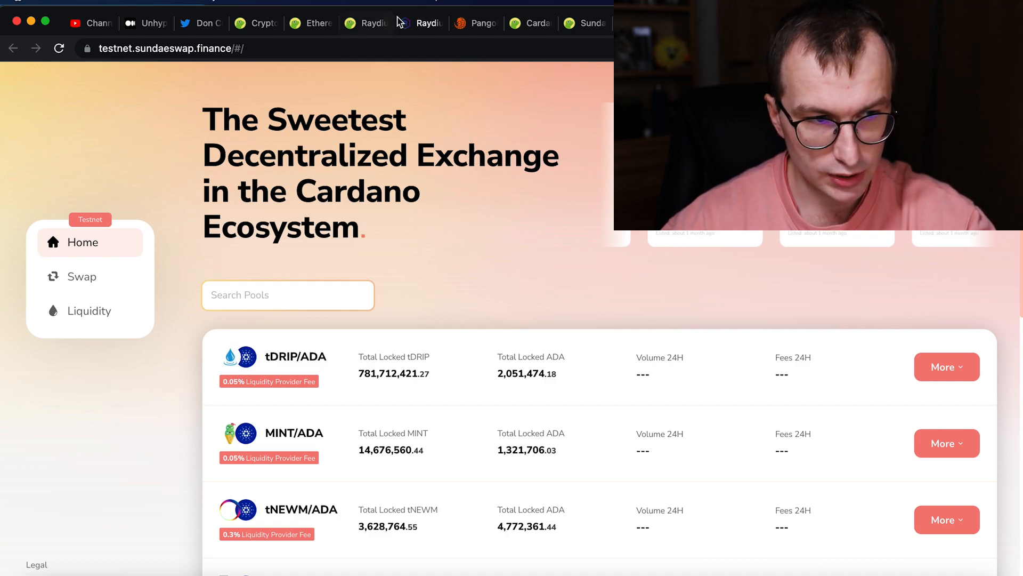
Step: Glance at Raydium's swap page, then return to Pangolin's AVAX swap form
left_click(421, 23)
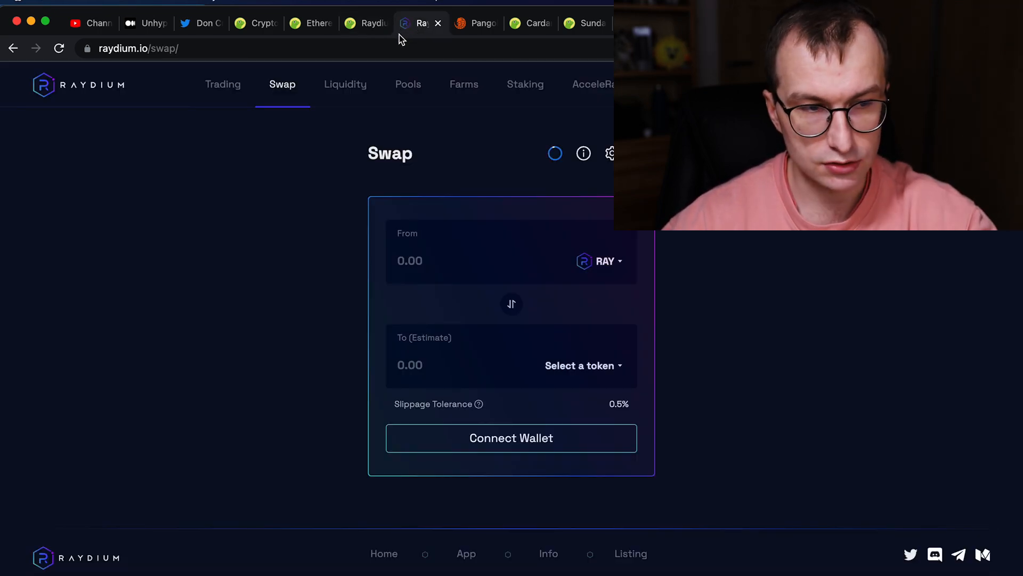
left_click(475, 23)
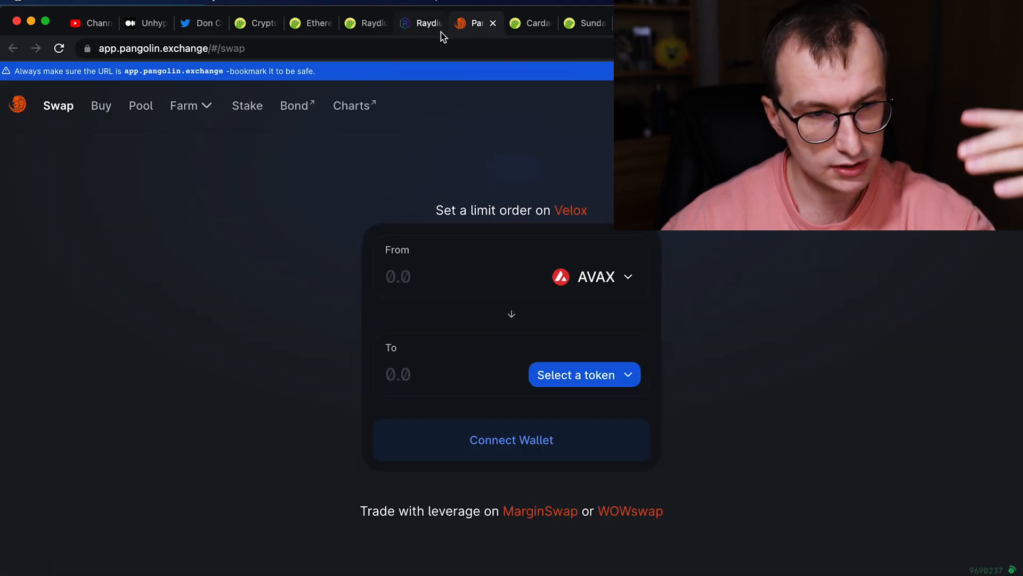
mouse_move(424, 23)
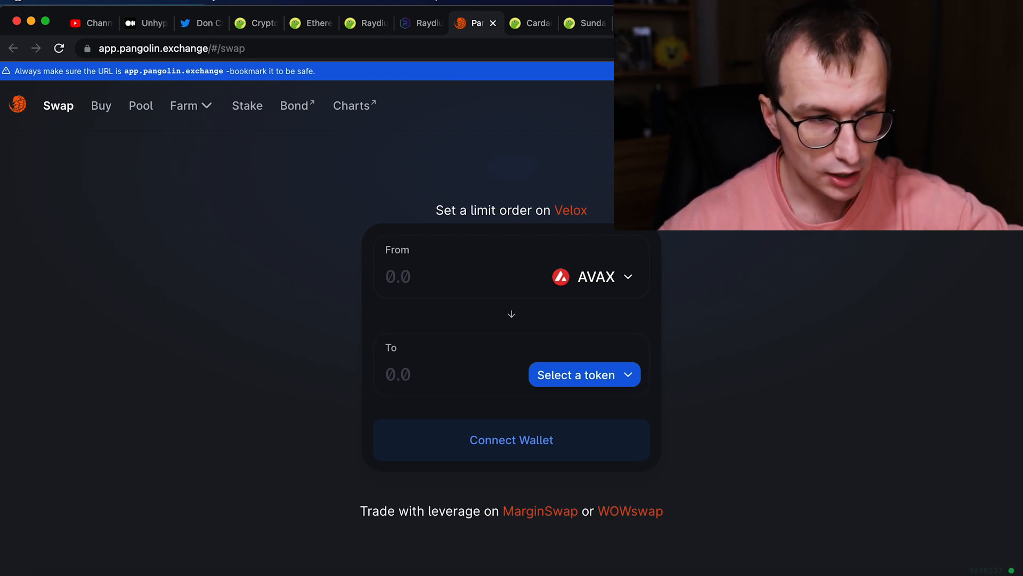
mouse_move(650, 327)
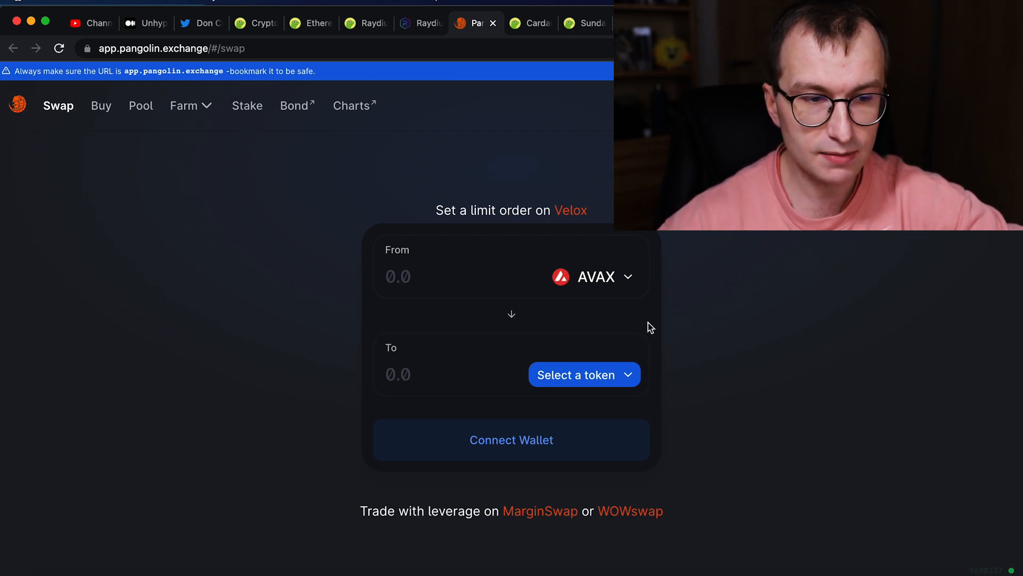
mouse_move(781, 353)
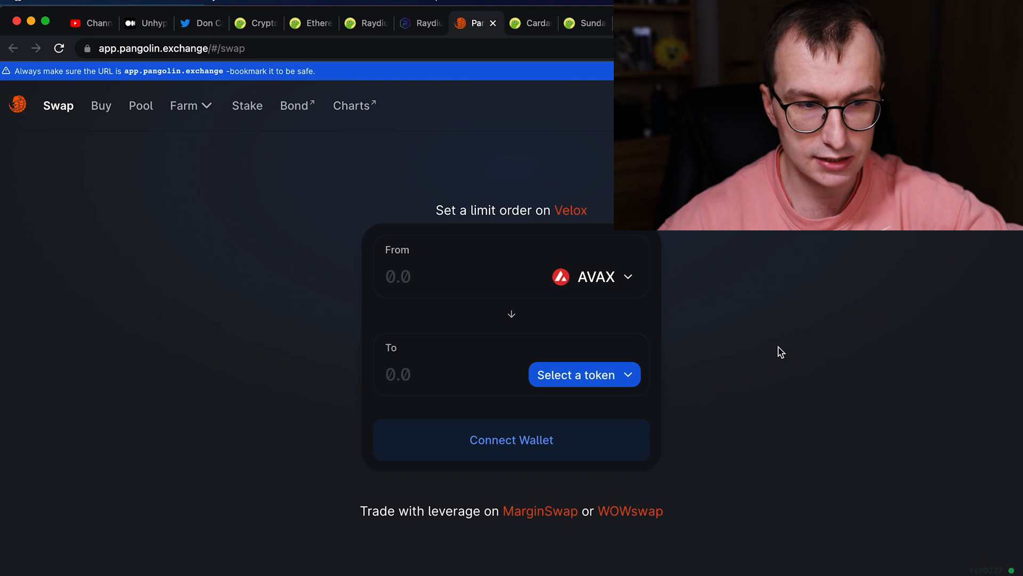
mouse_move(631, 338)
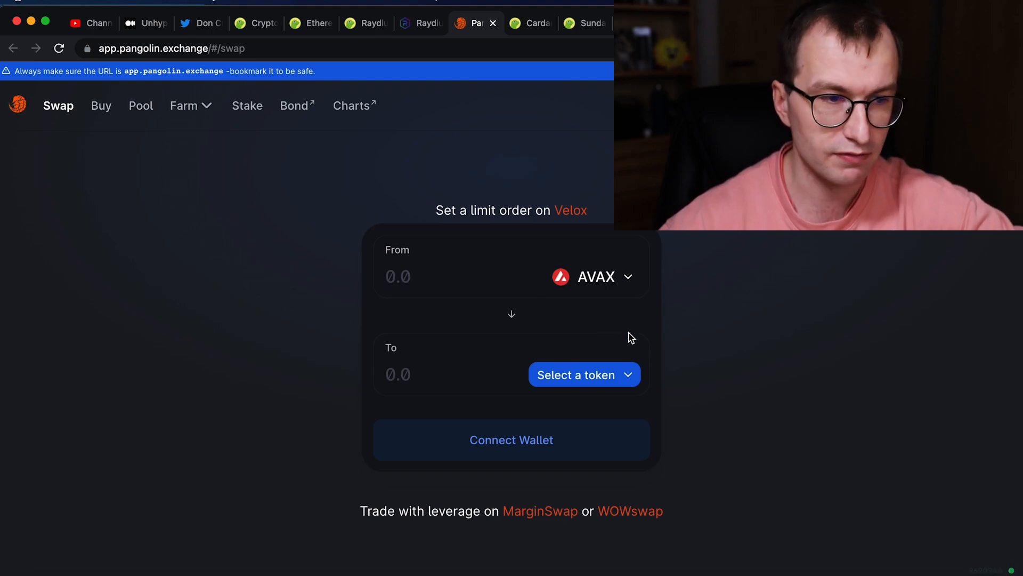
mouse_move(587, 32)
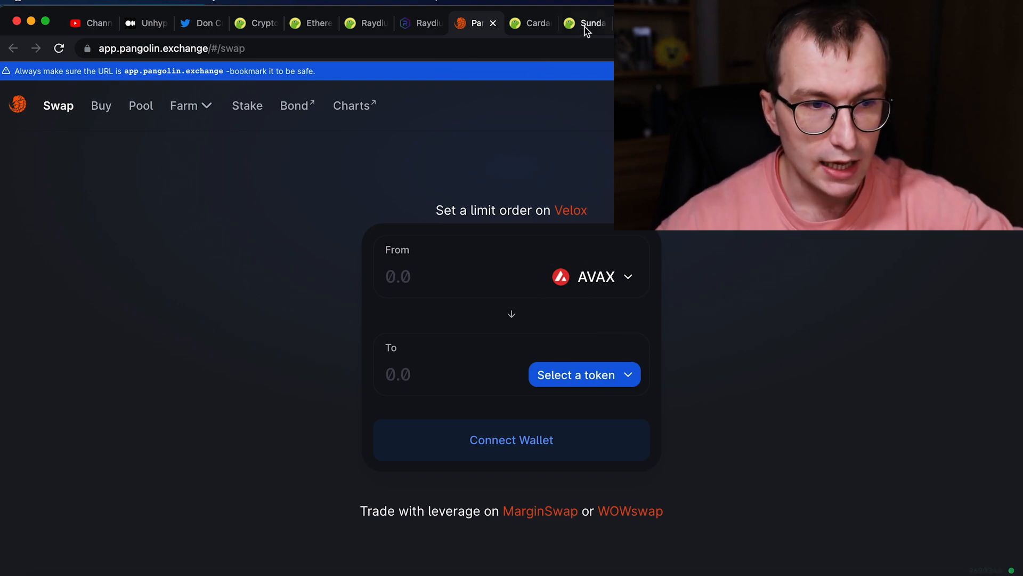
Step: Revisit the SundaeSwap testnet pool list and scroll through it
left_click(587, 23)
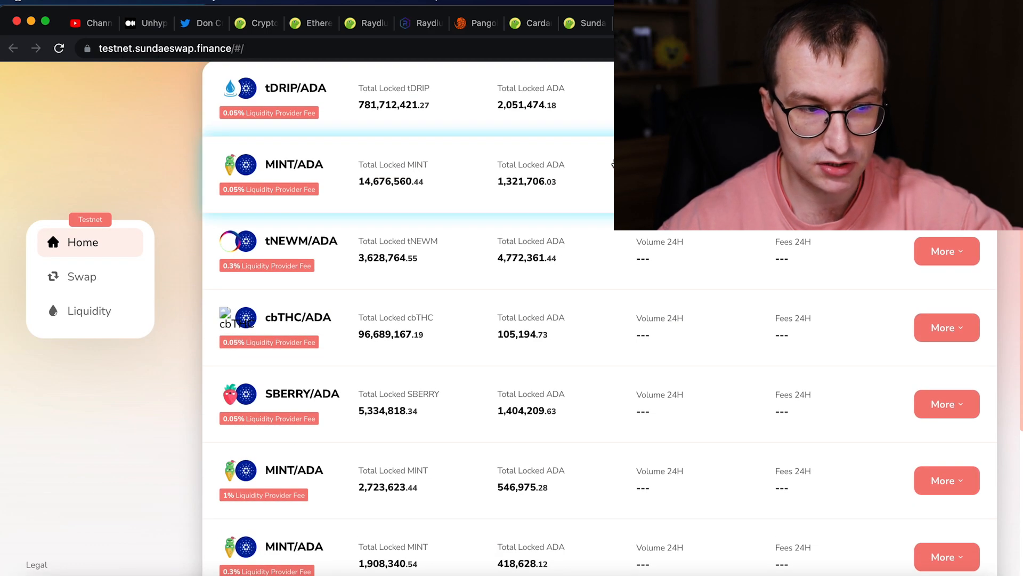
scroll("up", 3)
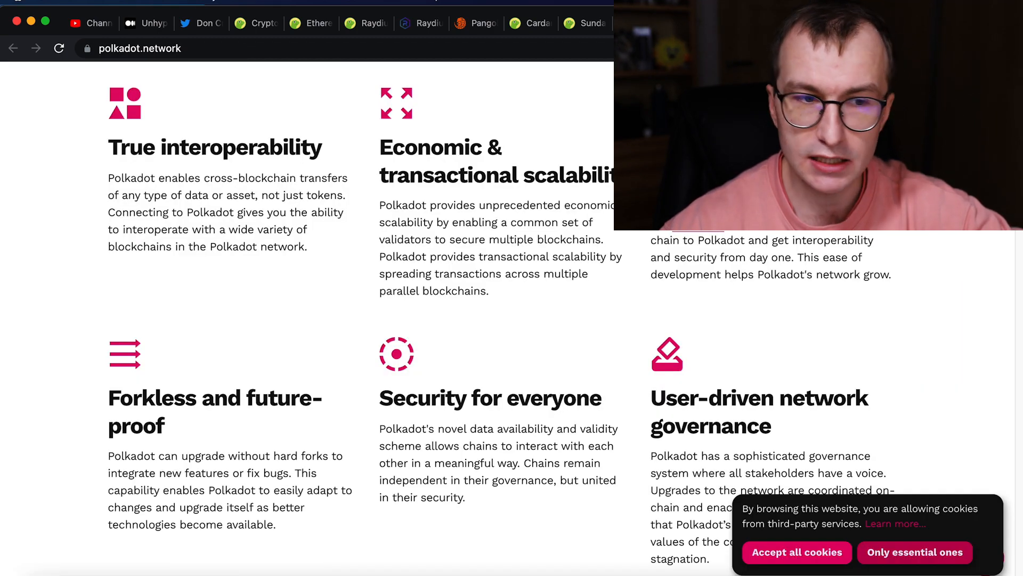
Step: Return to SundaeSwap's Cardano exchange home page with its pool list
left_click(593, 23)
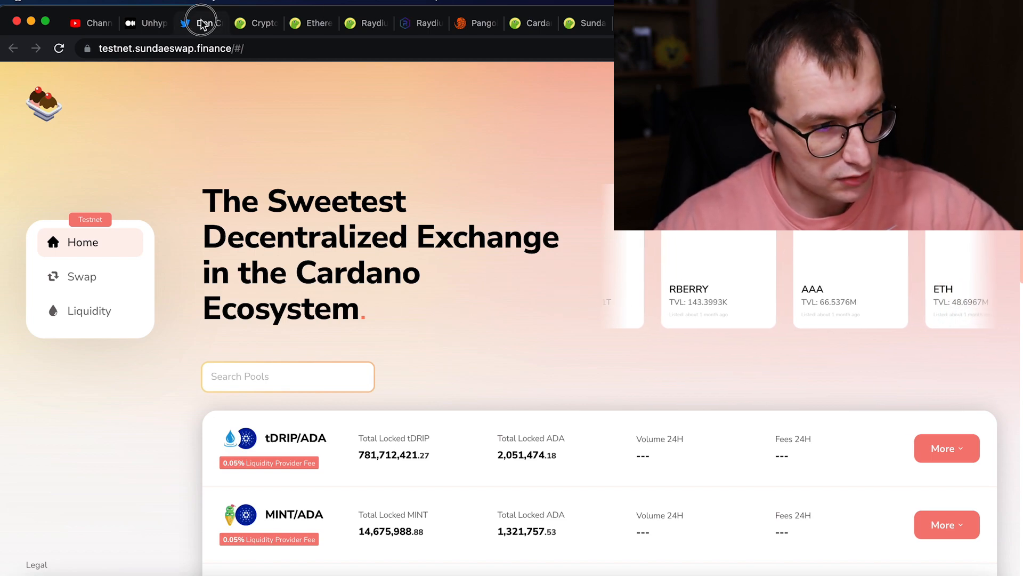
Step: Preview 11 projects i like, advice to influencers, bet on cosmos and joe parys 2 thumbnails
left_click(199, 23)
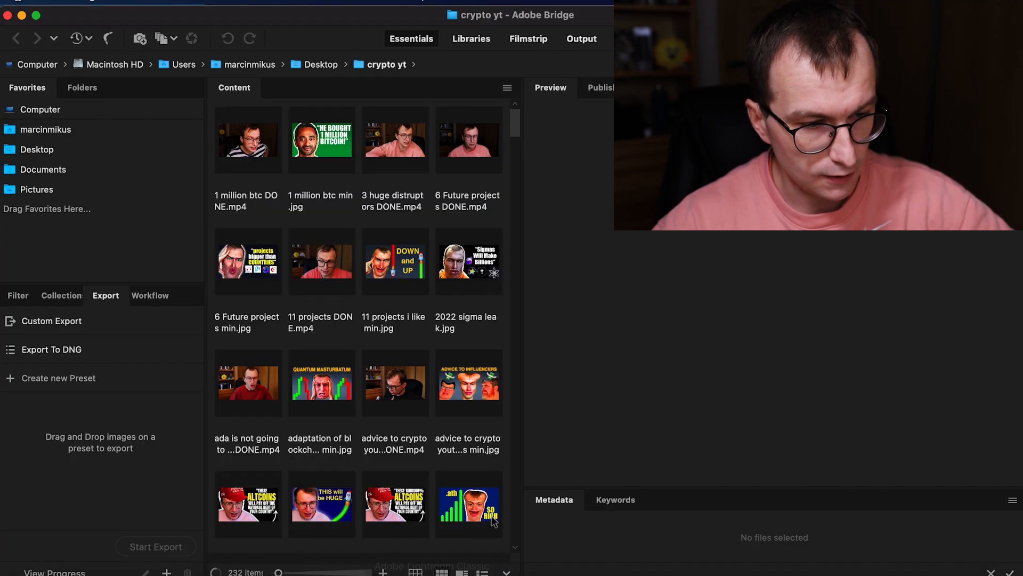
left_click(393, 261)
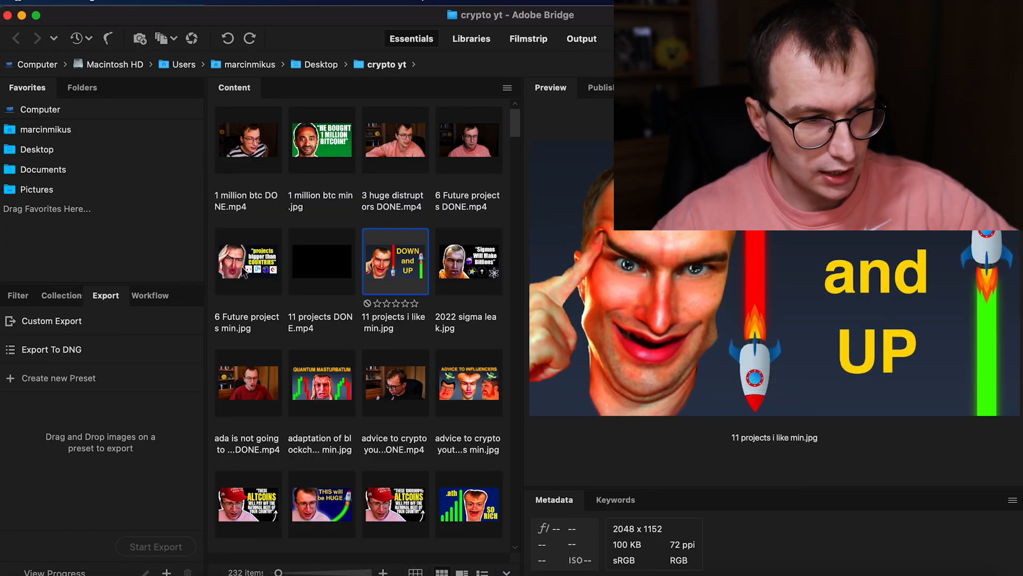
left_click(467, 383)
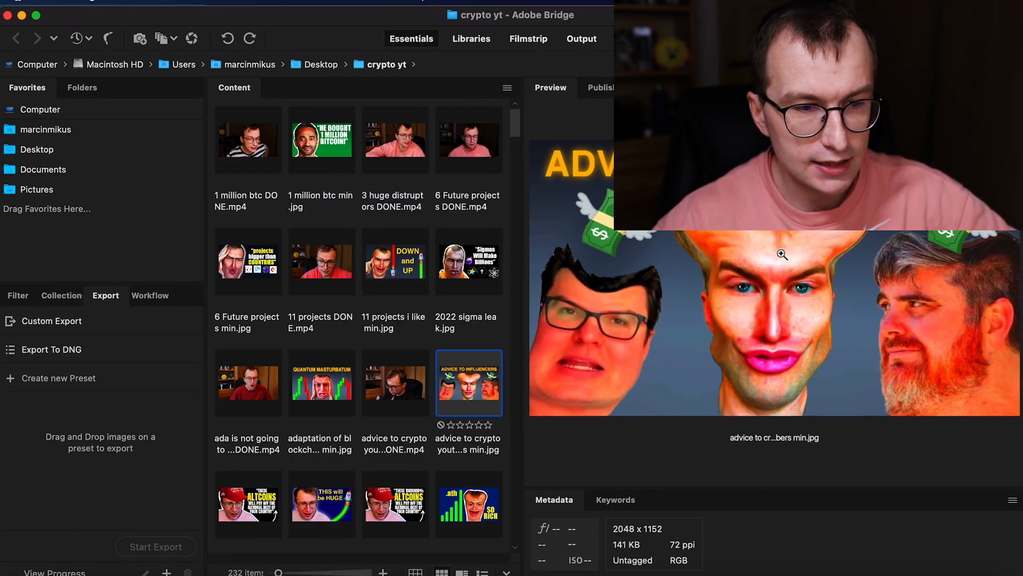
scroll("down", 3)
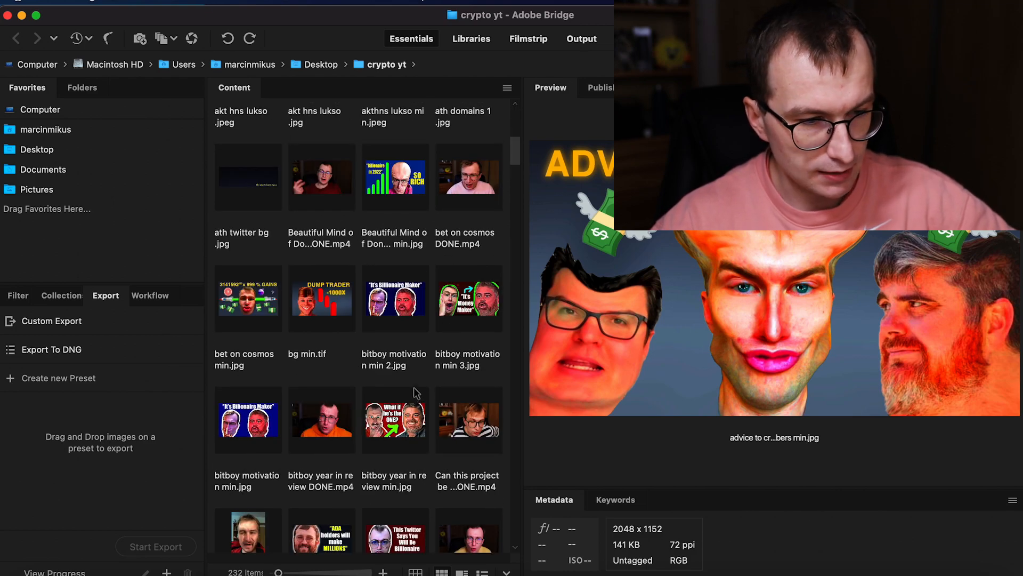
left_click(248, 299)
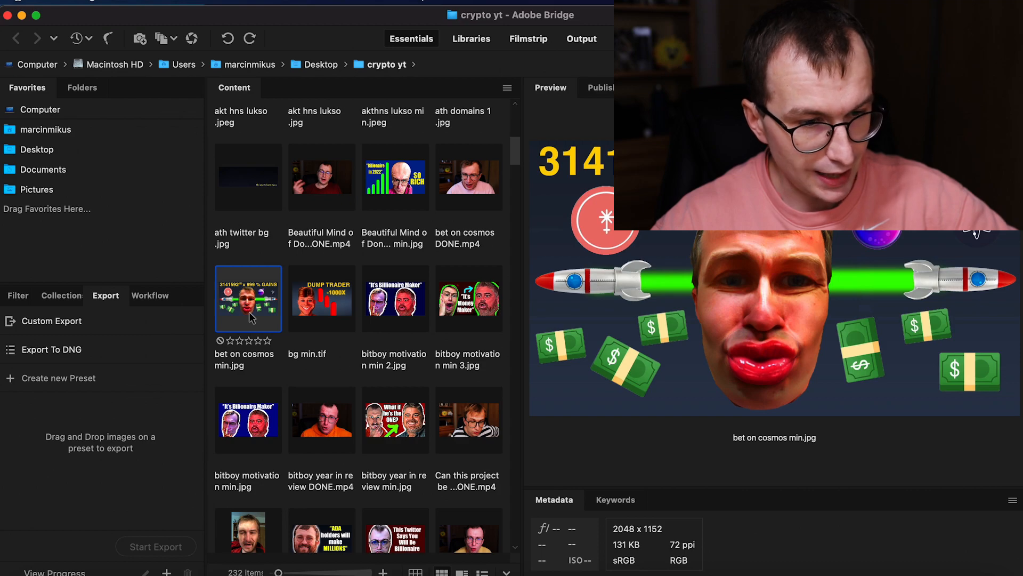
scroll("down", 3)
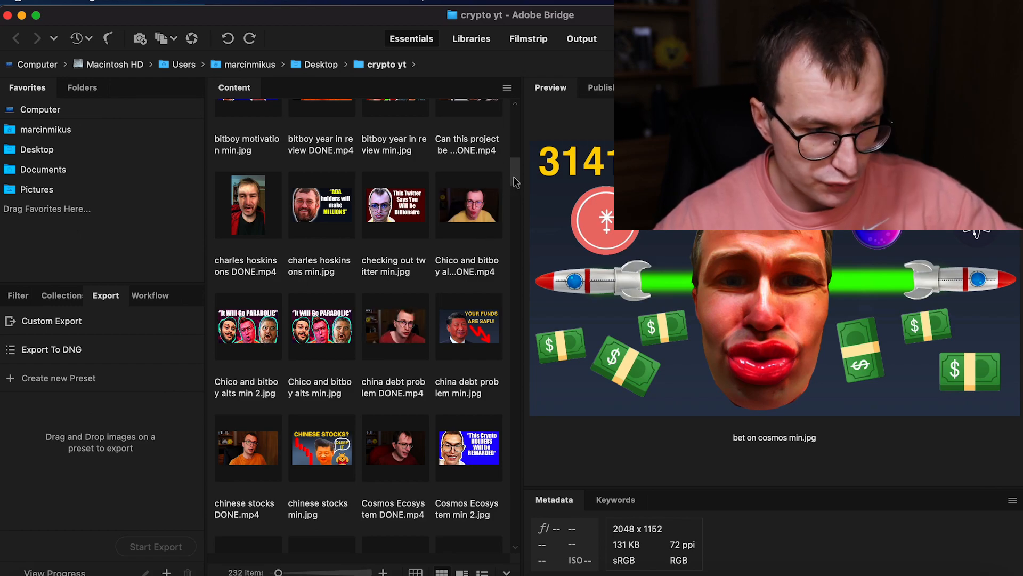
scroll("down", 3)
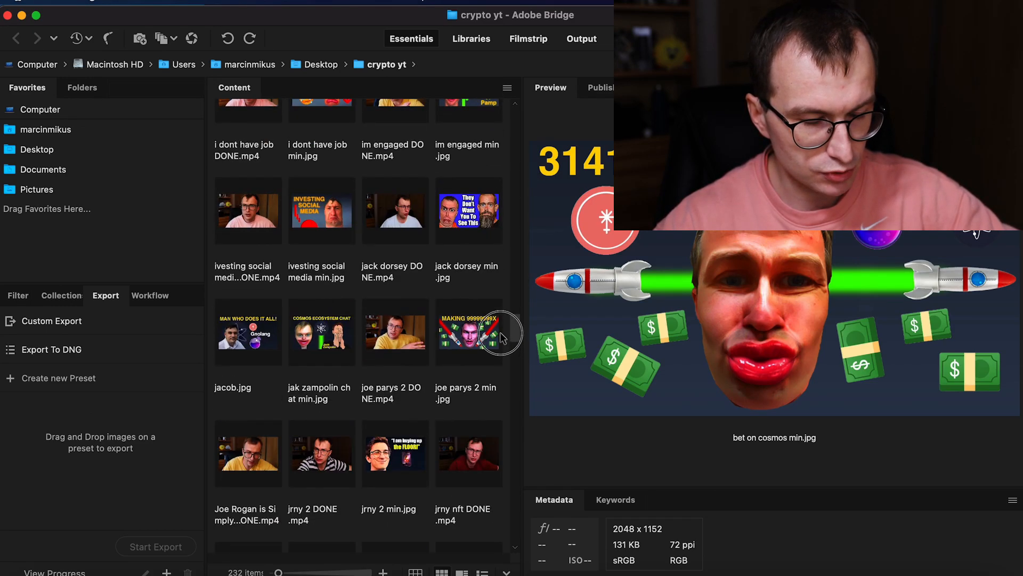
left_click(469, 331)
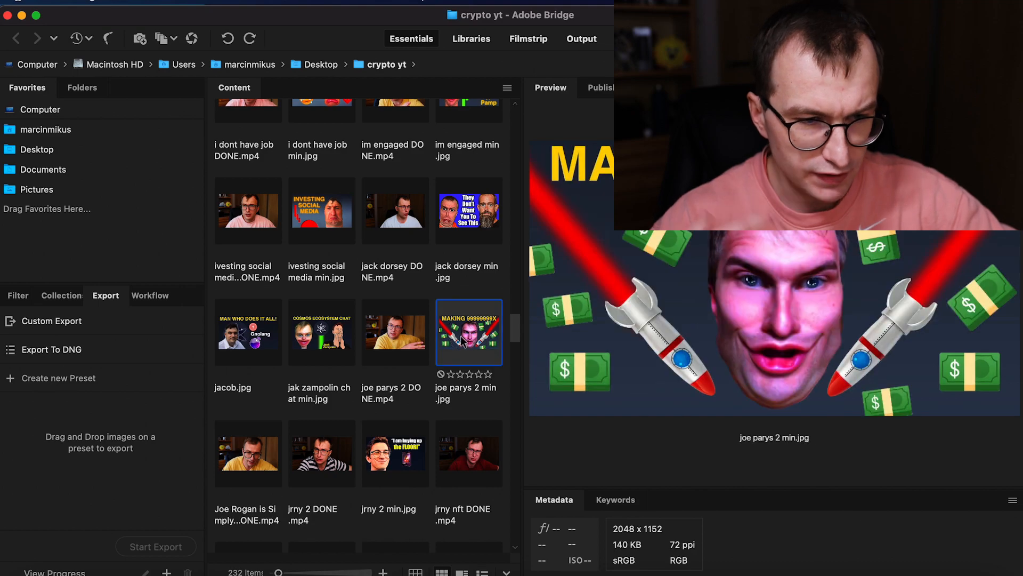
mouse_move(459, 338)
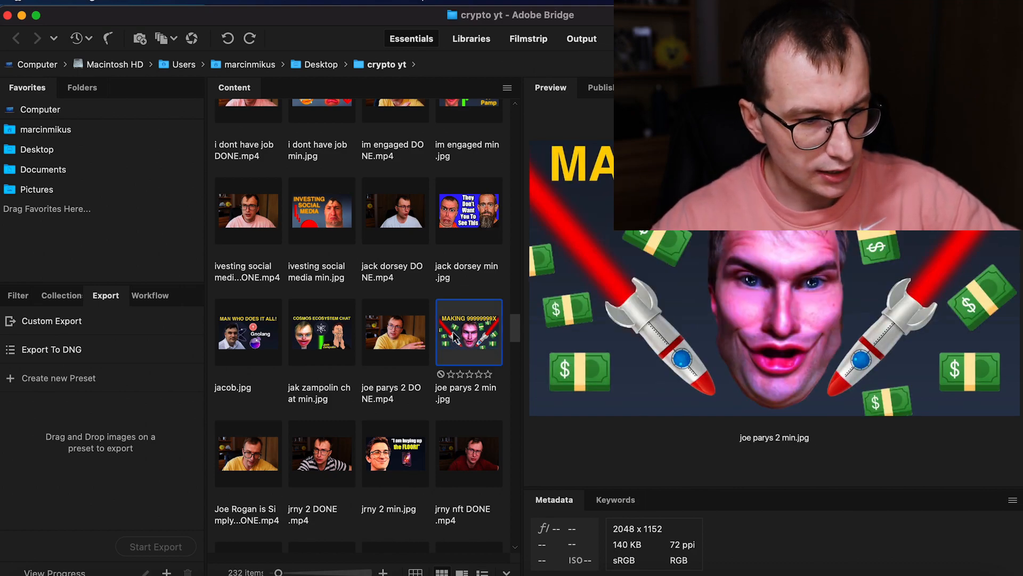
mouse_move(517, 281)
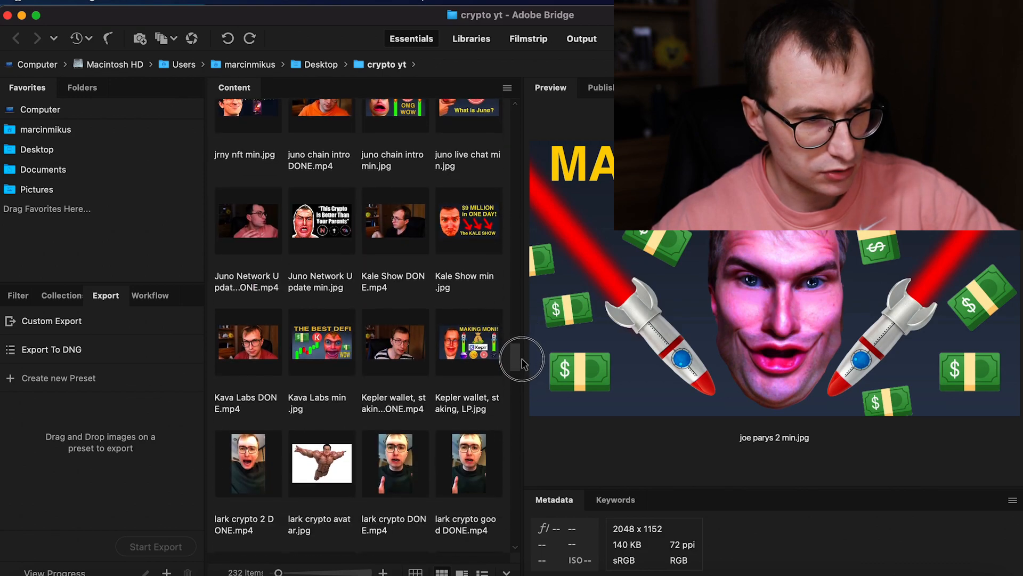
Step: Preview Kava Labs, long live us, UK/US flags, my crypto concerns and namebase interview thumbnails
left_click(322, 295)
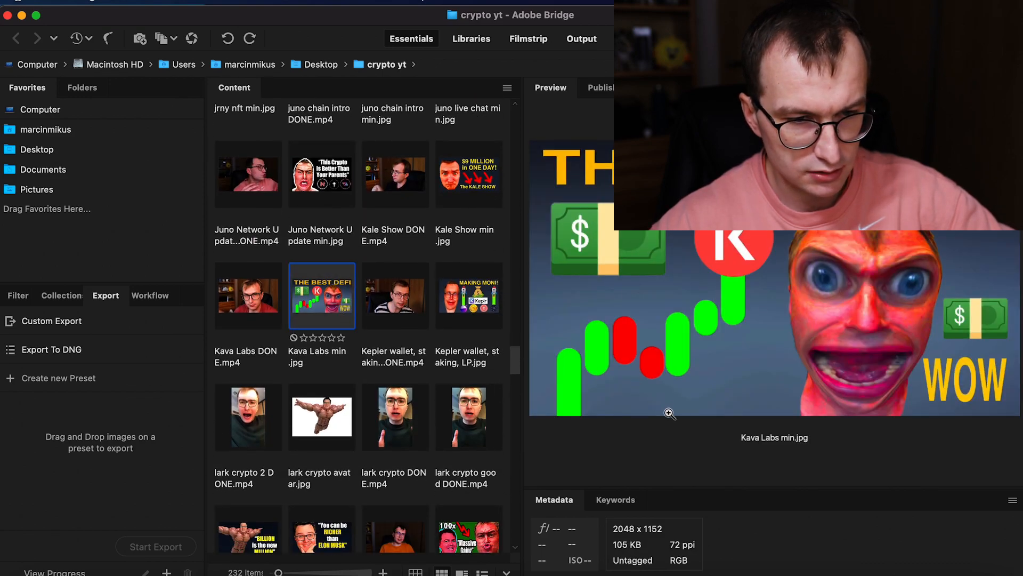
scroll("down", 3)
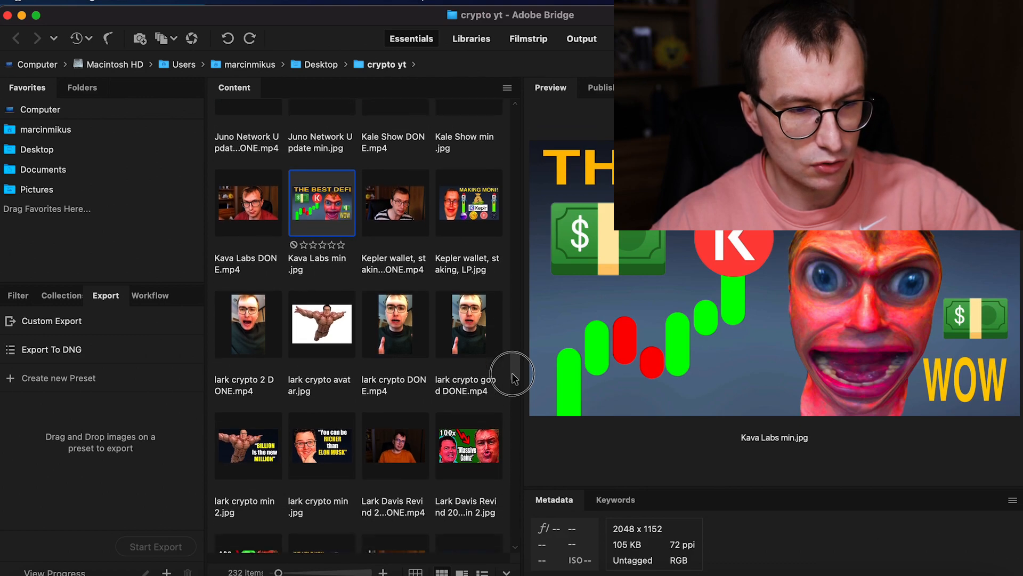
scroll("down", 3)
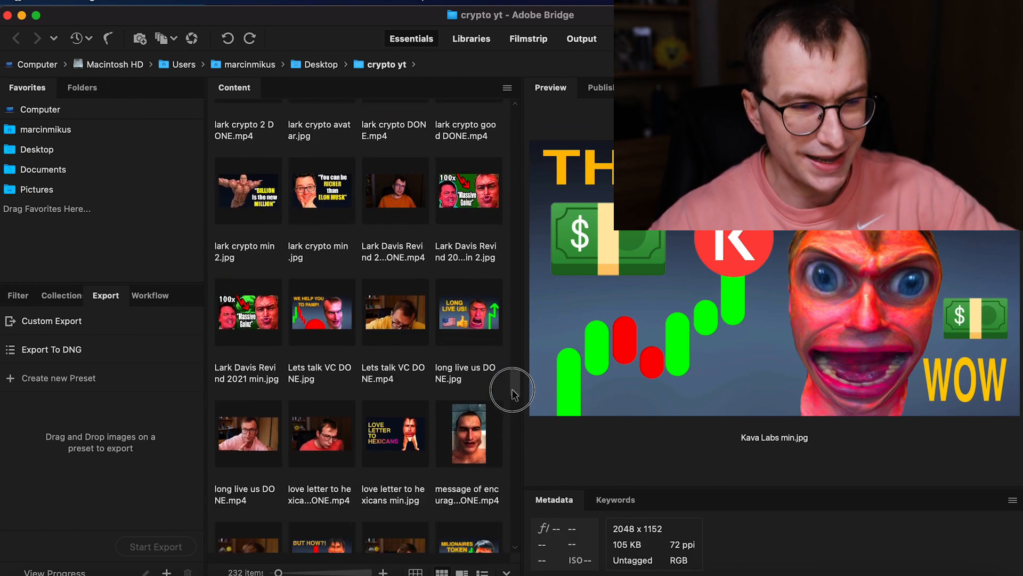
left_click(469, 311)
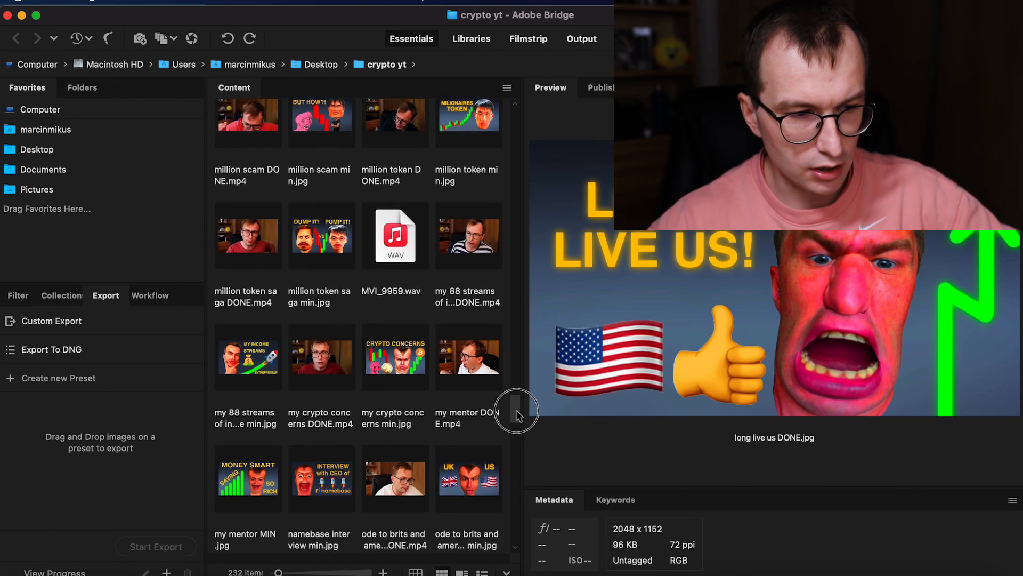
left_click(469, 467)
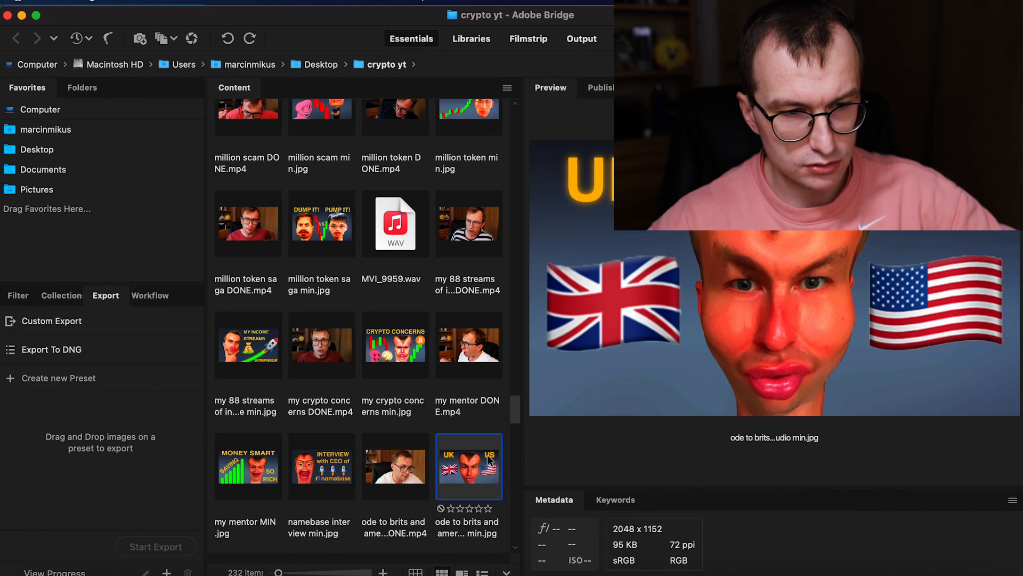
left_click(395, 346)
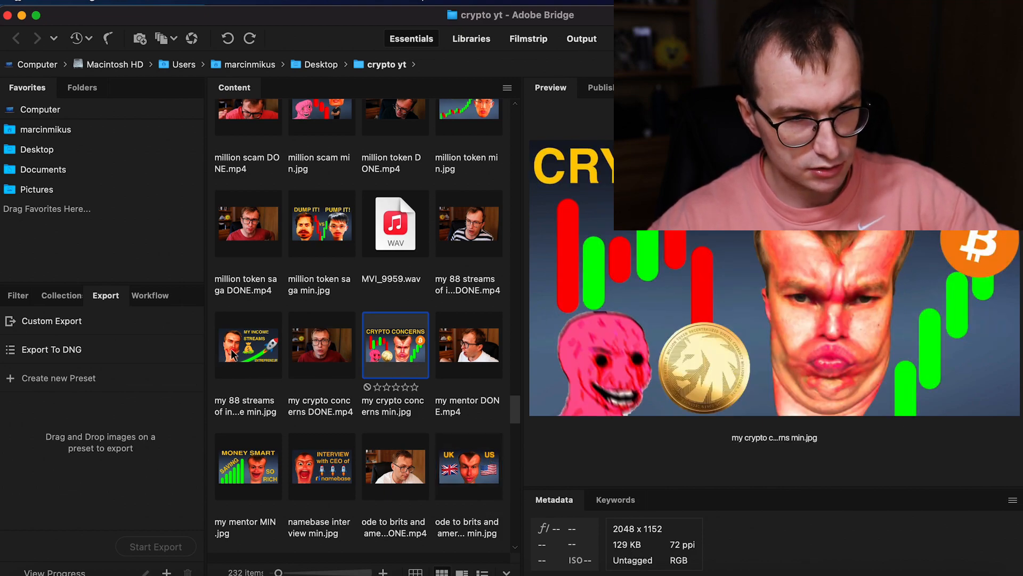
left_click(321, 466)
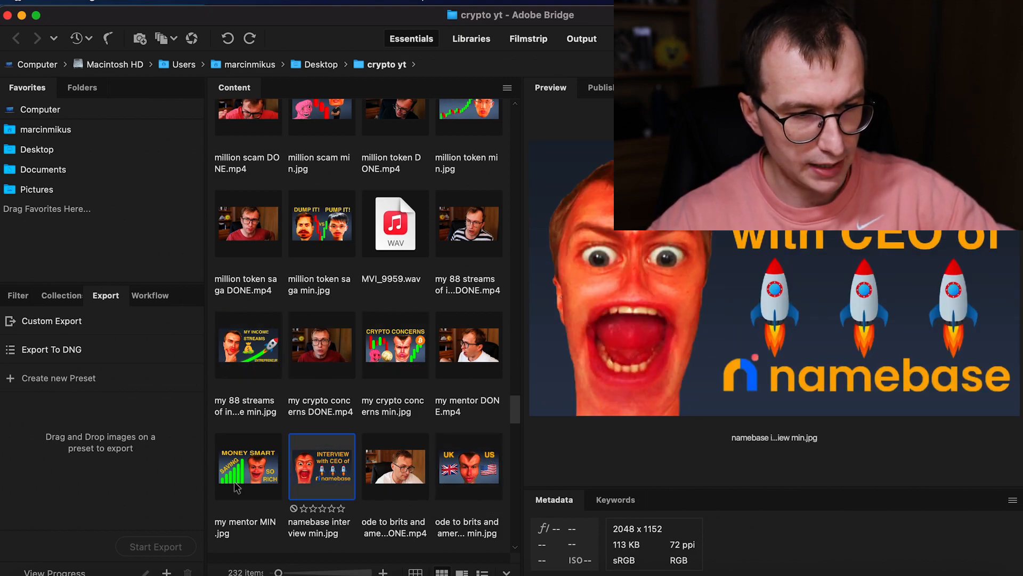
left_click(248, 466)
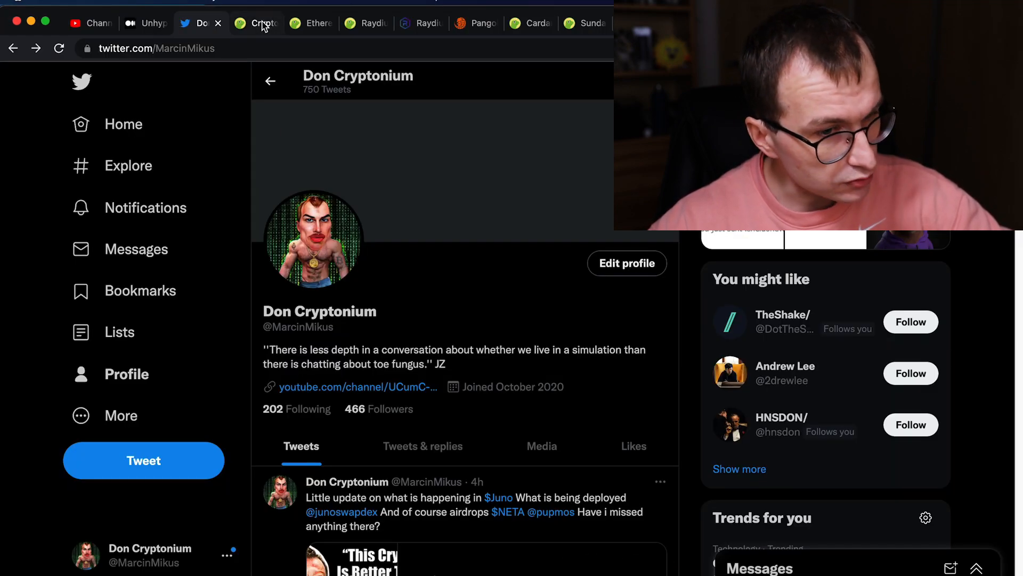
Step: Return to the CoinGecko tab and show the top of the market-cap list with Bitcoin and Ethereum
left_click(254, 23)
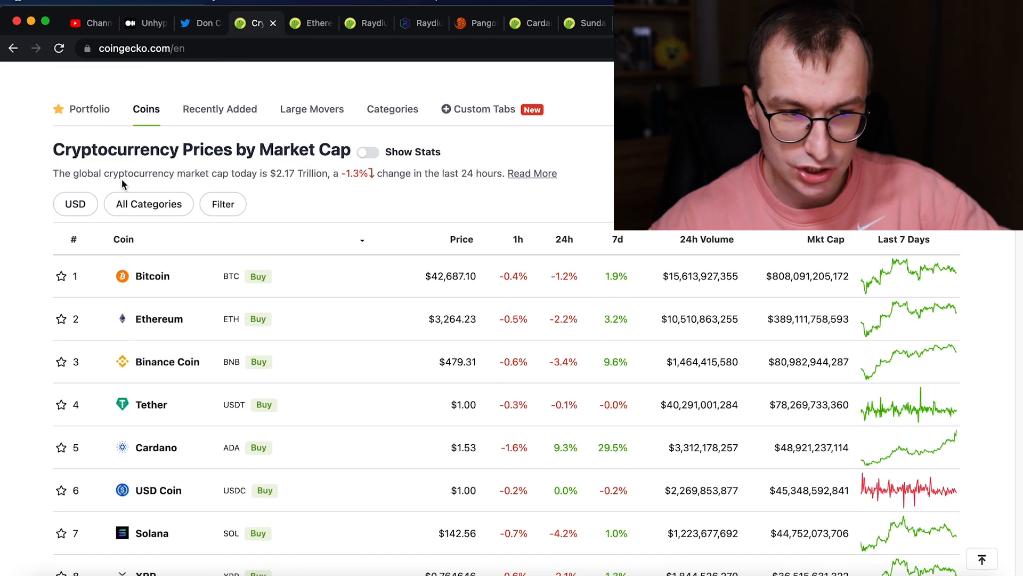
scroll("up", 3)
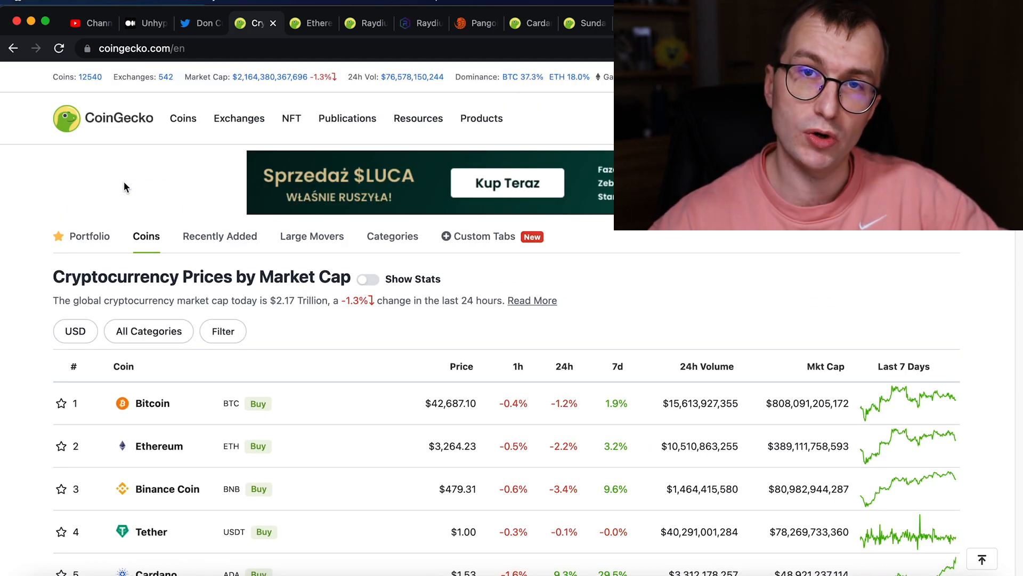
mouse_move(494, 209)
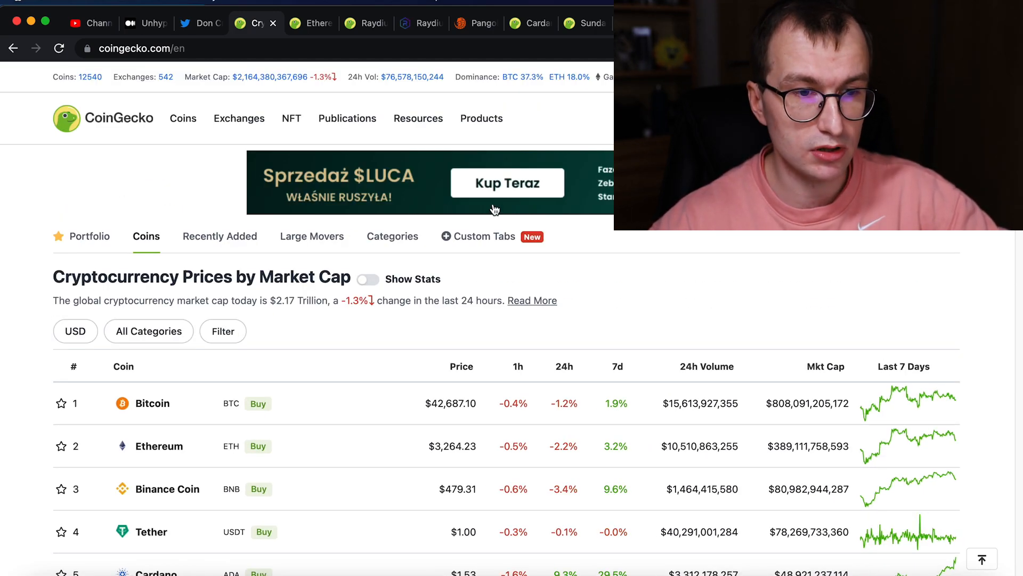